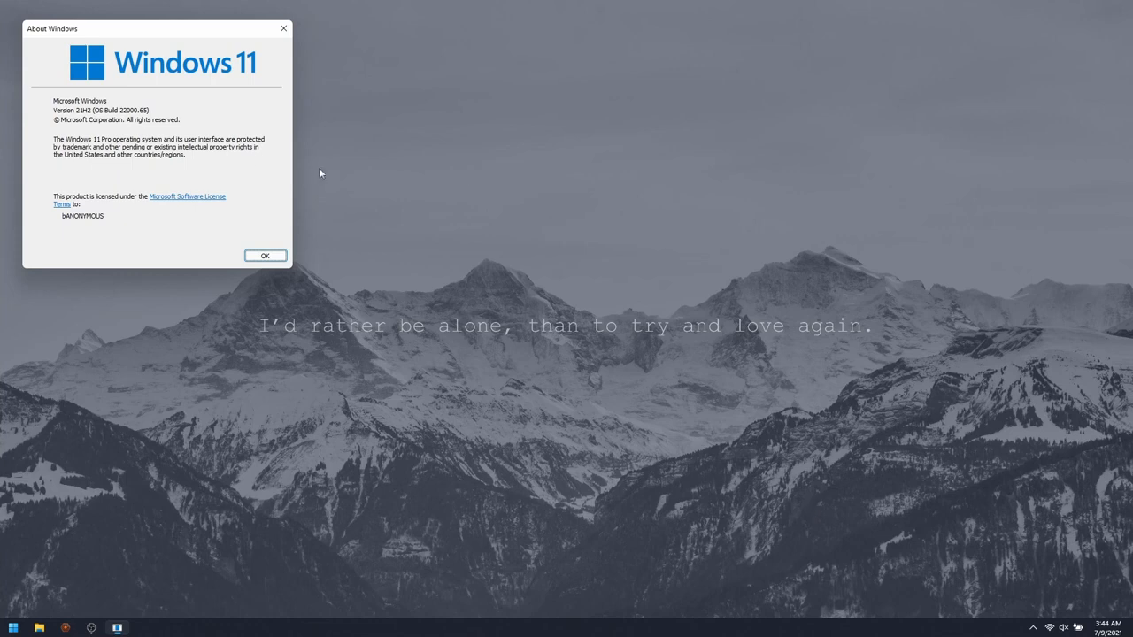
{"action": "mouse_move", "coordinate": [131, 115]}
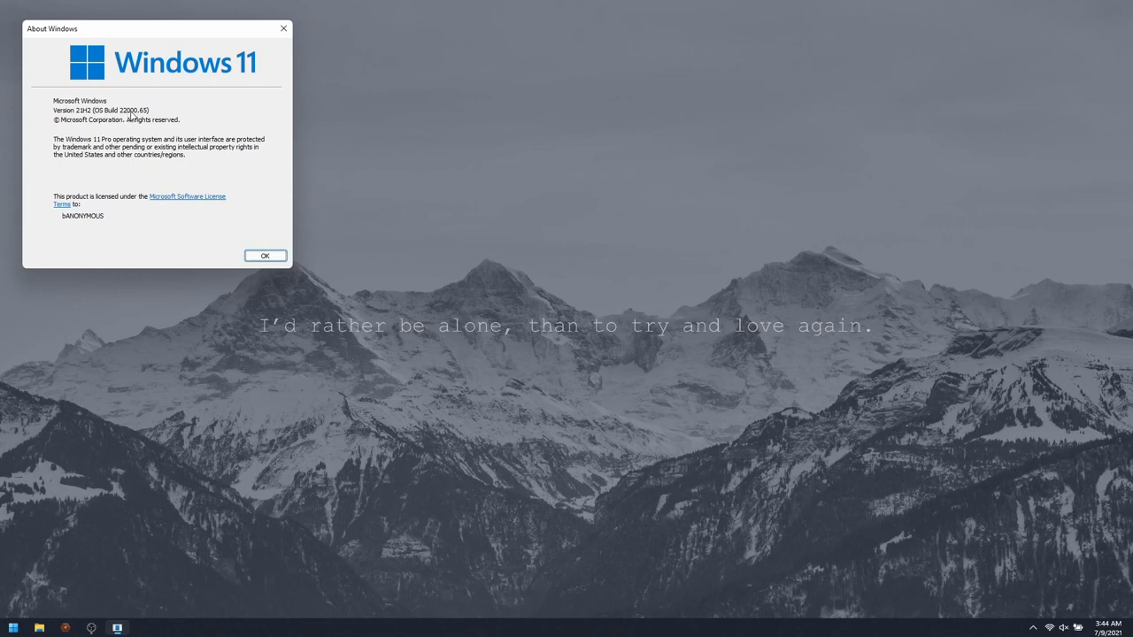
{"action": "mouse_move", "coordinate": [142, 115]}
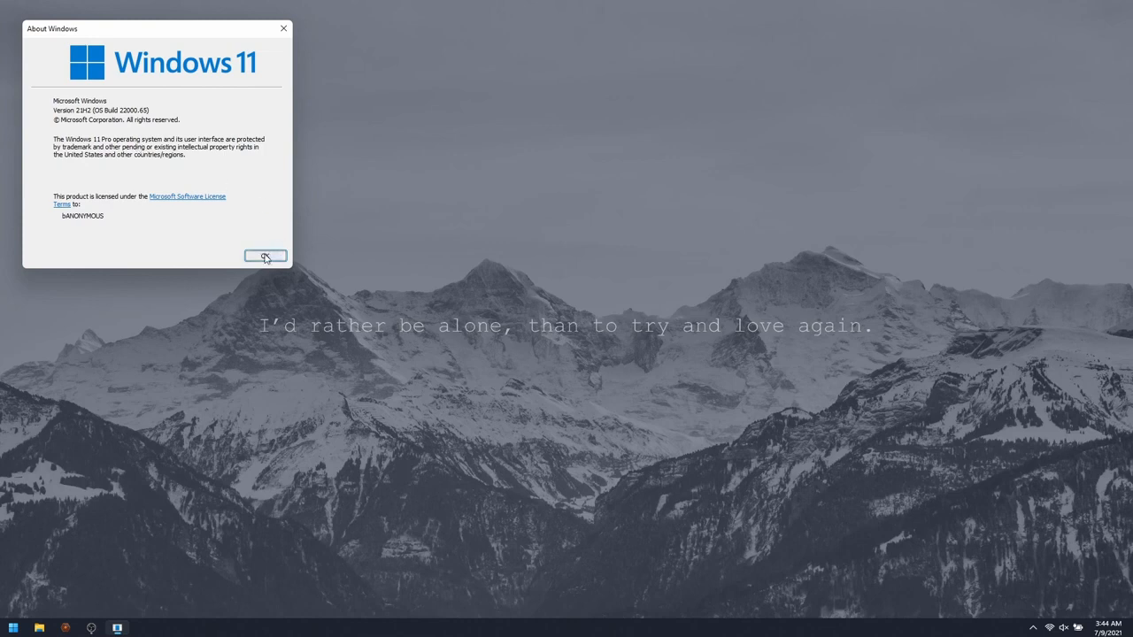
Close the About Windows dialog showing Windows 11 version 21H2
{"action": "left_click", "coordinate": [264, 256]}
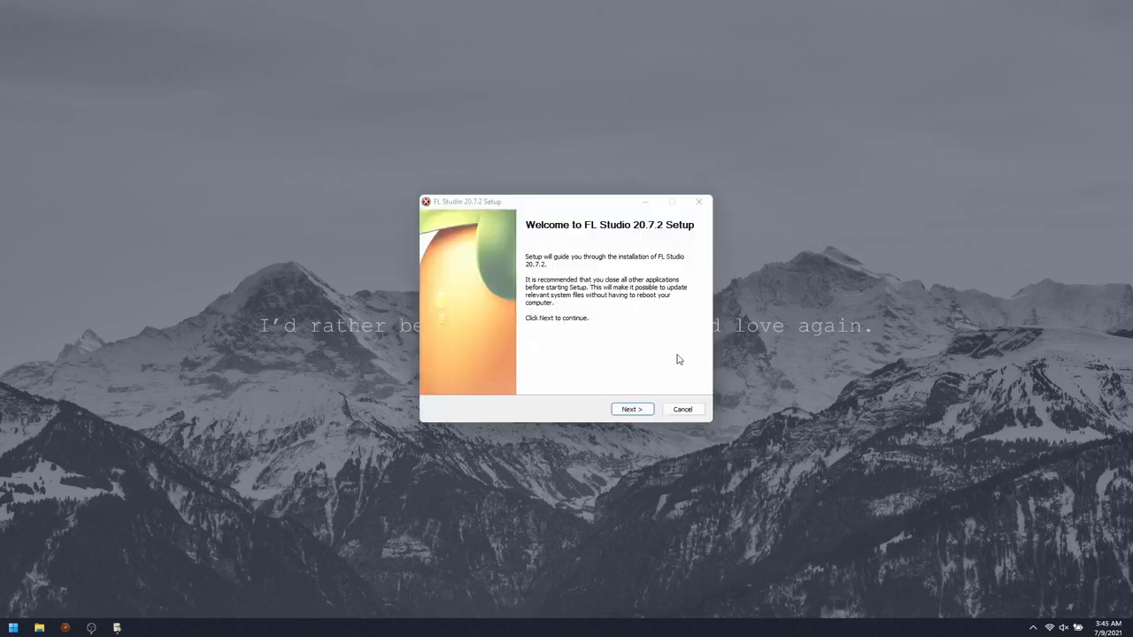
{"action": "mouse_move", "coordinate": [628, 409]}
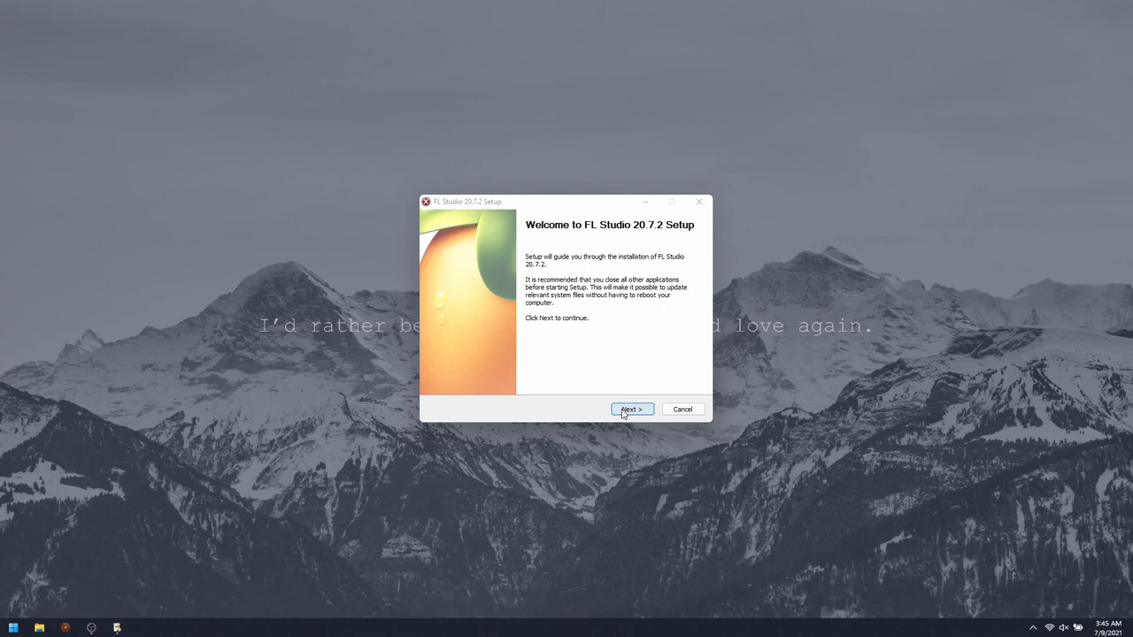
Accept FL Studio's default components, install folder, and 32- and 64-bit VST plugin folders
{"action": "left_click", "coordinate": [631, 409]}
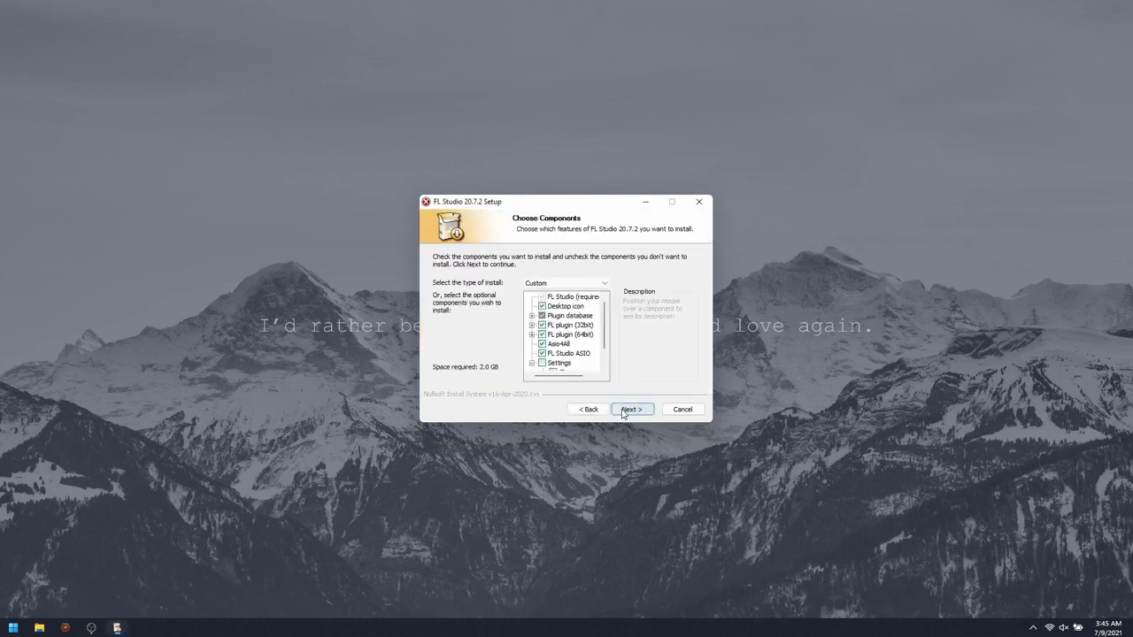
{"action": "left_click", "coordinate": [631, 409]}
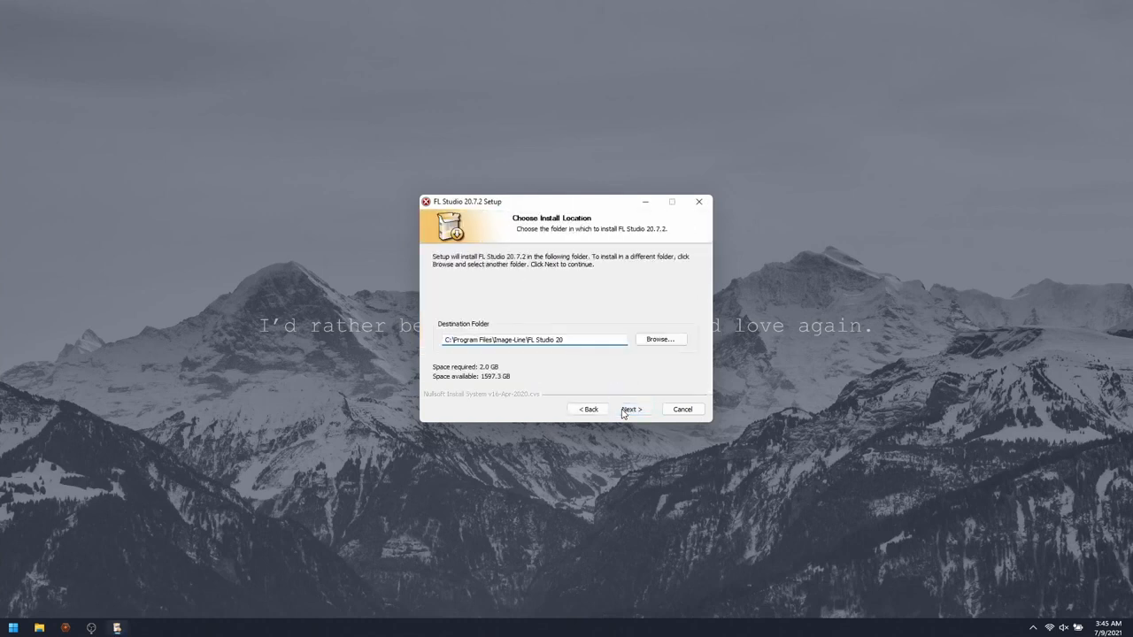
{"action": "left_click", "coordinate": [630, 409]}
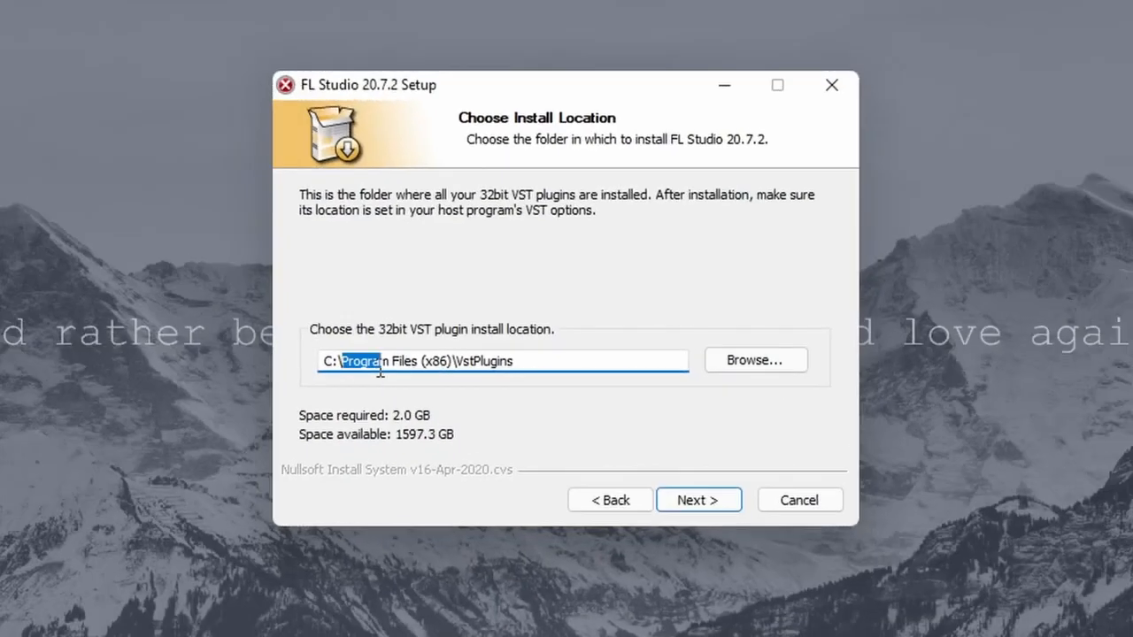
{"action": "left_click", "coordinate": [529, 361]}
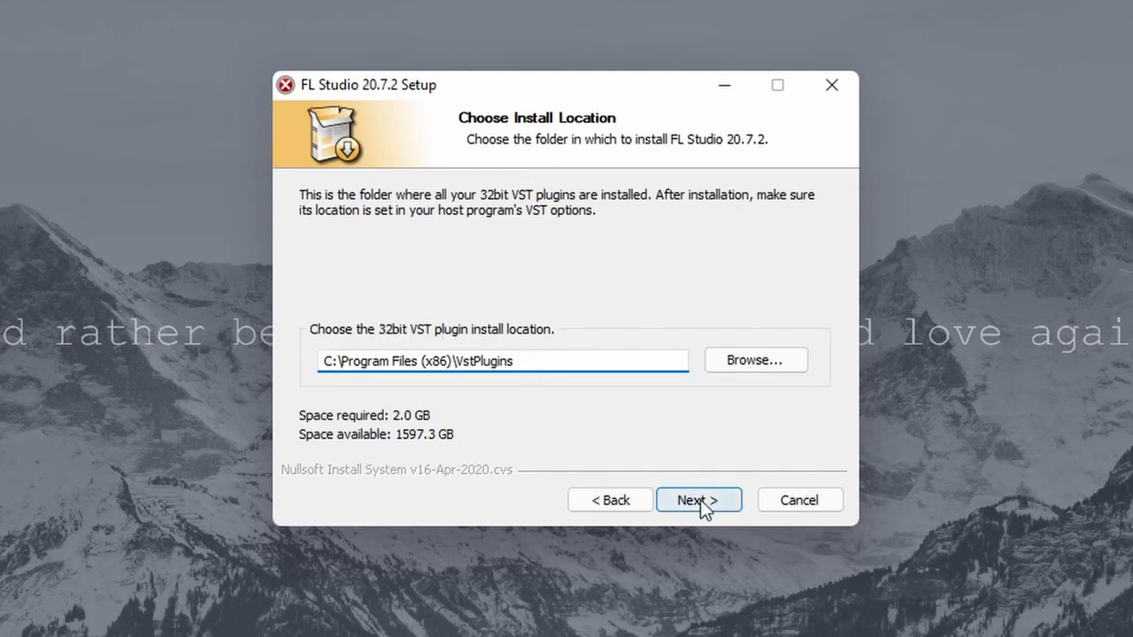
{"action": "left_click", "coordinate": [698, 499]}
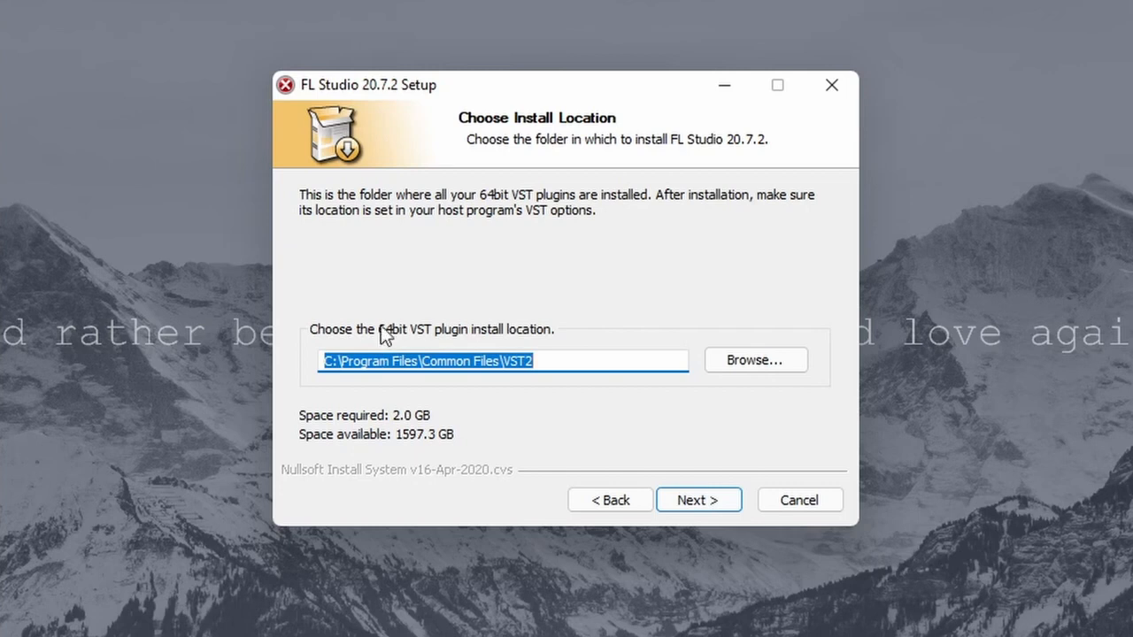
{"action": "left_click", "coordinate": [512, 360]}
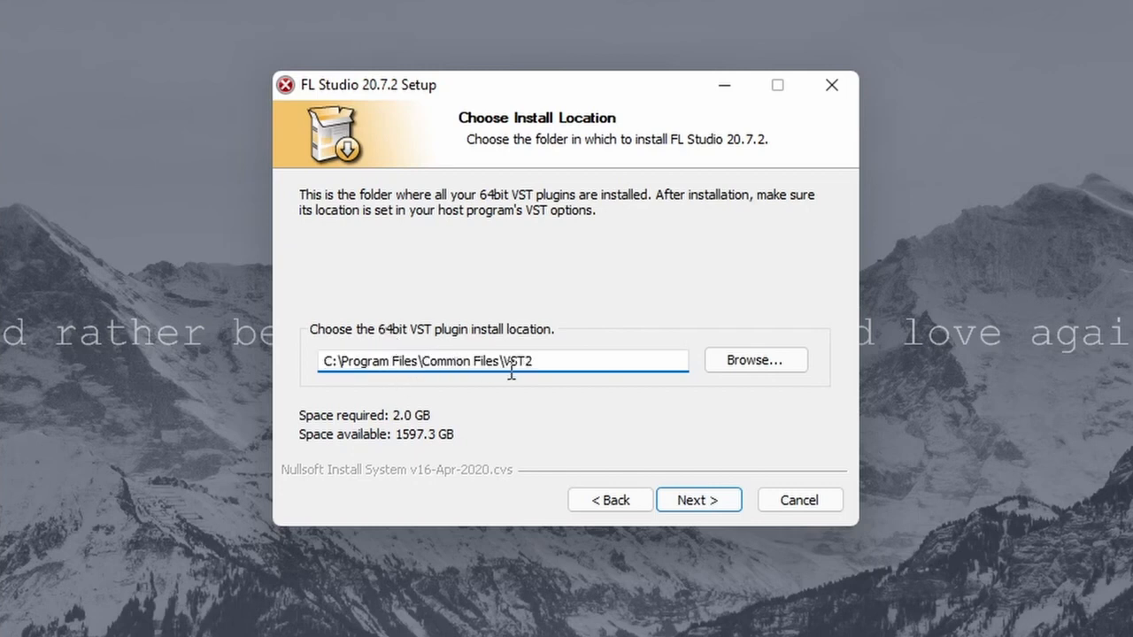
{"action": "mouse_move", "coordinate": [545, 366]}
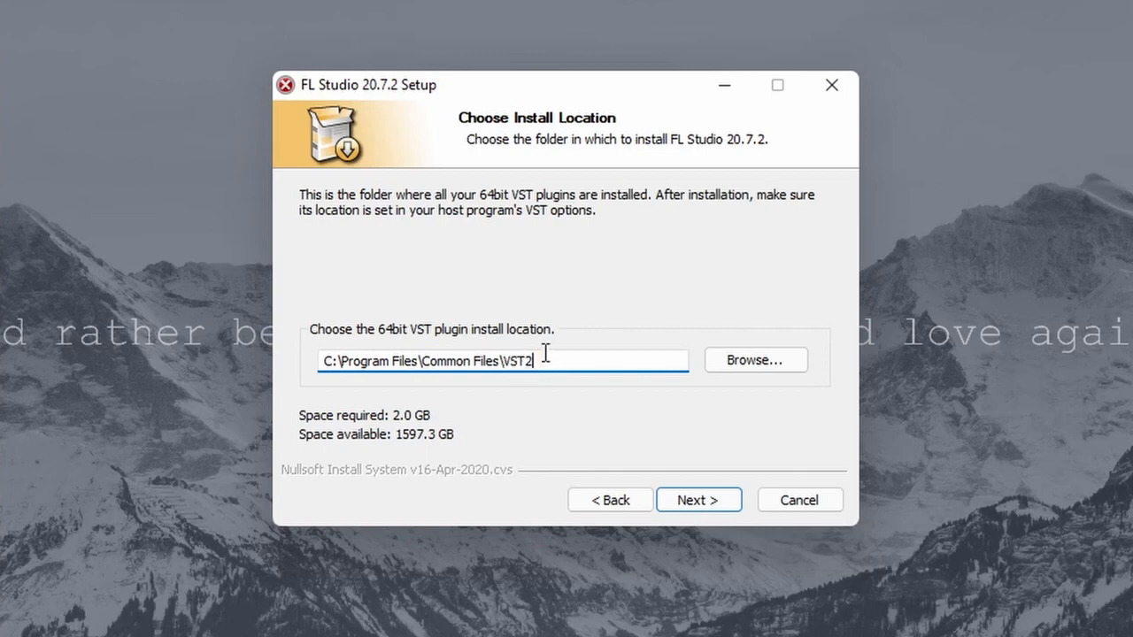
{"action": "left_click", "coordinate": [698, 499]}
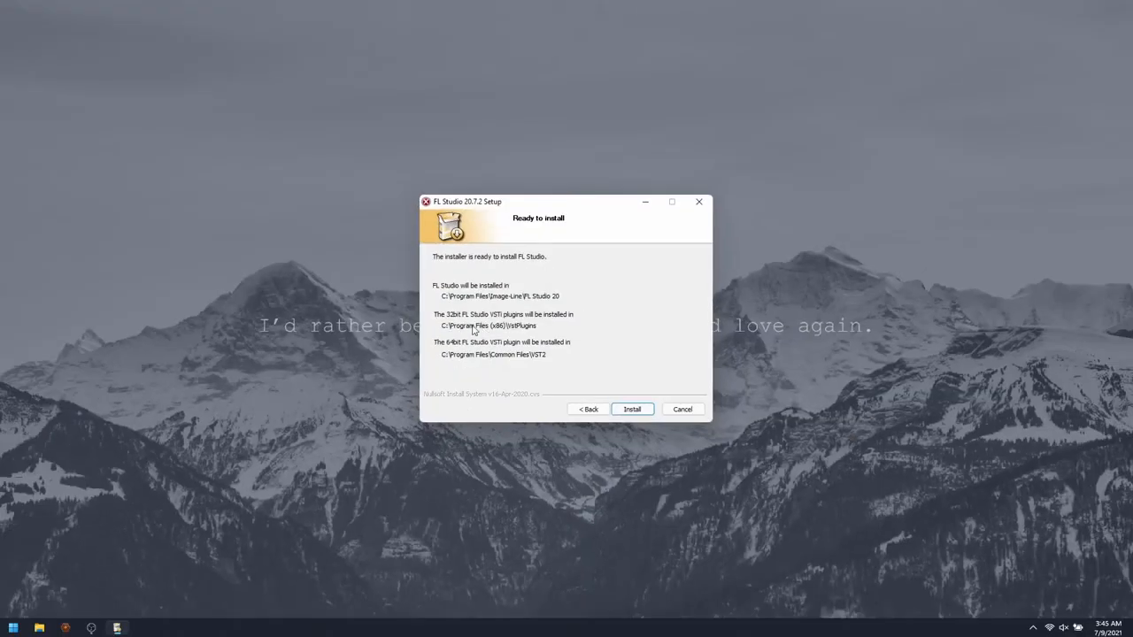
{"action": "mouse_move", "coordinate": [535, 331]}
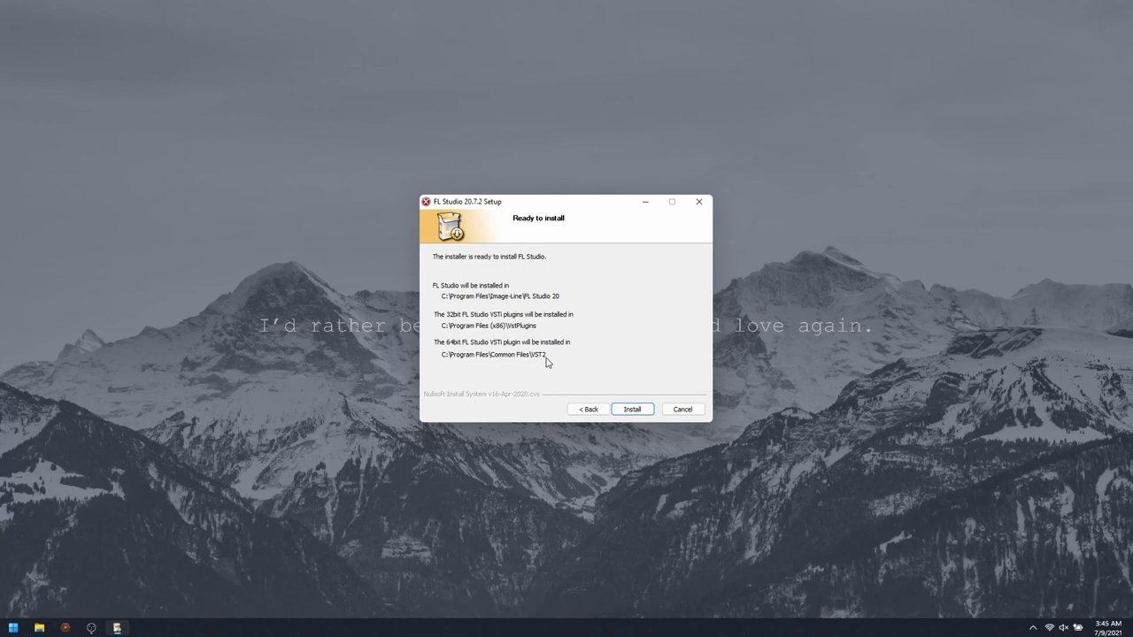
{"action": "mouse_move", "coordinate": [558, 408]}
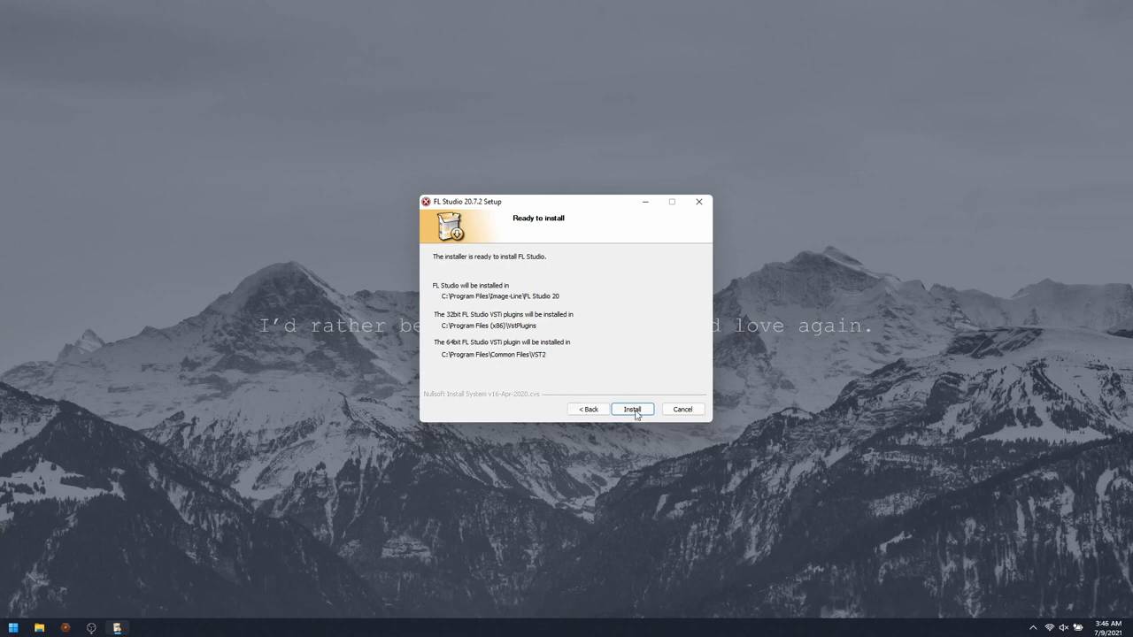
Install FL Studio 20.7.2 and close the finished setup wizard
{"action": "left_click", "coordinate": [632, 409]}
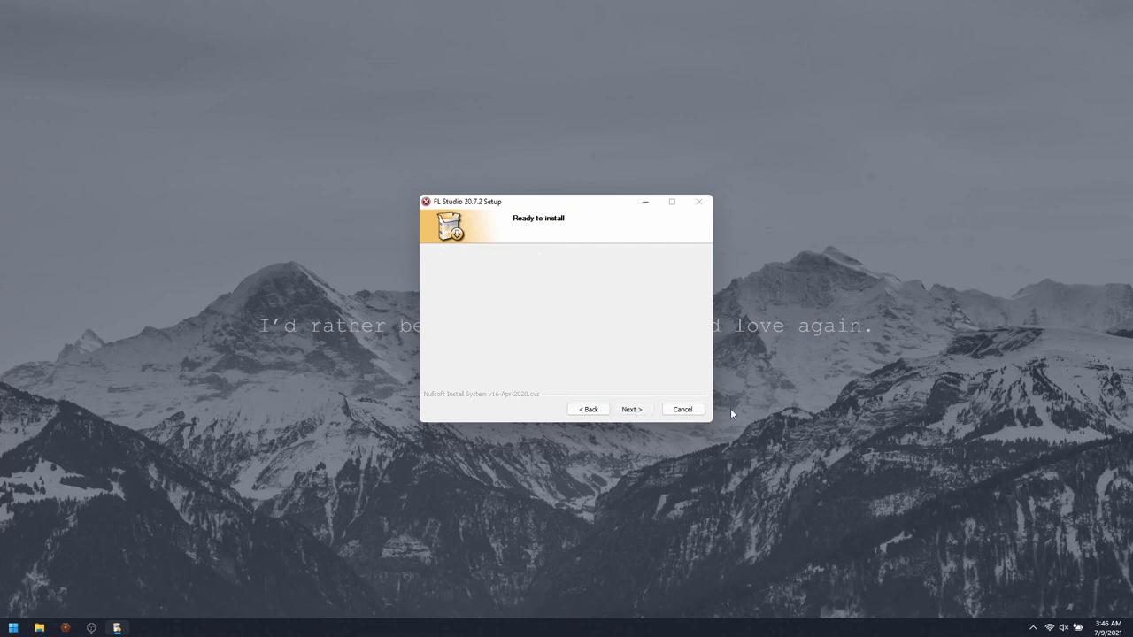
{"action": "left_click", "coordinate": [632, 409]}
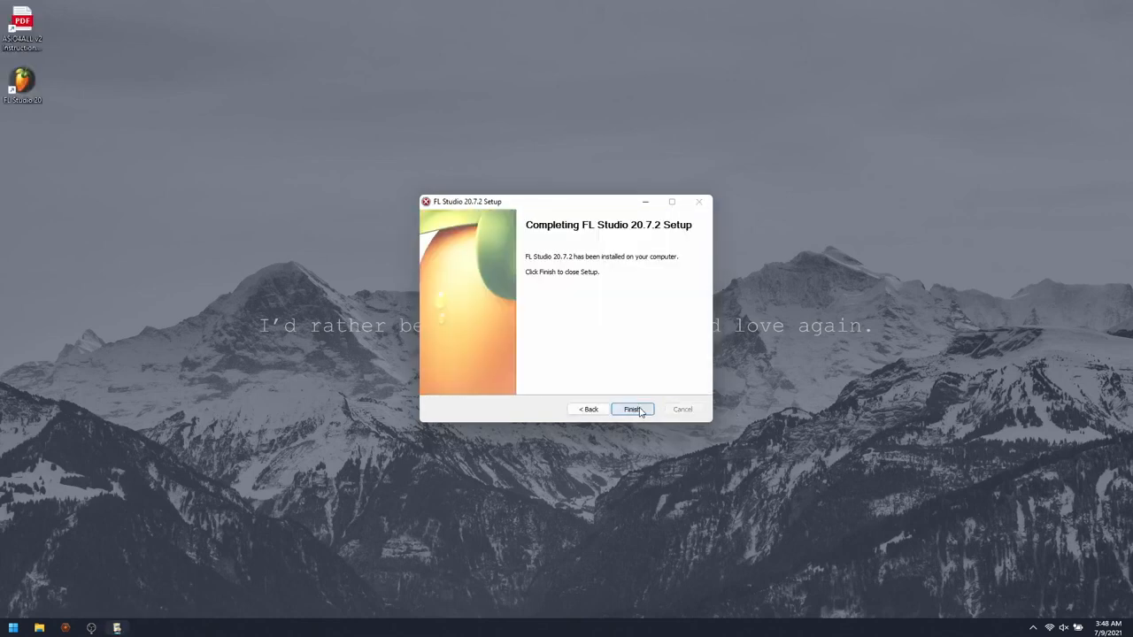
{"action": "left_click", "coordinate": [632, 409]}
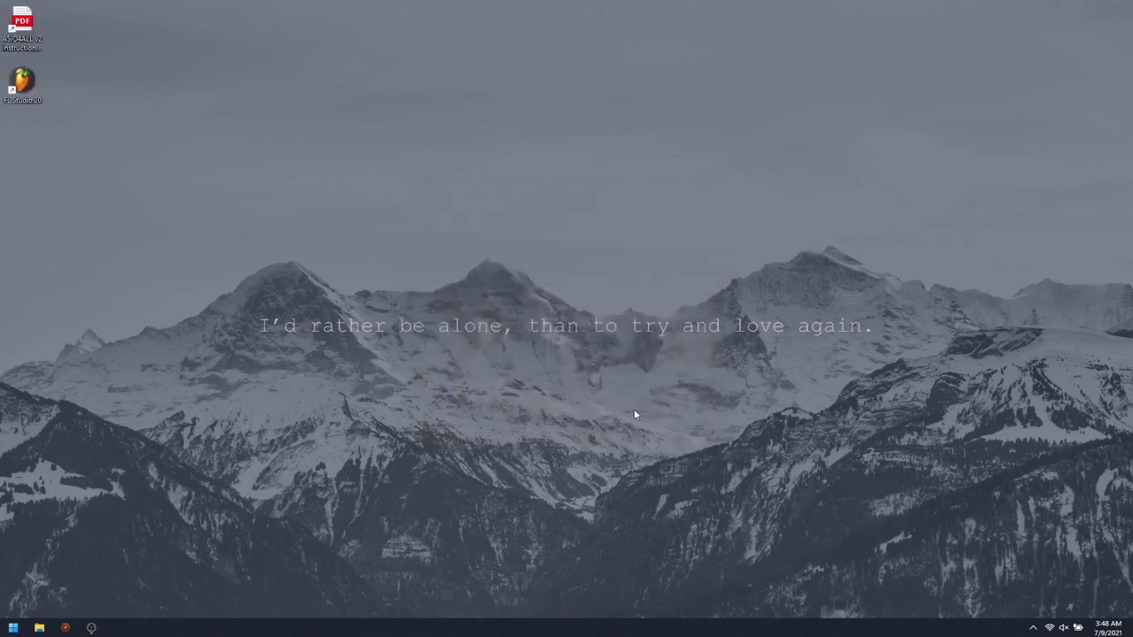
{"action": "mouse_move", "coordinate": [389, 300]}
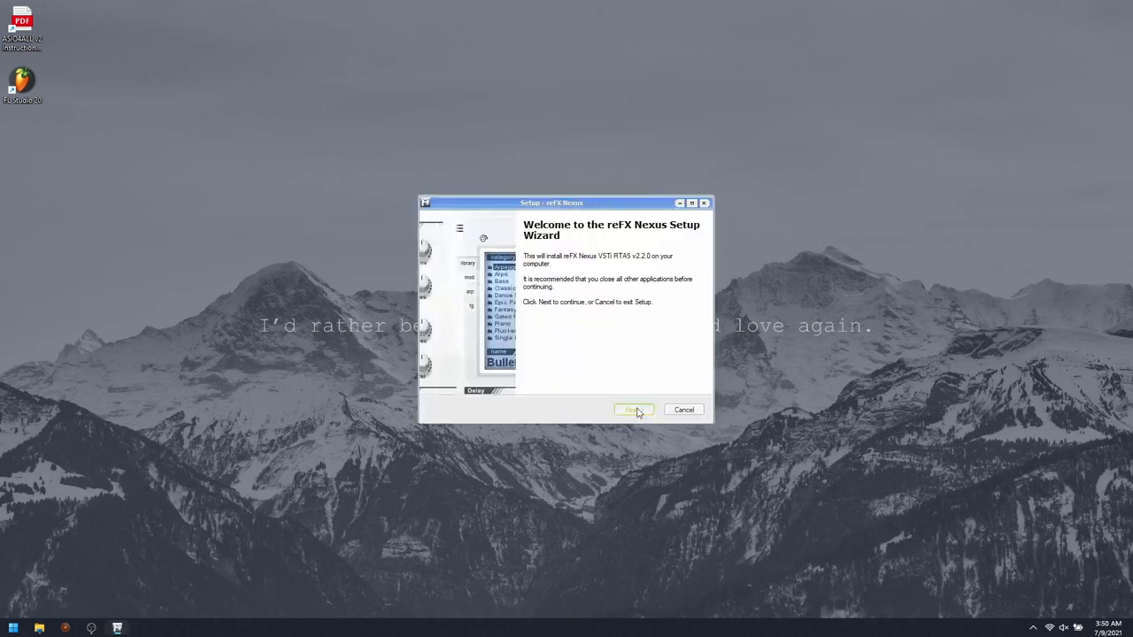
Set the Nexus VST destination to C:\Program Files (x86)\VstPlugins, removing the duplicated path
{"action": "left_click", "coordinate": [632, 409]}
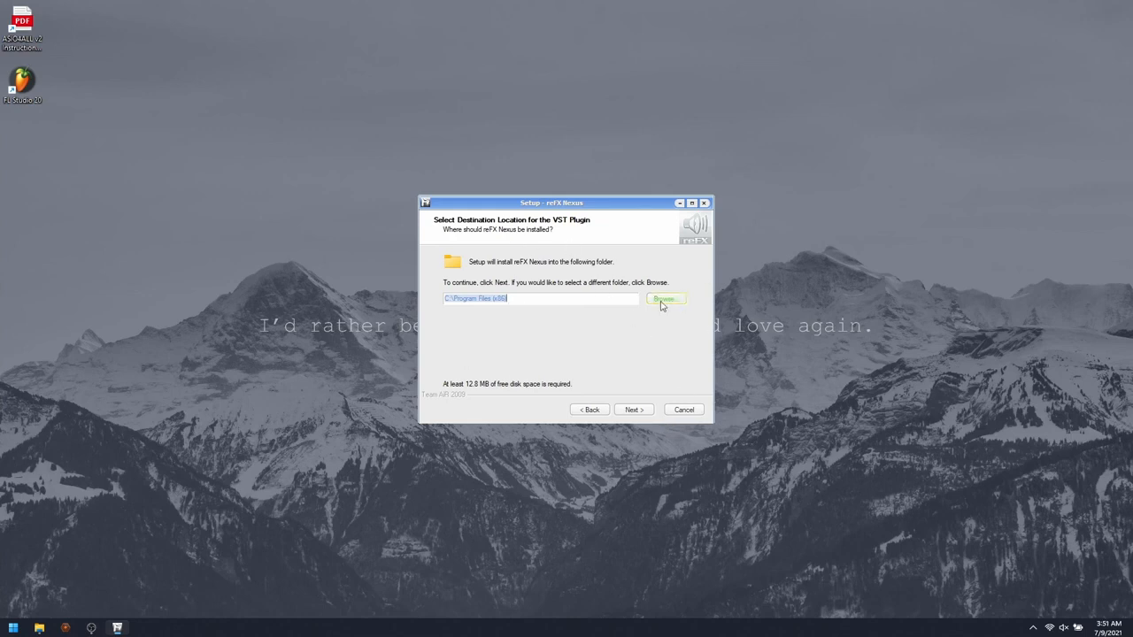
{"action": "left_click", "coordinate": [665, 298]}
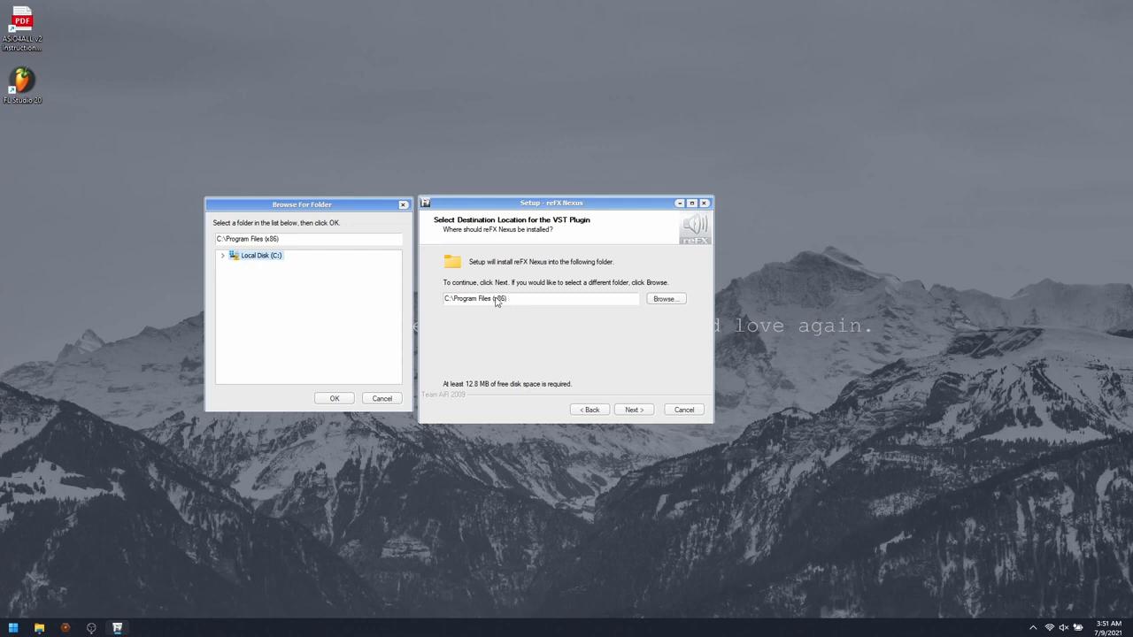
{"action": "mouse_move", "coordinate": [563, 359]}
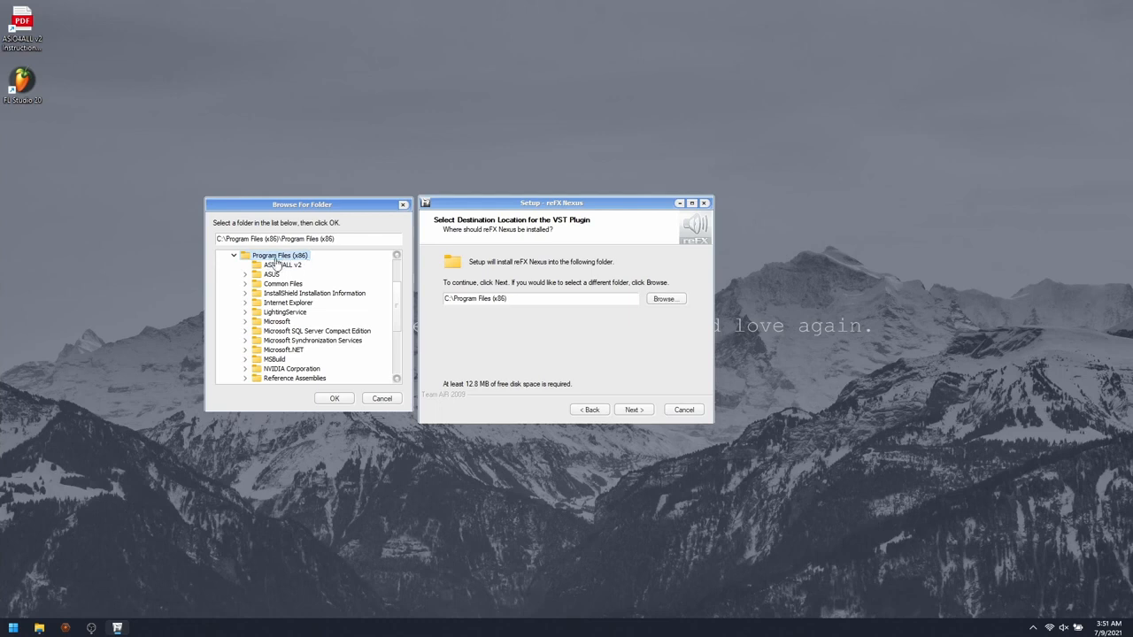
{"action": "scroll", "scroll_direction": "down", "scroll_amount": 3}
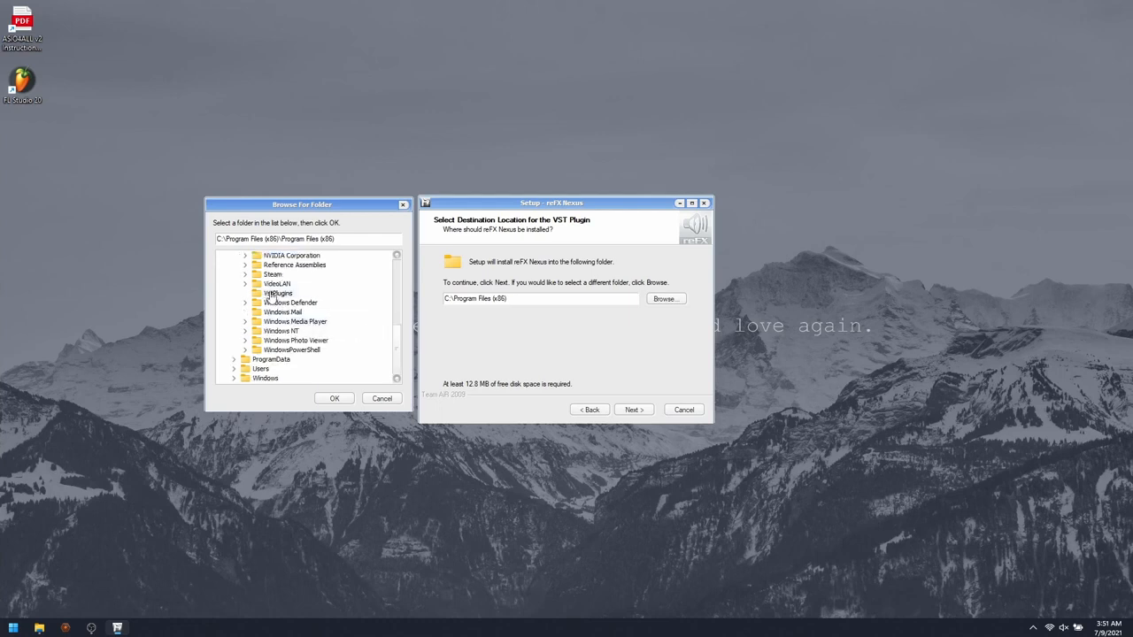
{"action": "left_click", "coordinate": [278, 293]}
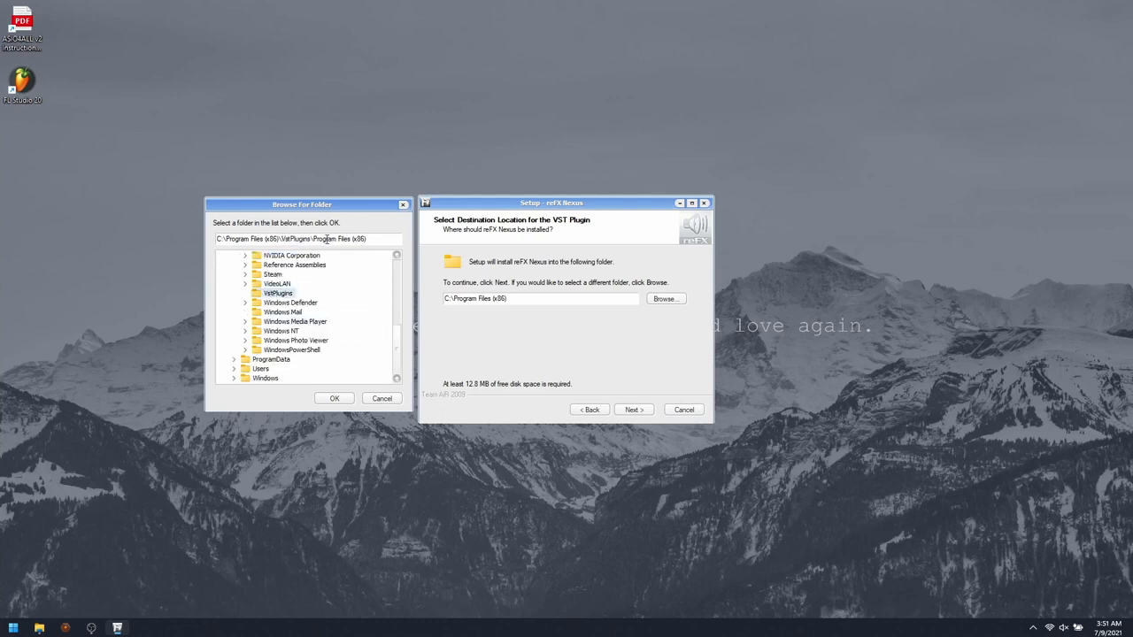
{"action": "left_click", "coordinate": [334, 398]}
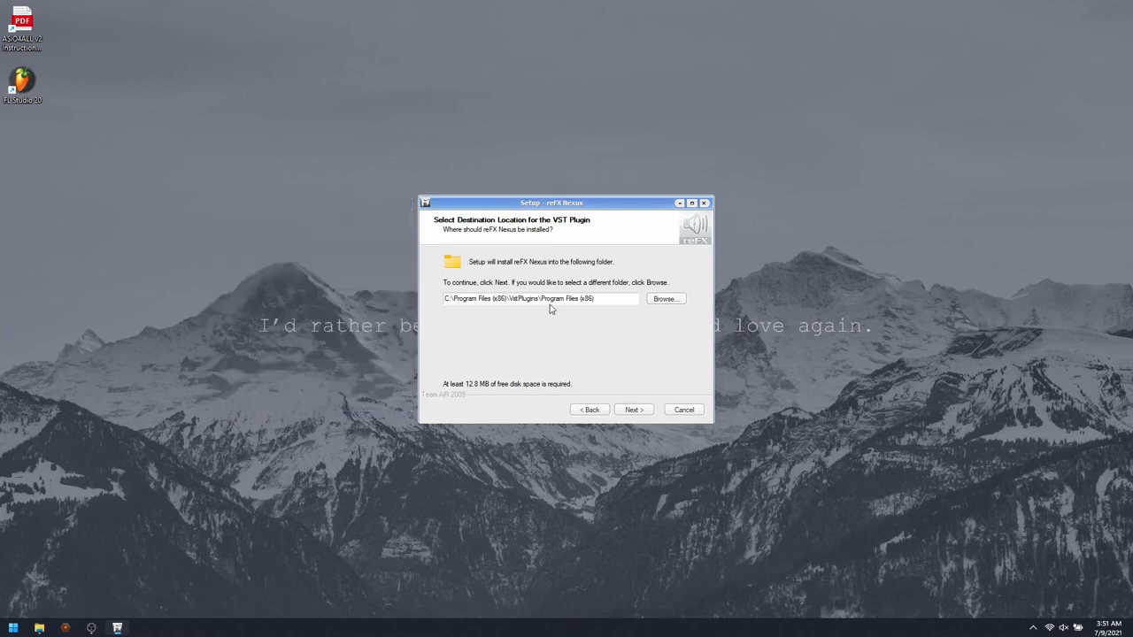
{"action": "double_click", "coordinate": [564, 299]}
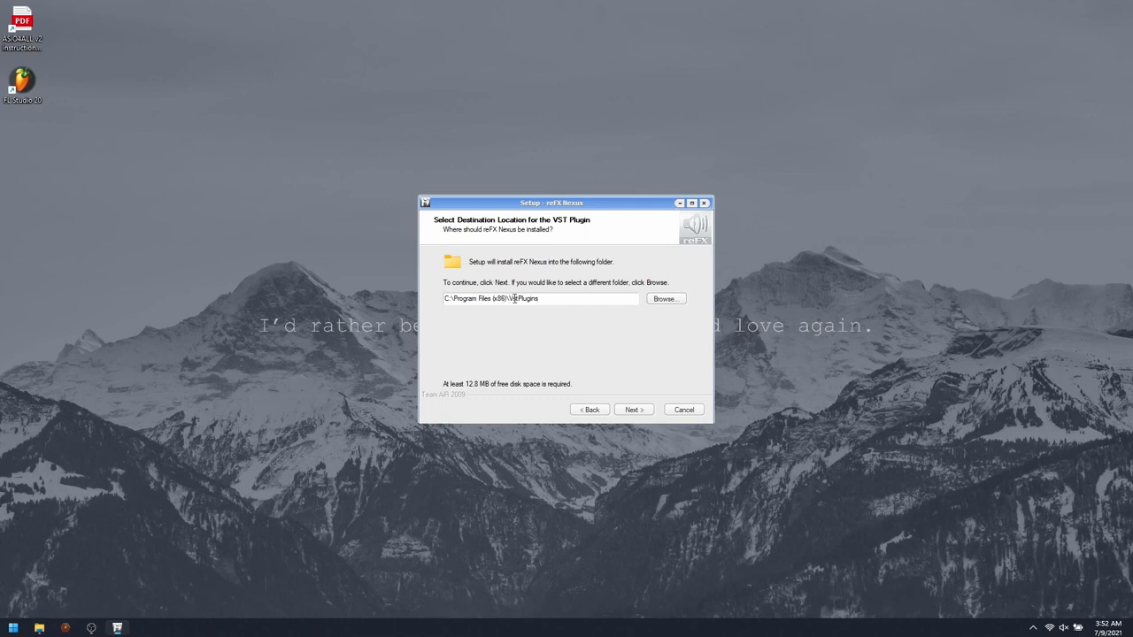
Install Nexus without the RTAS version, keeping the reFX Start Menu folder
{"action": "left_click", "coordinate": [632, 409]}
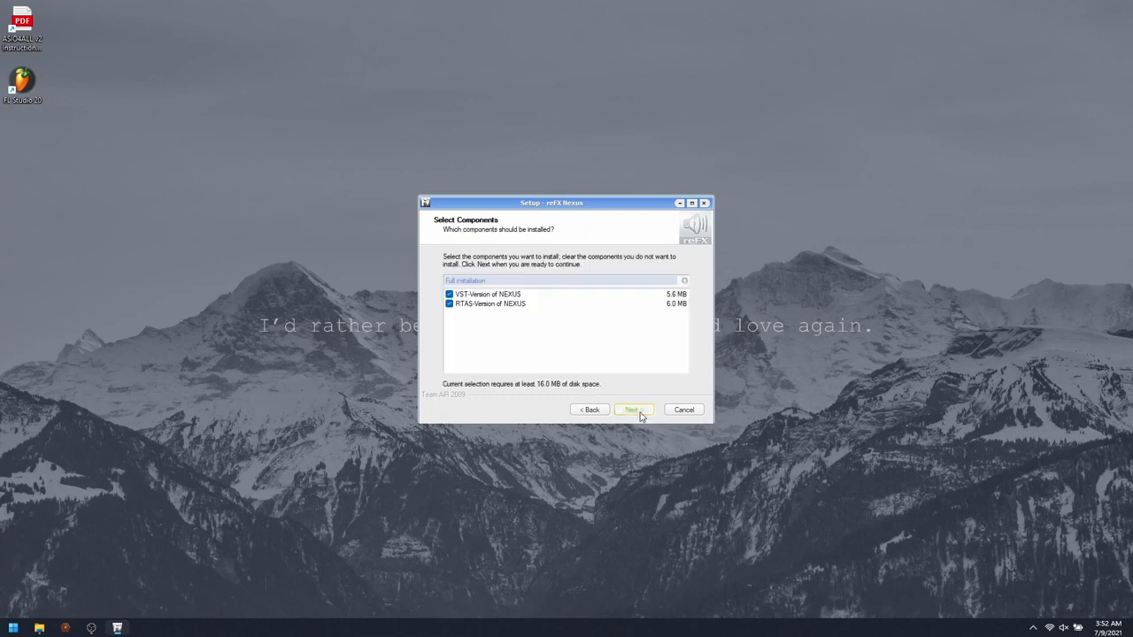
{"action": "left_click", "coordinate": [449, 303]}
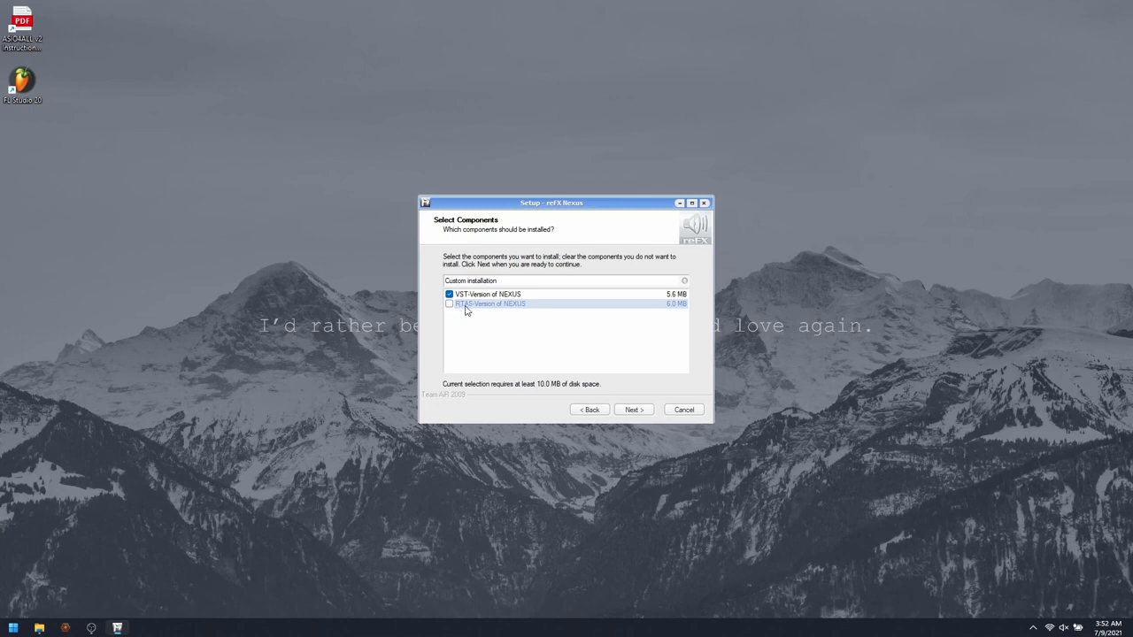
{"action": "left_click", "coordinate": [449, 294]}
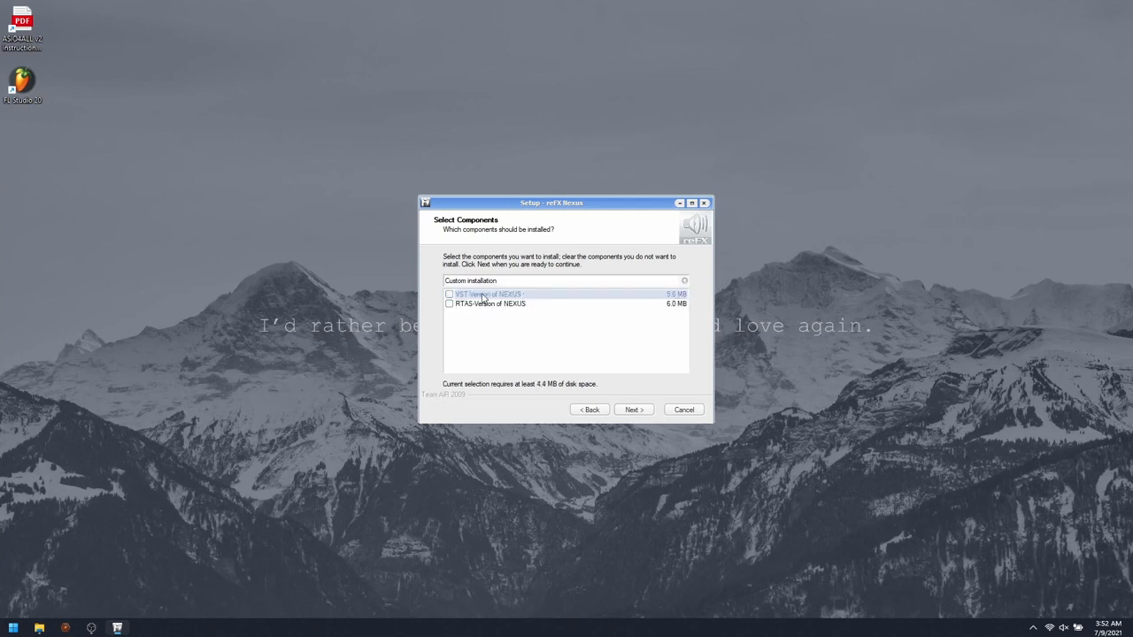
{"action": "left_click", "coordinate": [632, 409]}
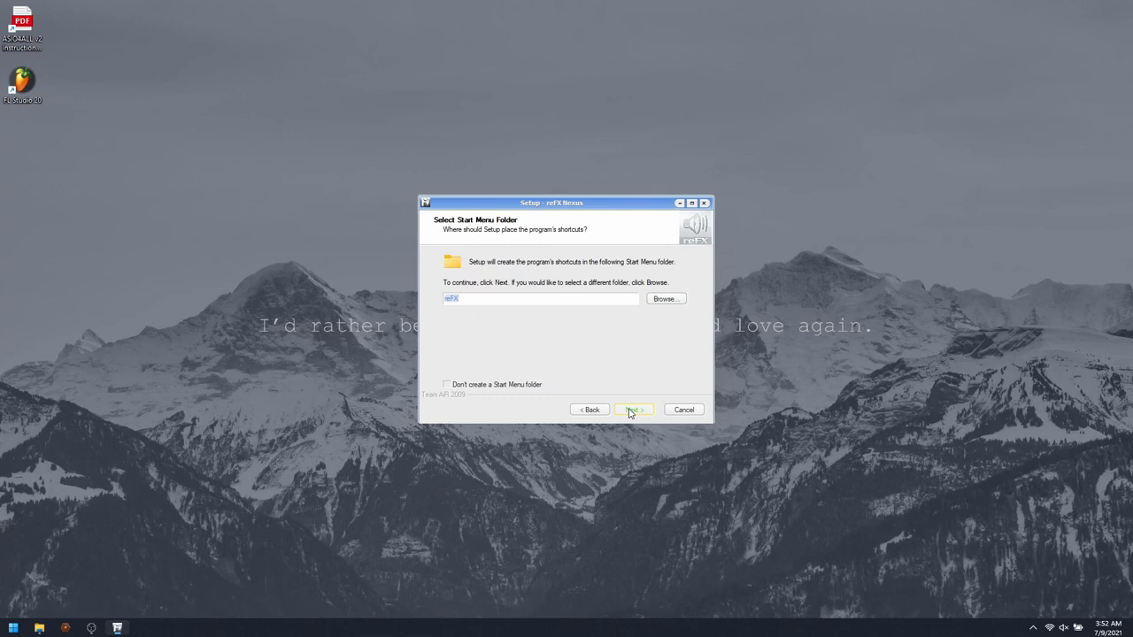
{"action": "left_click", "coordinate": [633, 408]}
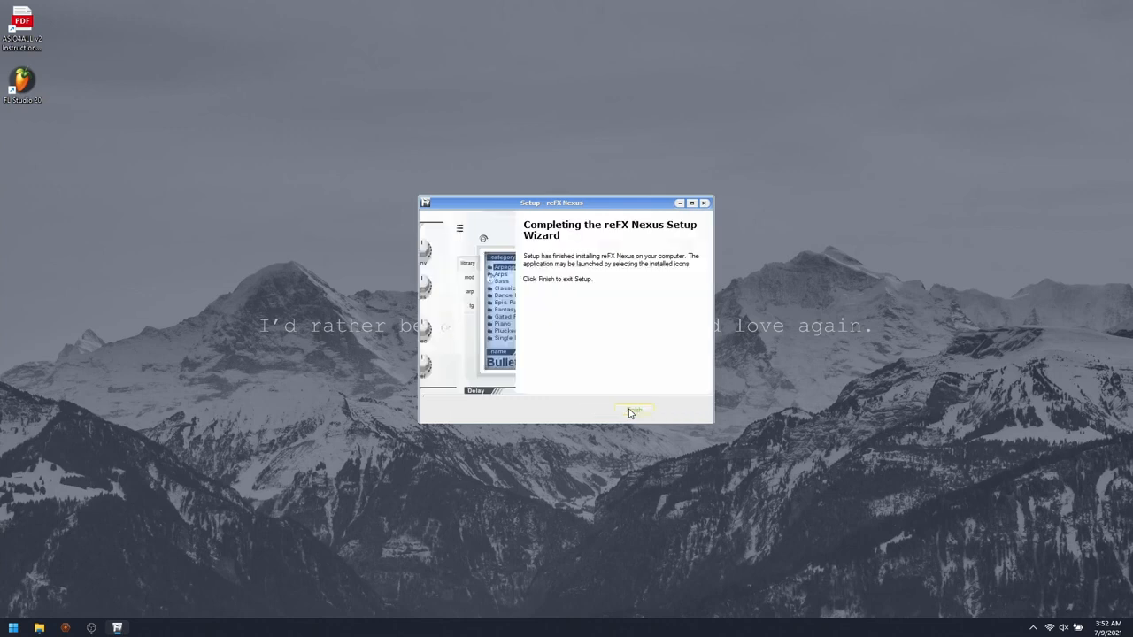
{"action": "left_click", "coordinate": [633, 410]}
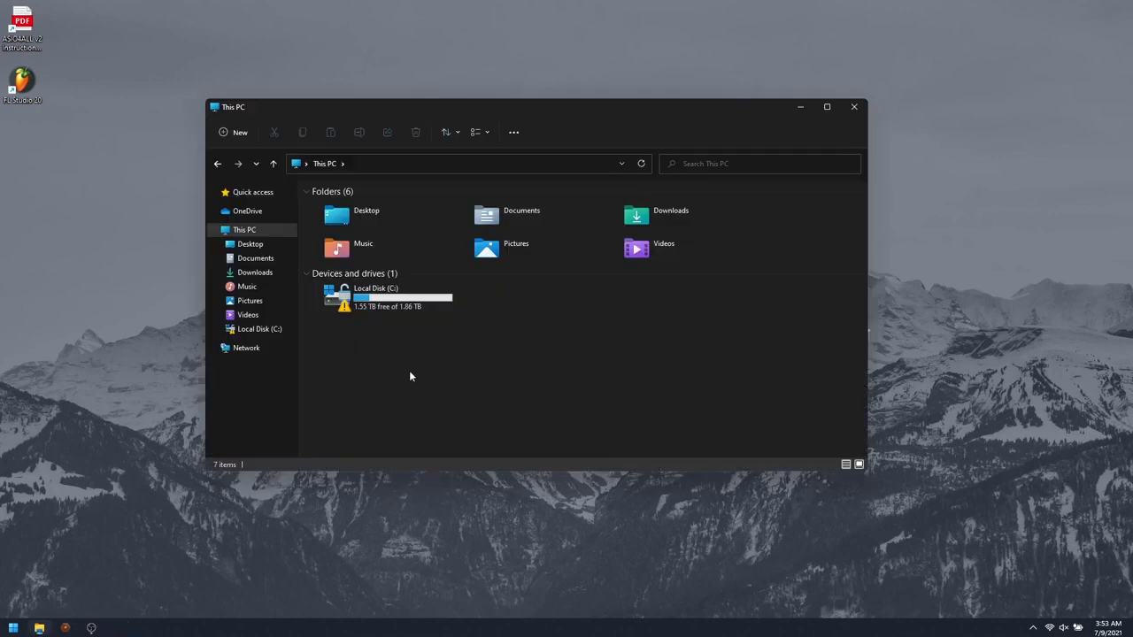
Paste the copied files into C:\Program Files (x86)\VstPlugins with administrator permission
{"action": "double_click", "coordinate": [376, 296]}
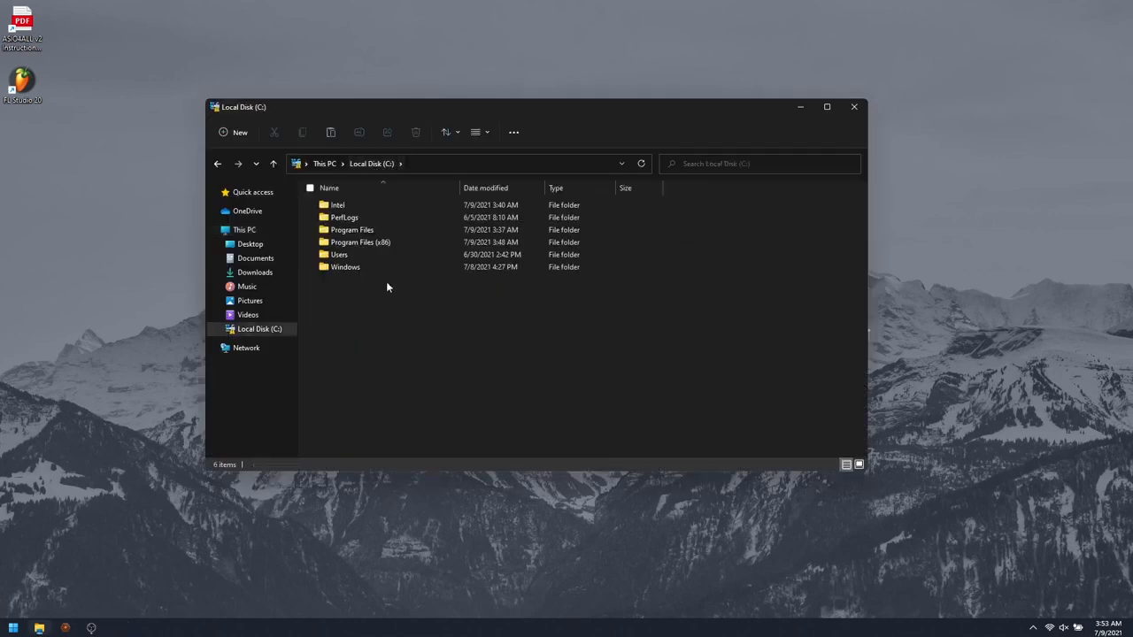
{"action": "double_click", "coordinate": [360, 242]}
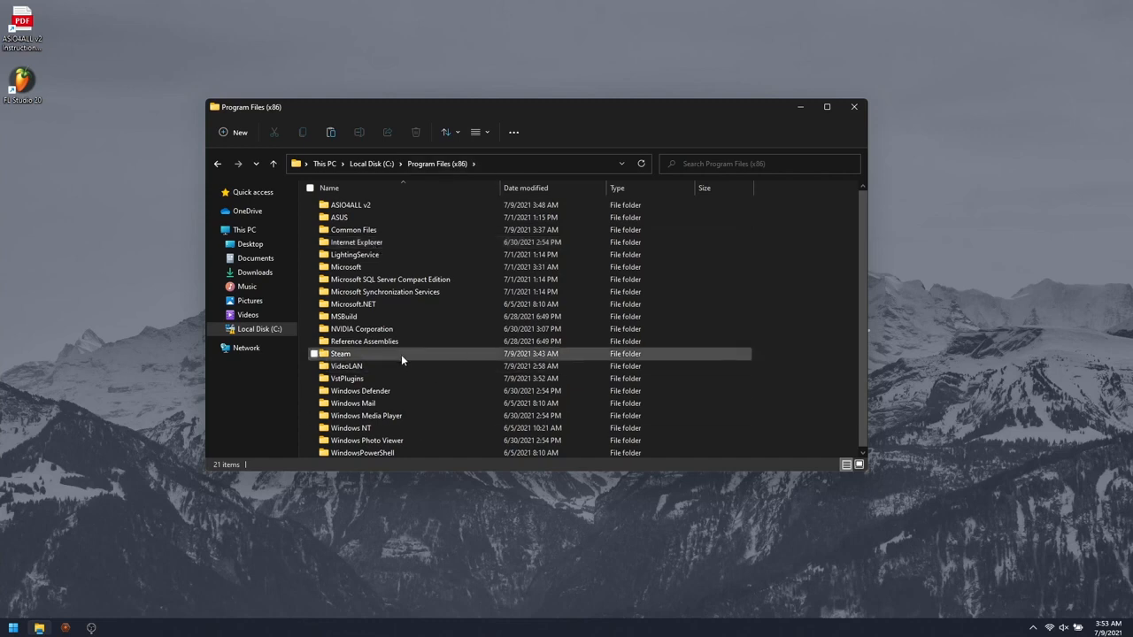
{"action": "double_click", "coordinate": [348, 378]}
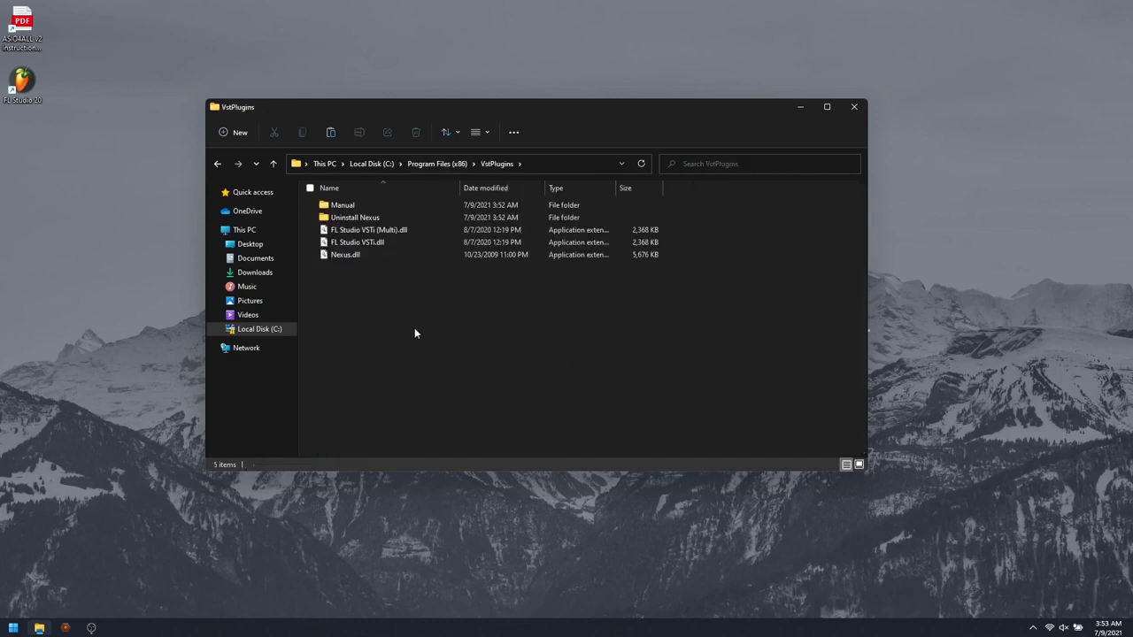
{"action": "right_click", "coordinate": [416, 333]}
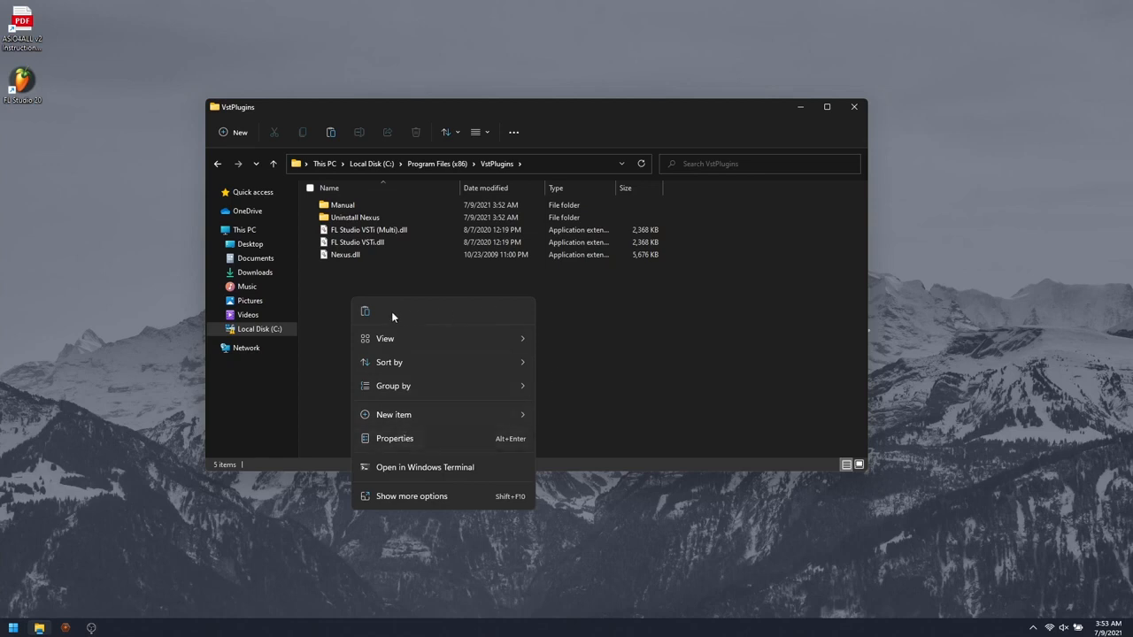
{"action": "left_click", "coordinate": [365, 311]}
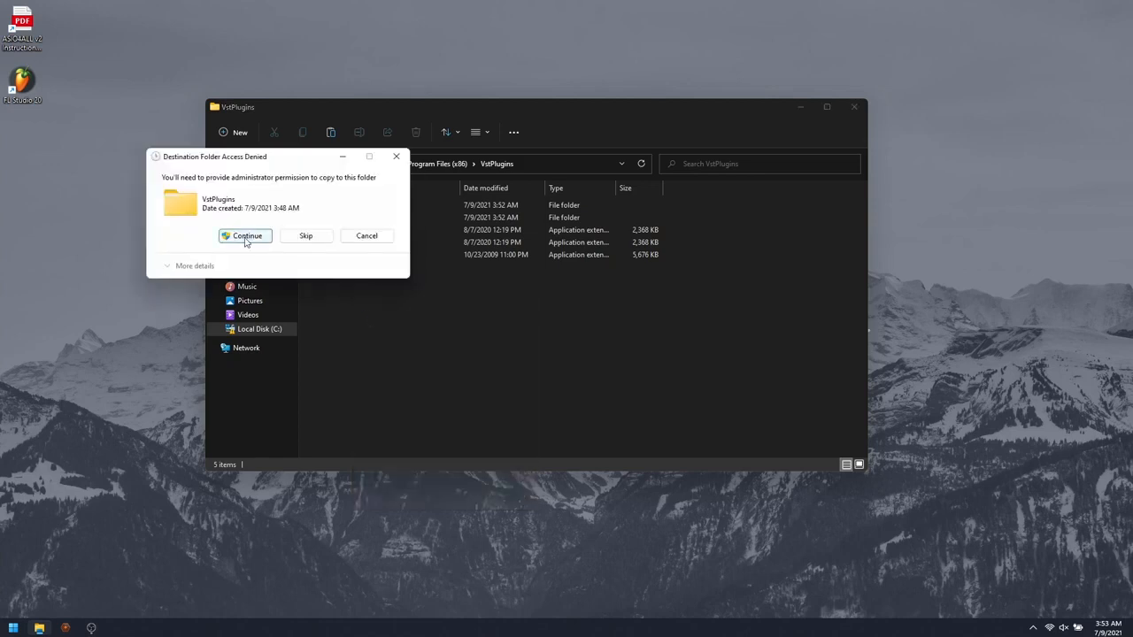
{"action": "left_click", "coordinate": [245, 236]}
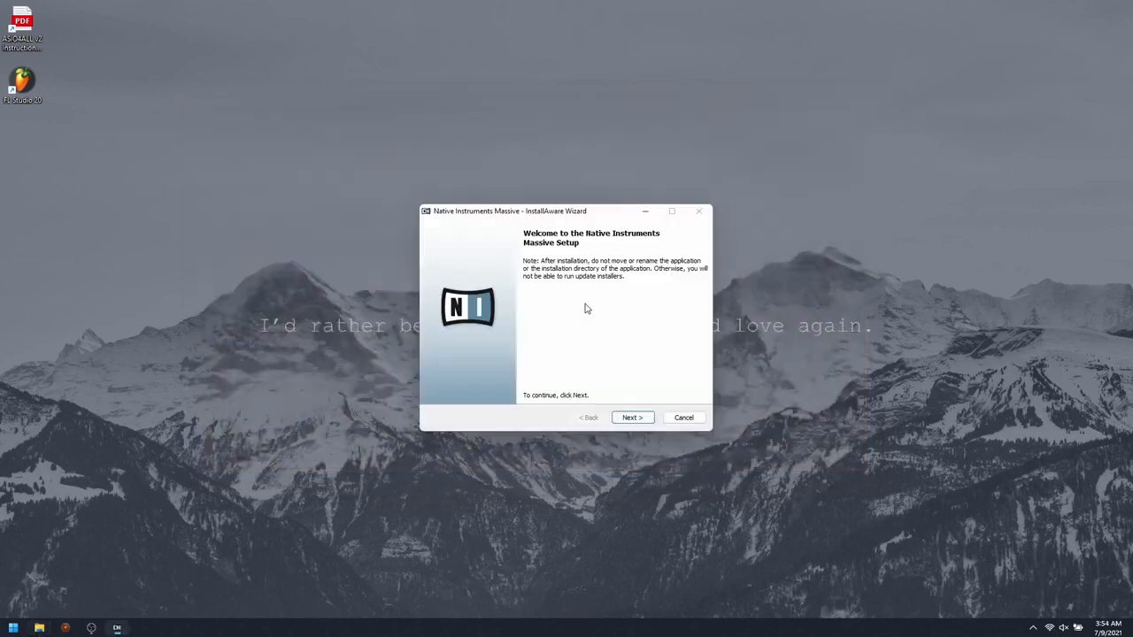
{"action": "mouse_move", "coordinate": [462, 223]}
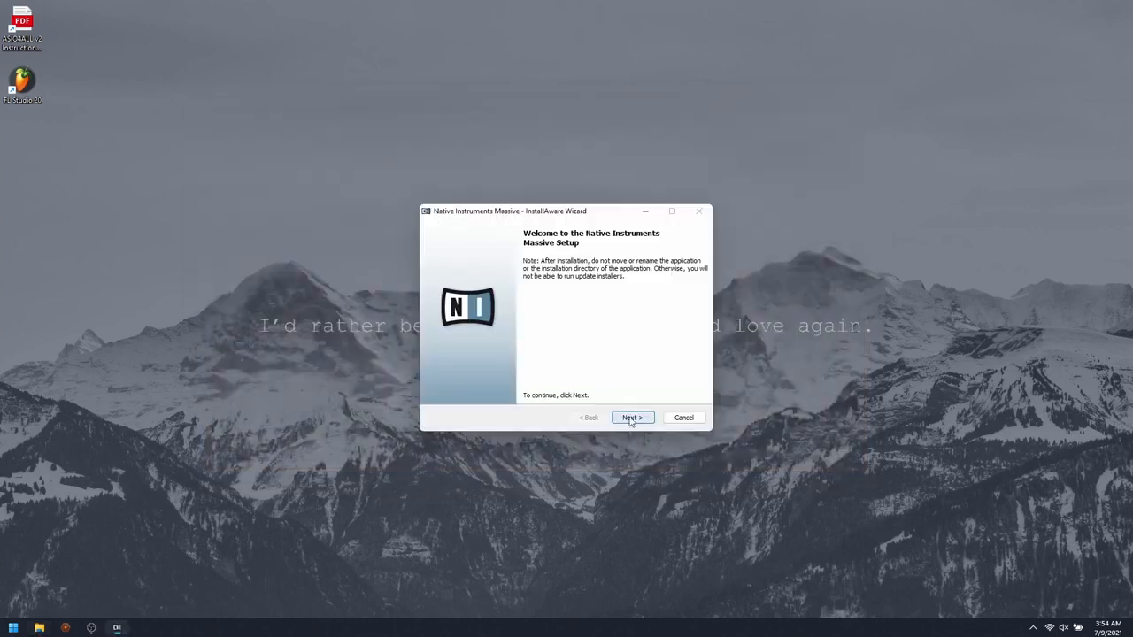
Make Massive's RTAS Plug-In unavailable and advance to the Destination Folder step
{"action": "left_click", "coordinate": [632, 417]}
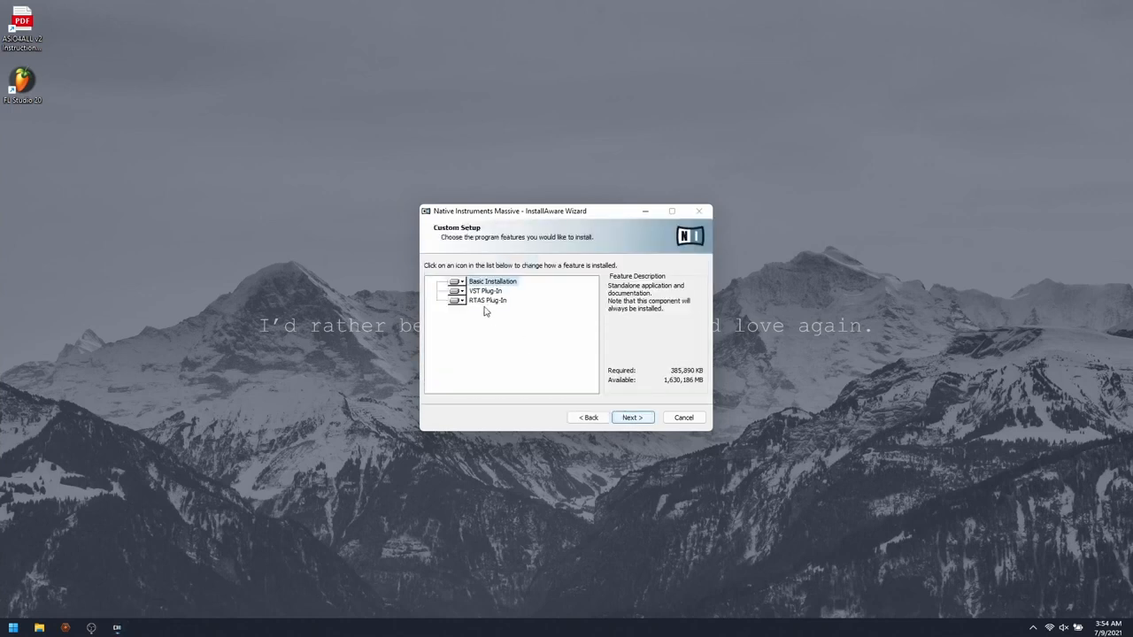
{"action": "left_click", "coordinate": [454, 300]}
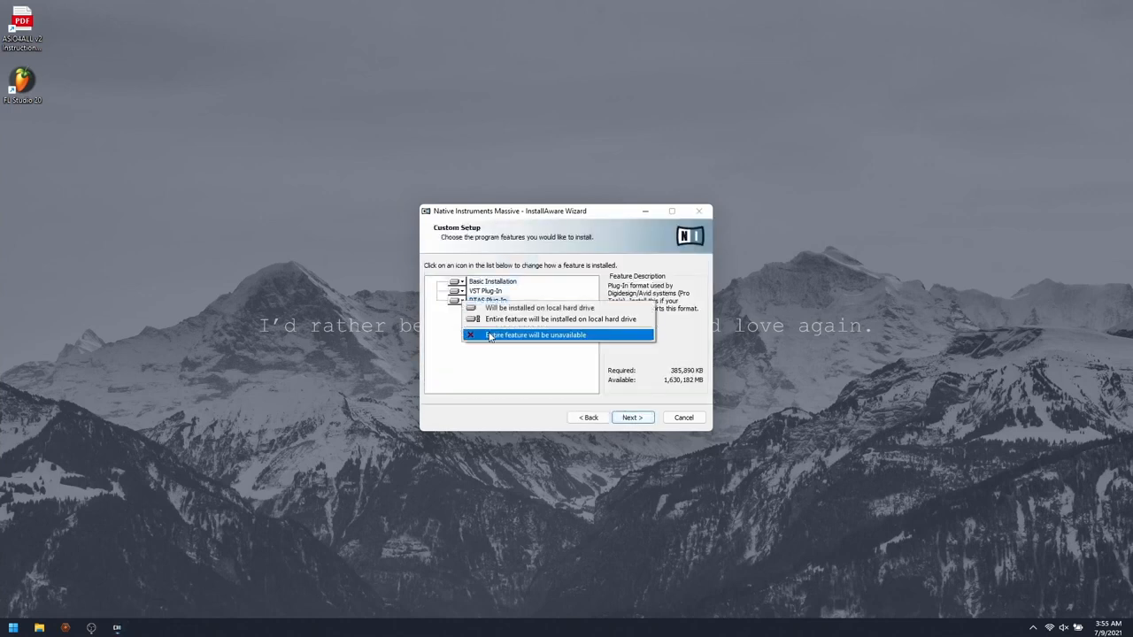
{"action": "left_click", "coordinate": [534, 334]}
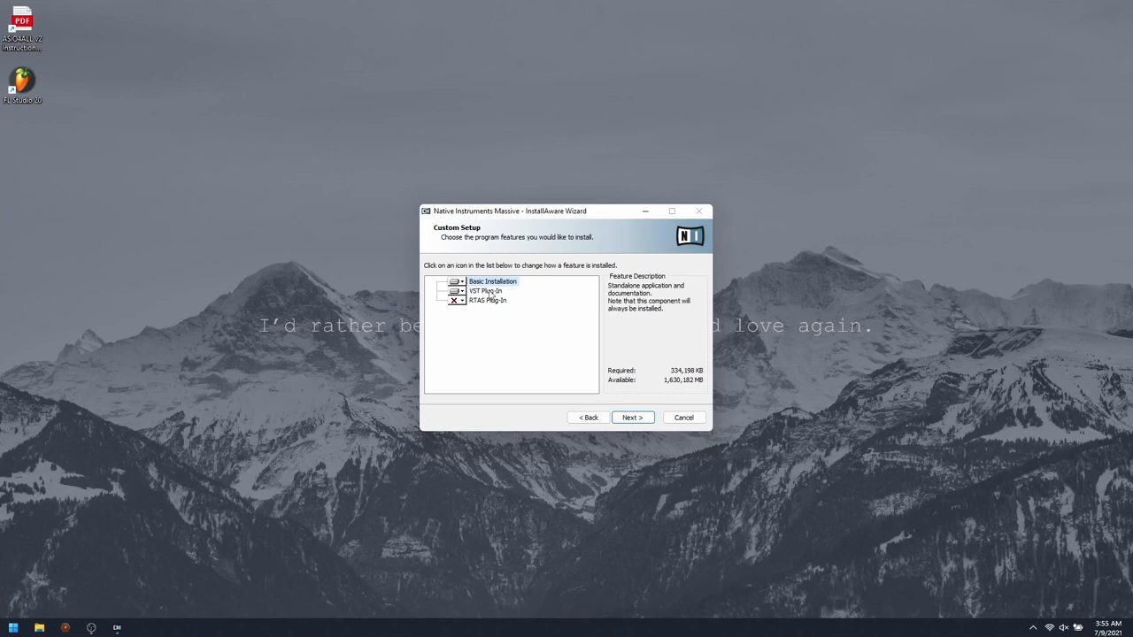
{"action": "left_click", "coordinate": [631, 416]}
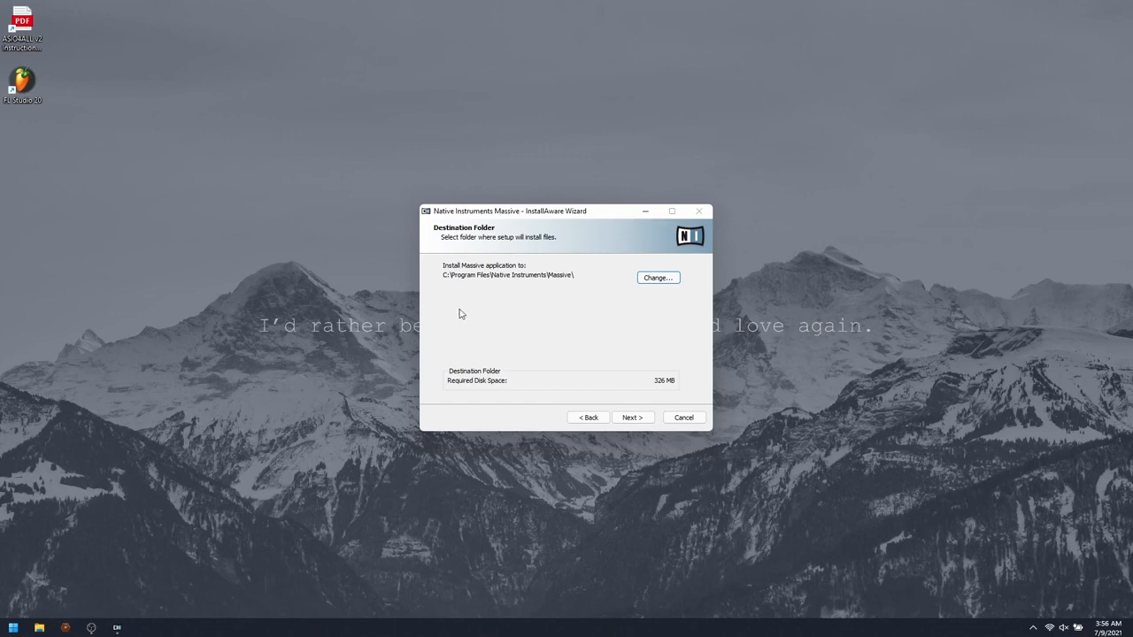
{"action": "mouse_move", "coordinate": [562, 287]}
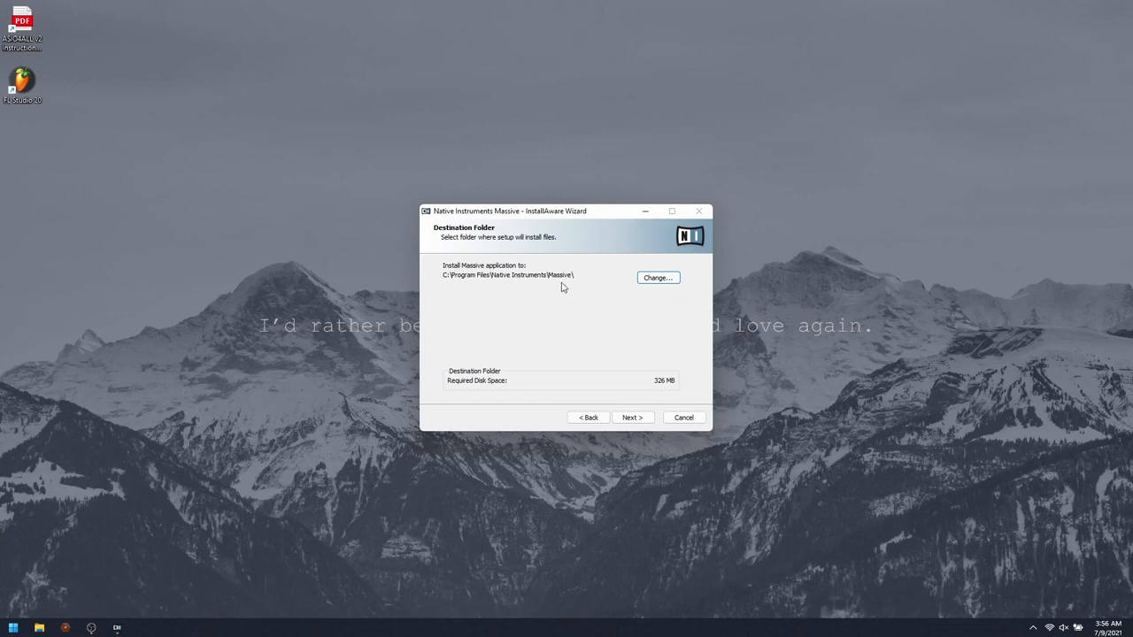
{"action": "mouse_move", "coordinate": [500, 282]}
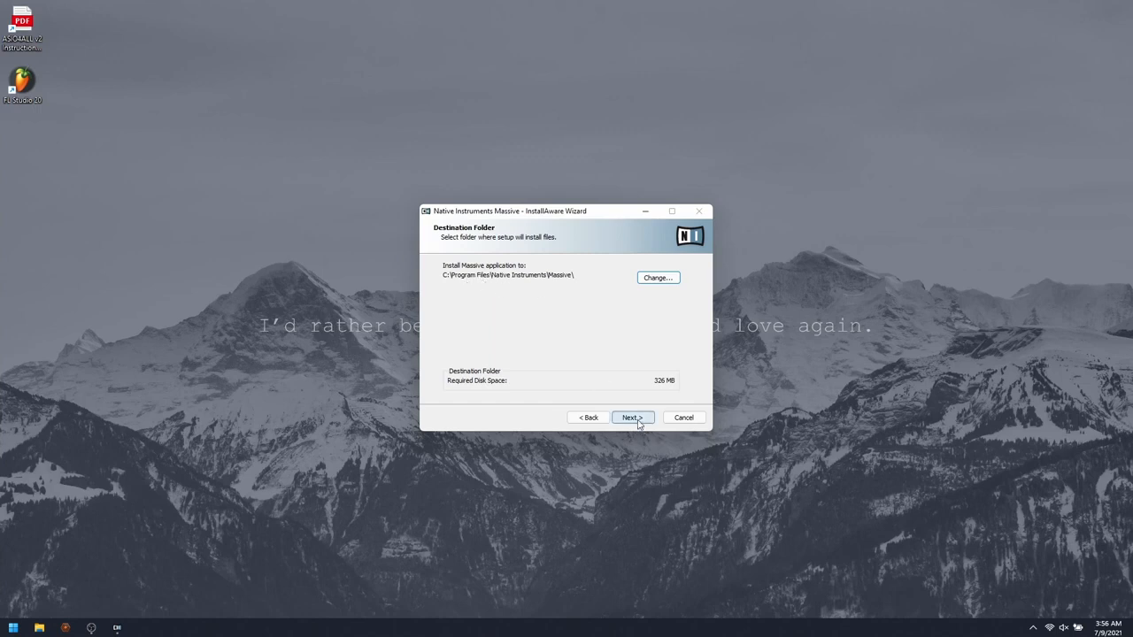
Keep Massive's default folder; set 32-bit VST to VstPlugins and 64-bit to Common Files\VST2
{"action": "left_click", "coordinate": [632, 417]}
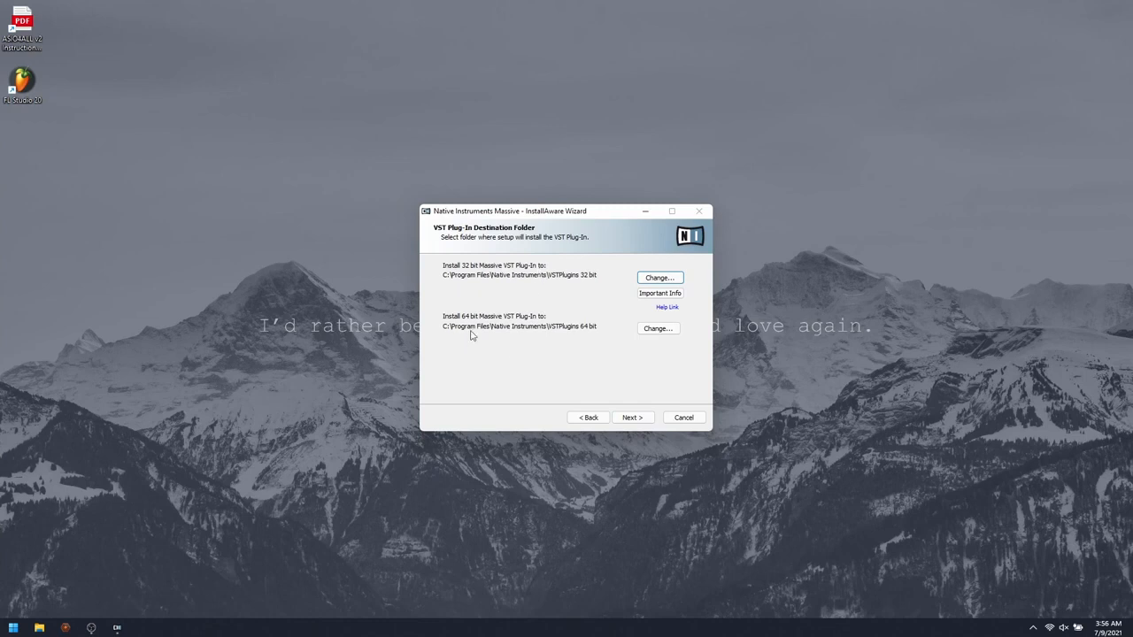
{"action": "mouse_move", "coordinate": [545, 334]}
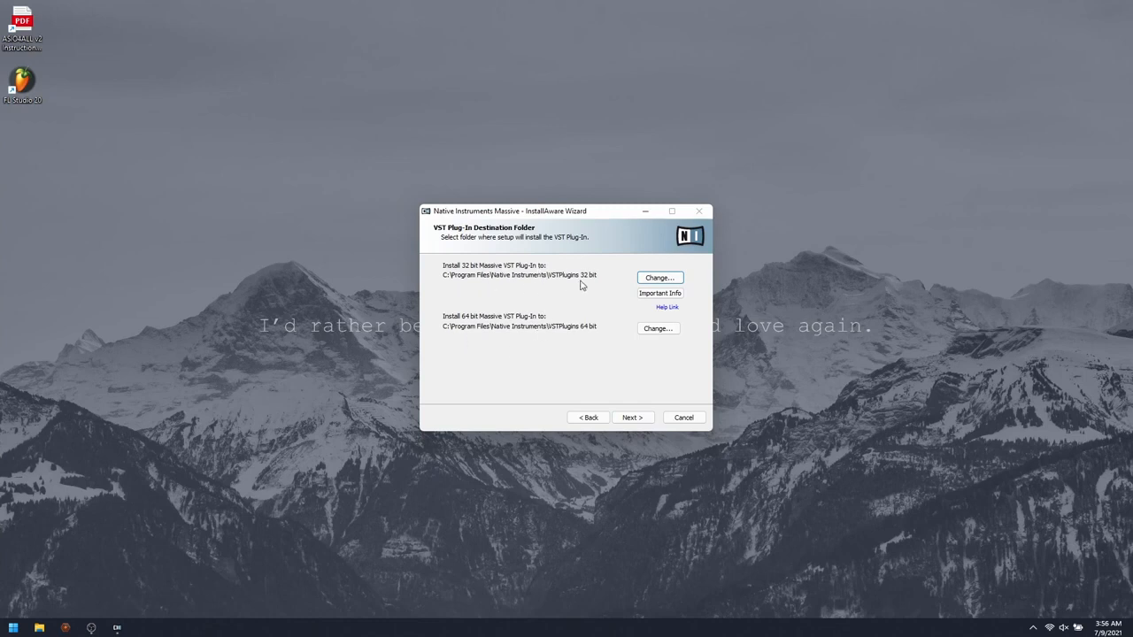
{"action": "left_click", "coordinate": [658, 277]}
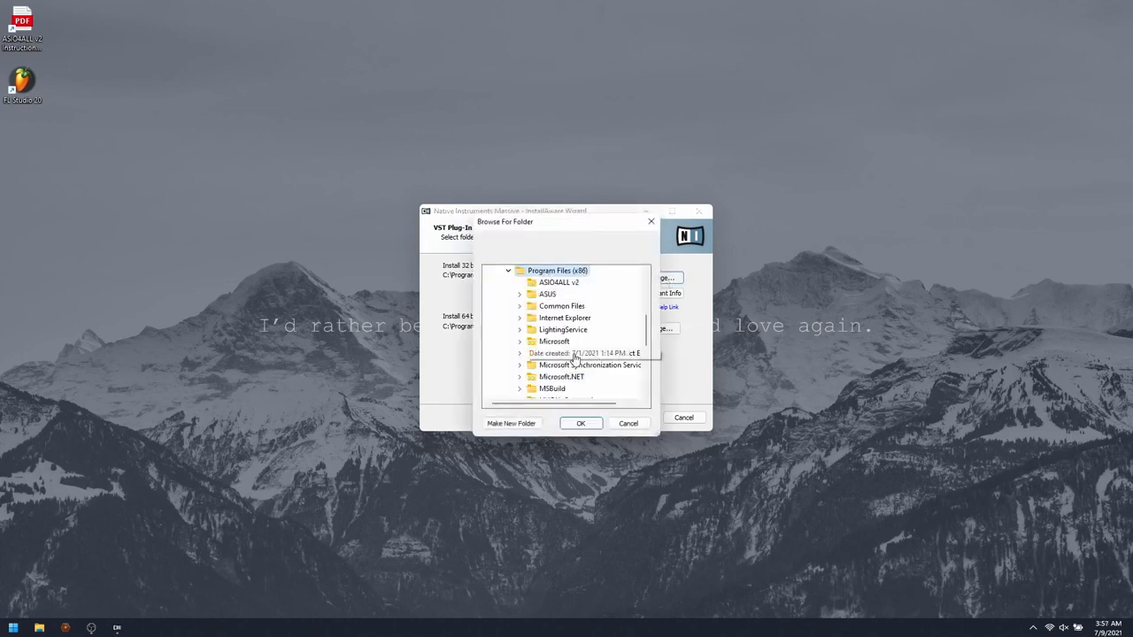
{"action": "scroll", "scroll_direction": "down", "scroll_amount": 3}
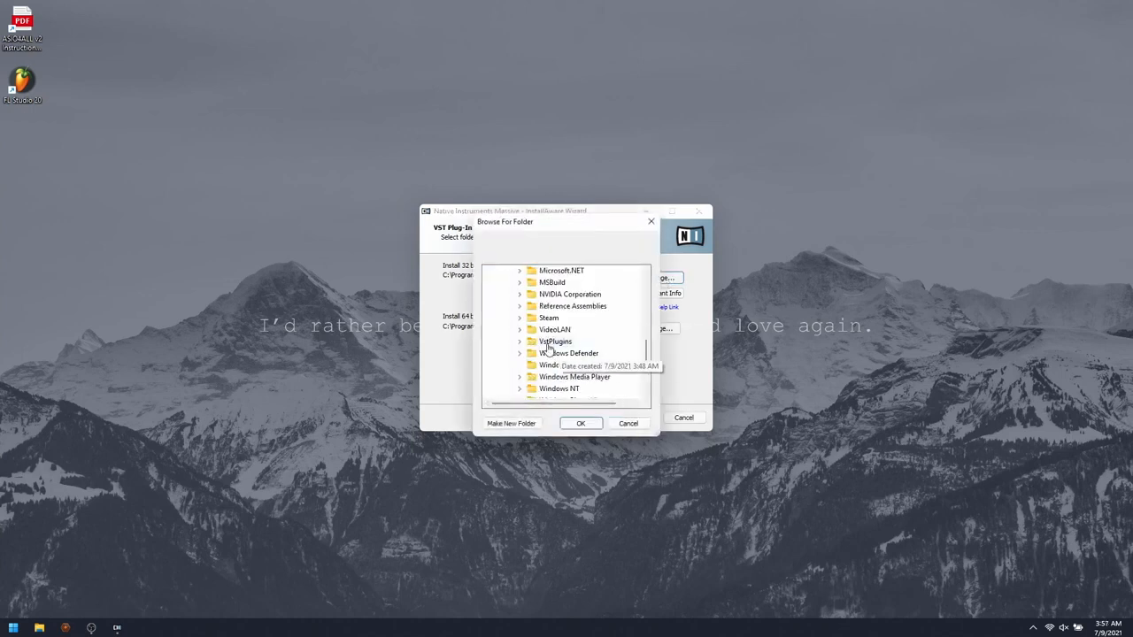
{"action": "left_click", "coordinate": [581, 423]}
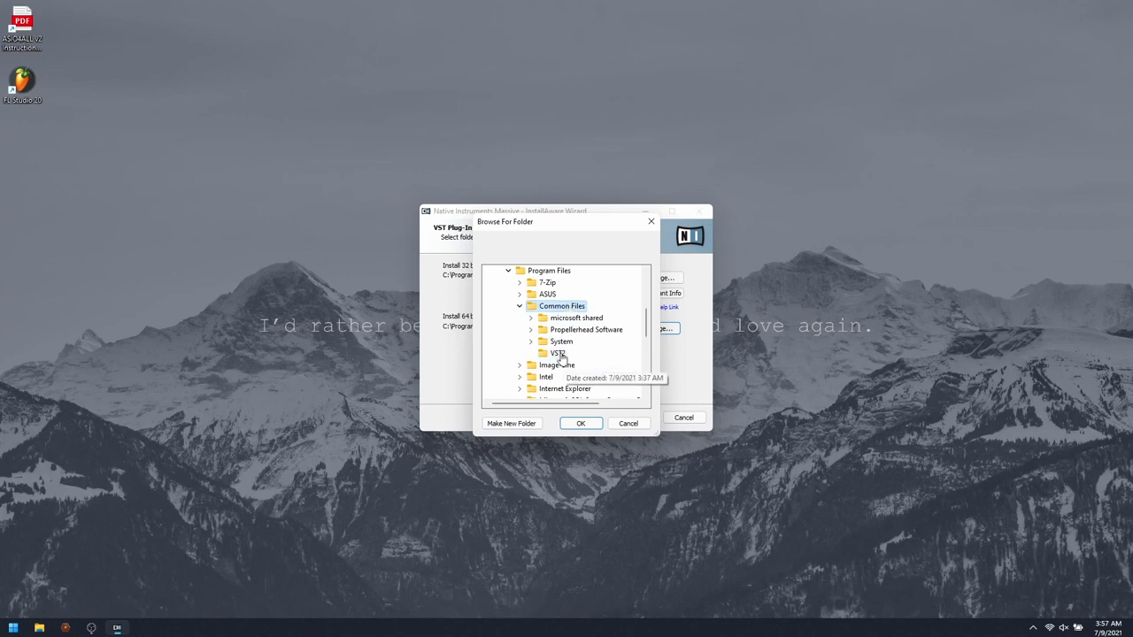
{"action": "left_click", "coordinate": [580, 423]}
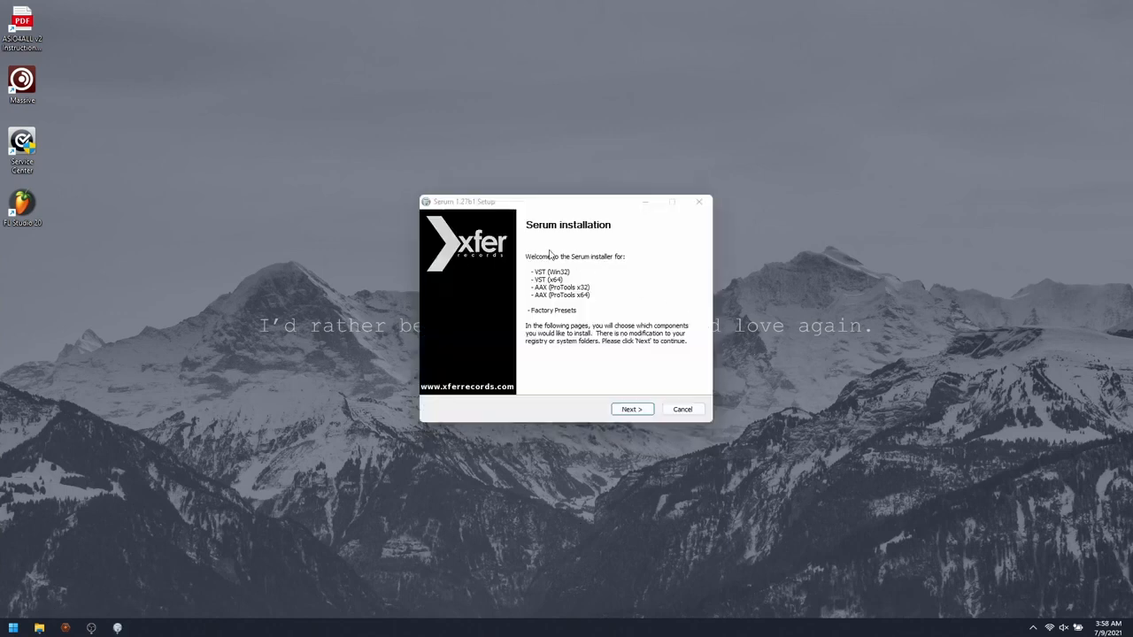
{"action": "mouse_move", "coordinate": [686, 315]}
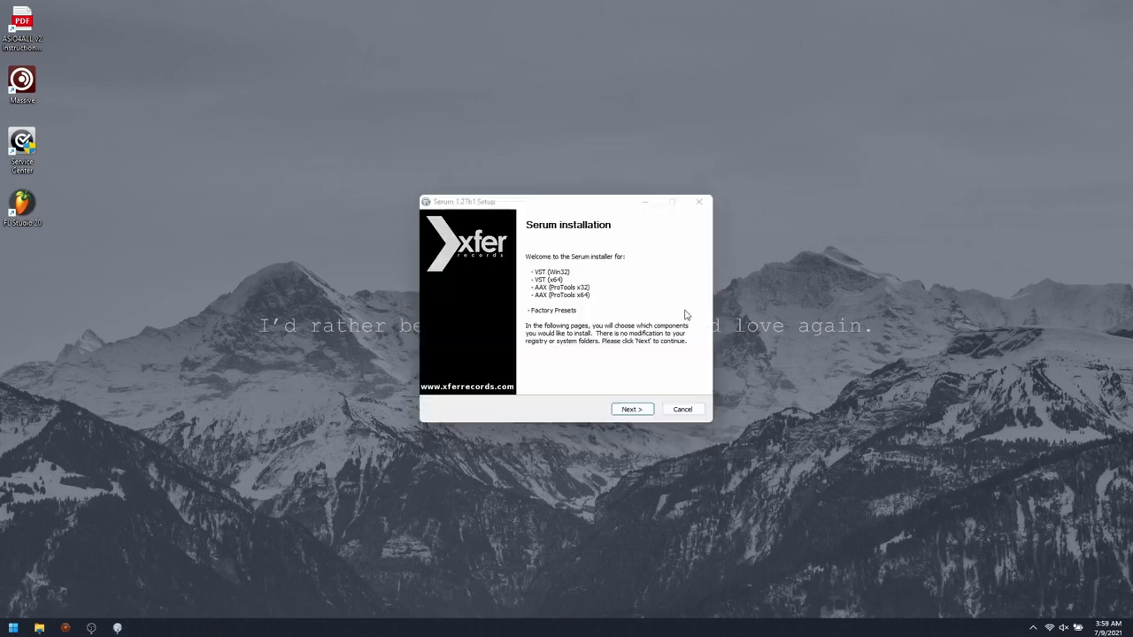
Deselect Serum's AAX ProTools components
{"action": "left_click", "coordinate": [632, 408]}
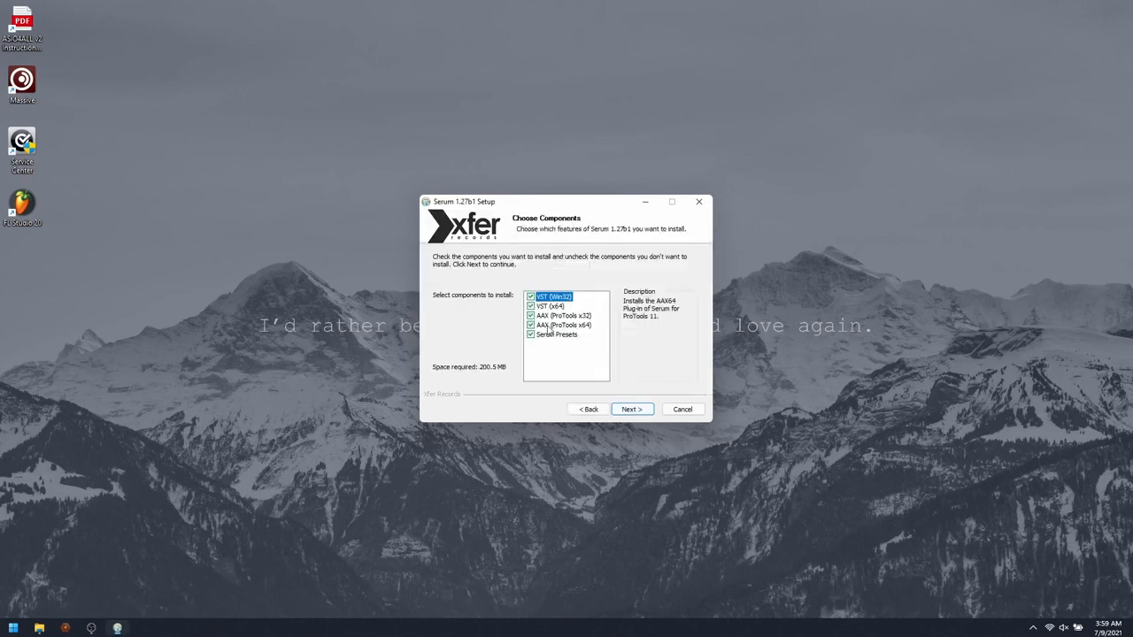
{"action": "left_click", "coordinate": [530, 315]}
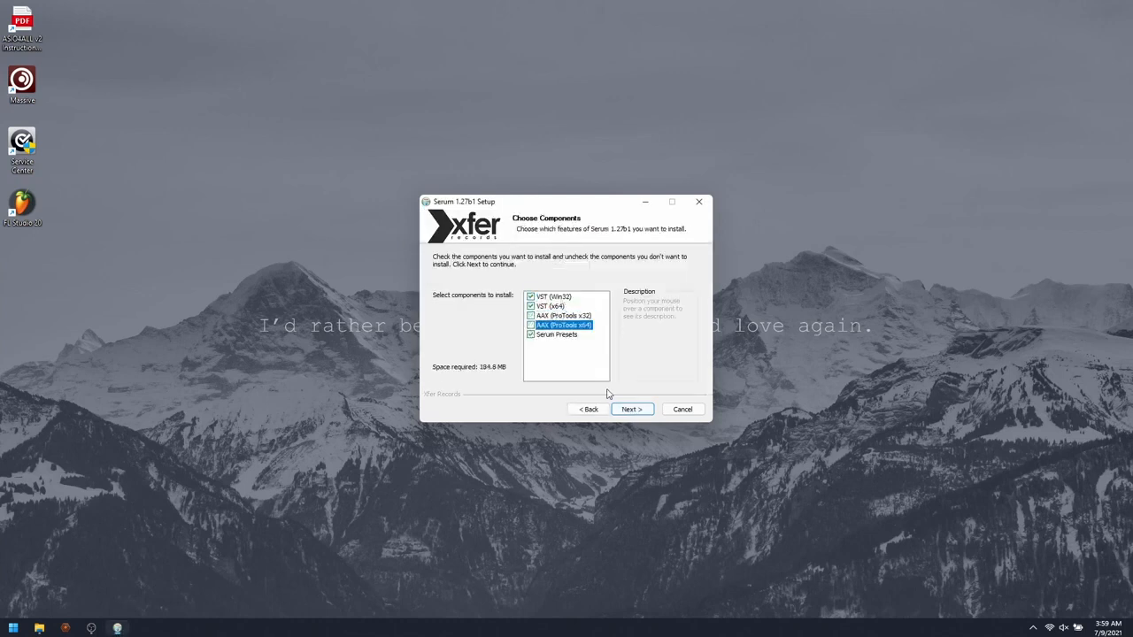
{"action": "left_click", "coordinate": [631, 409]}
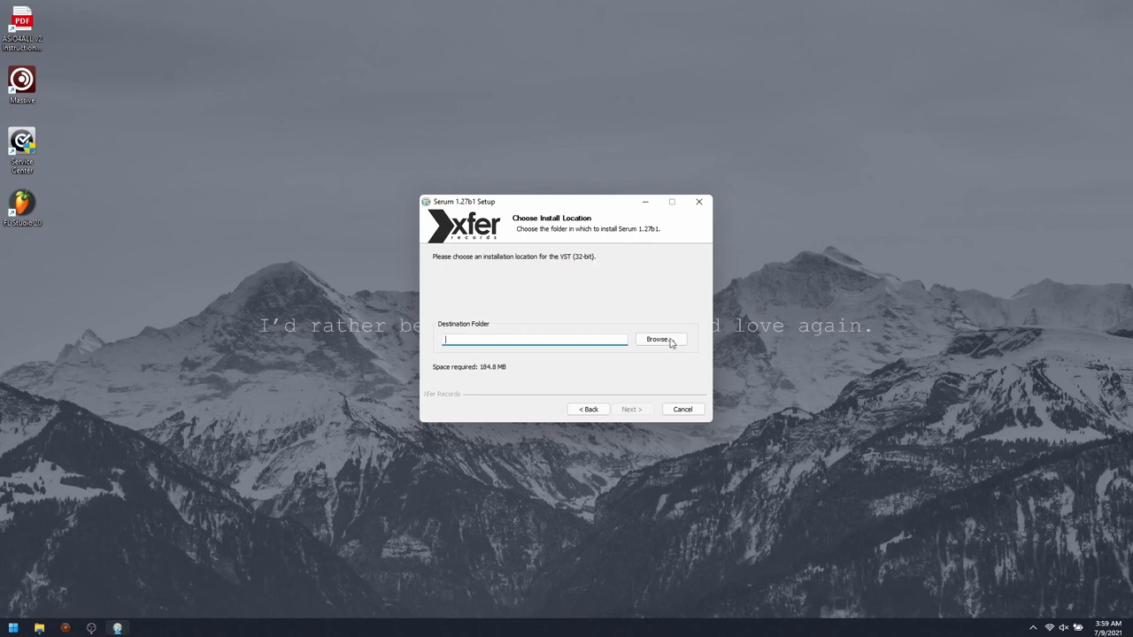
Set Serum's 32-bit VST folder to VstPlugins and 64-bit to Common Files\VST2
{"action": "left_click", "coordinate": [660, 339]}
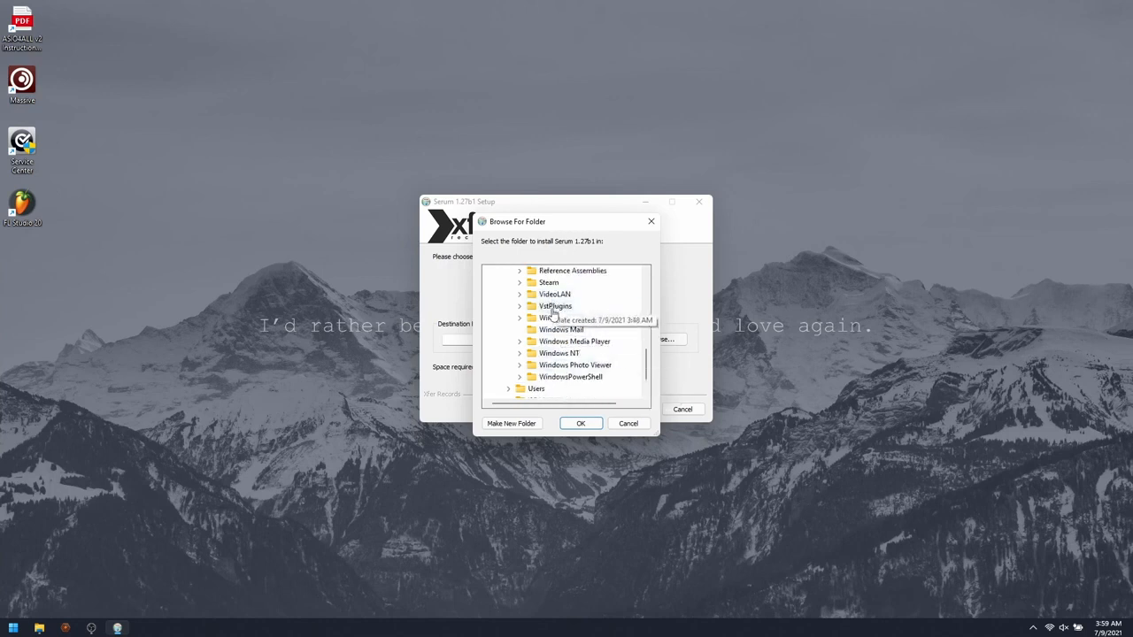
{"action": "left_click", "coordinate": [627, 423]}
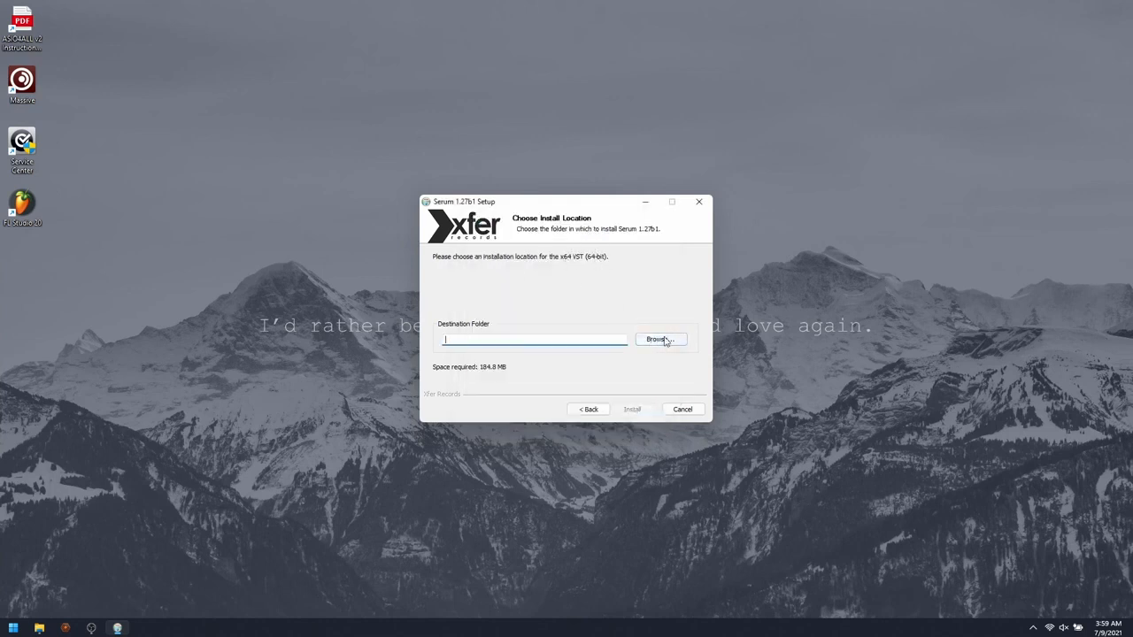
{"action": "left_click", "coordinate": [659, 339]}
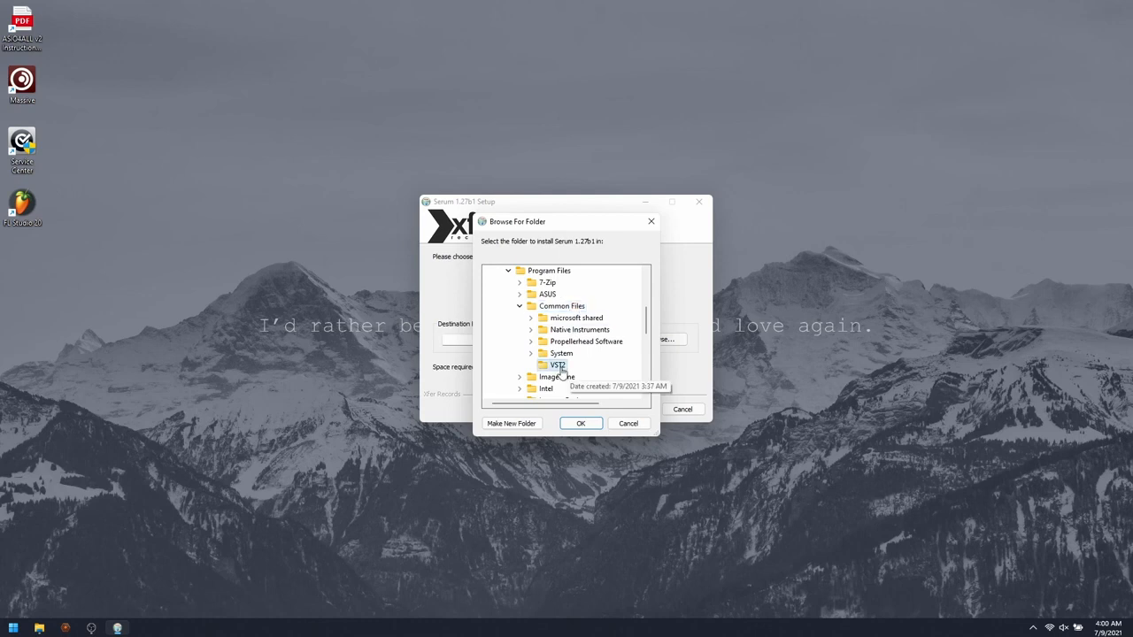
{"action": "left_click", "coordinate": [579, 423]}
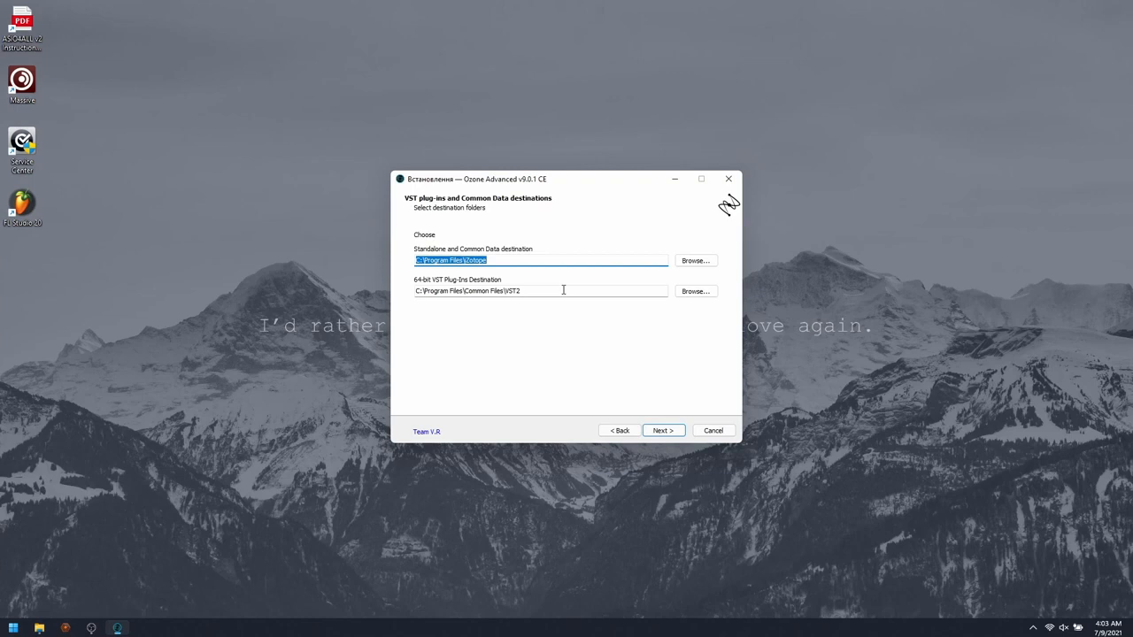
Point Ozone's 64-bit VST to Common Files\VST2, keeping AAX/VST3/VST and excluding User Manual
{"action": "left_click", "coordinate": [540, 292]}
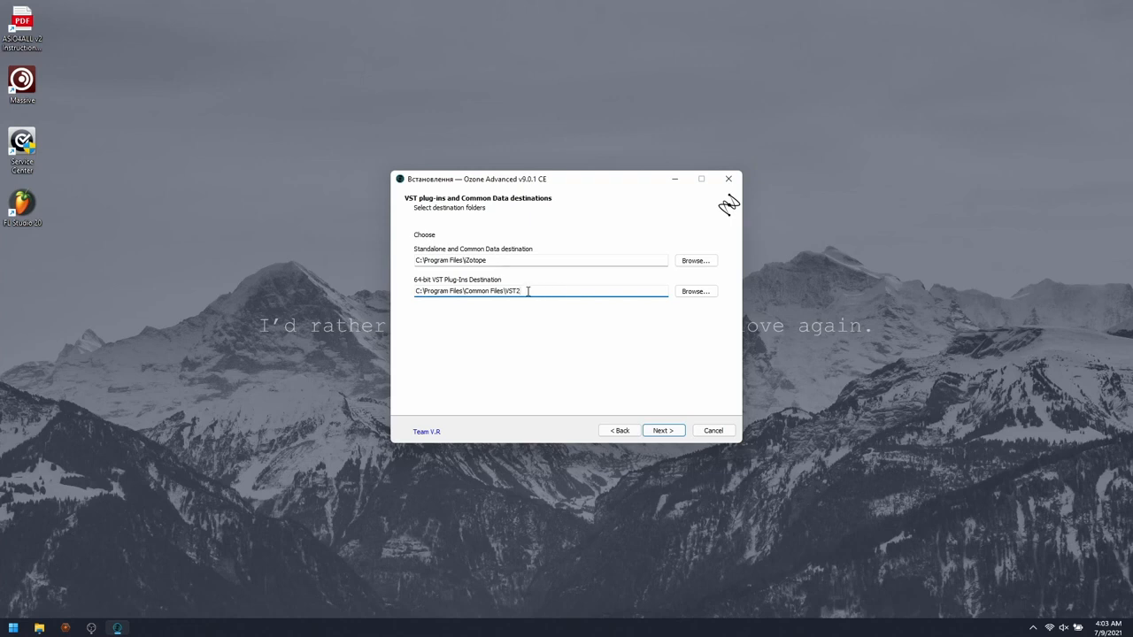
{"action": "mouse_move", "coordinate": [510, 360]}
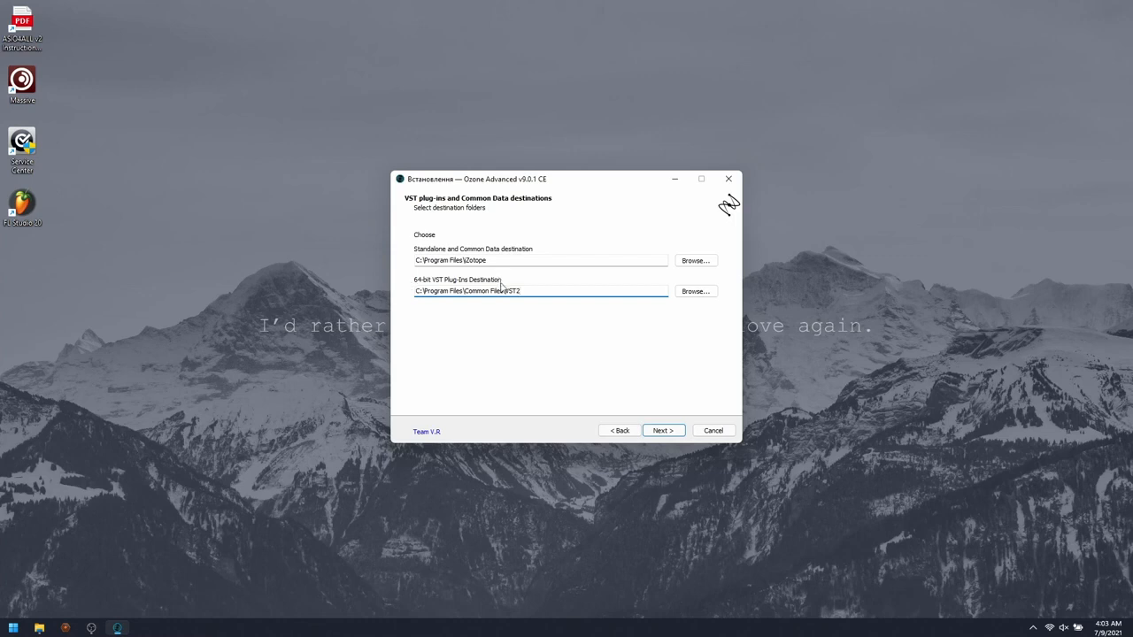
{"action": "mouse_move", "coordinate": [416, 299]}
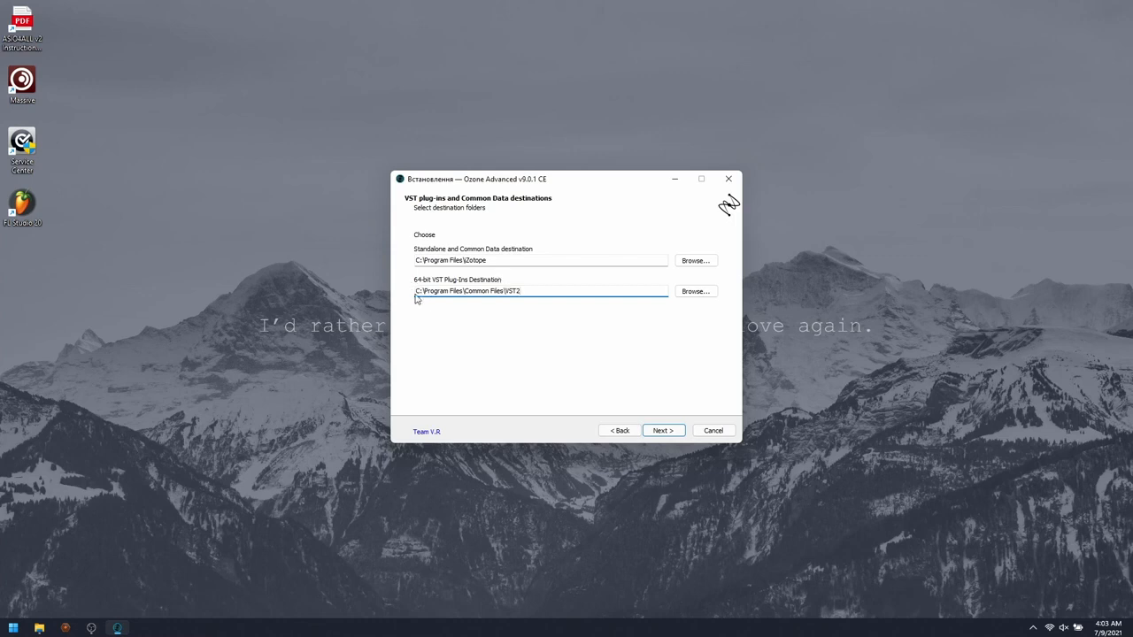
{"action": "left_click", "coordinate": [534, 290]}
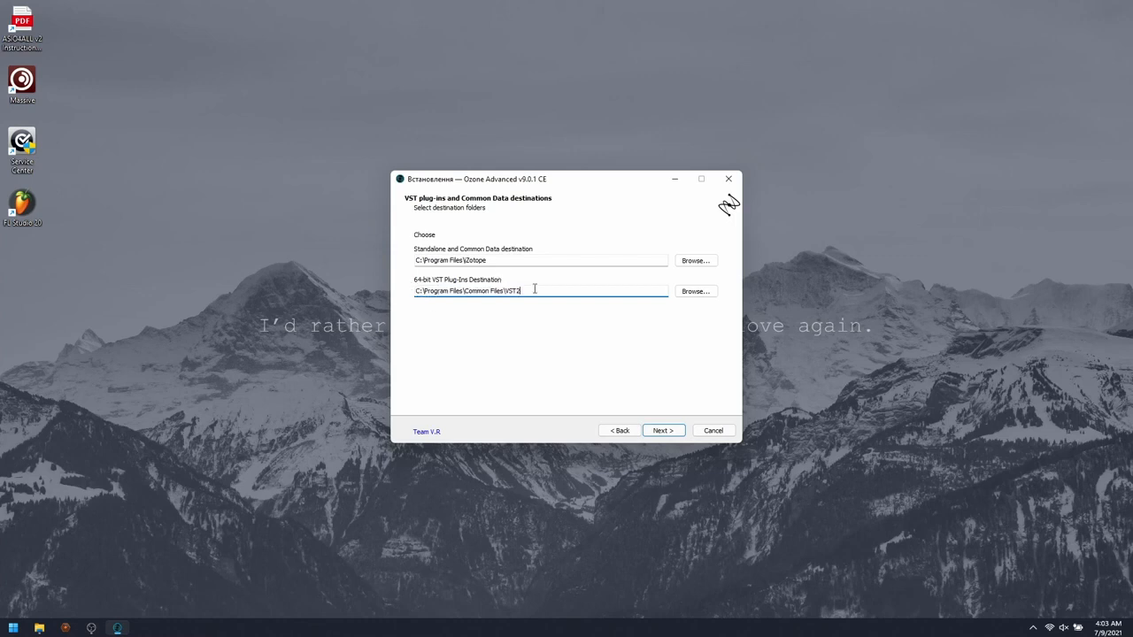
{"action": "left_click", "coordinate": [662, 430]}
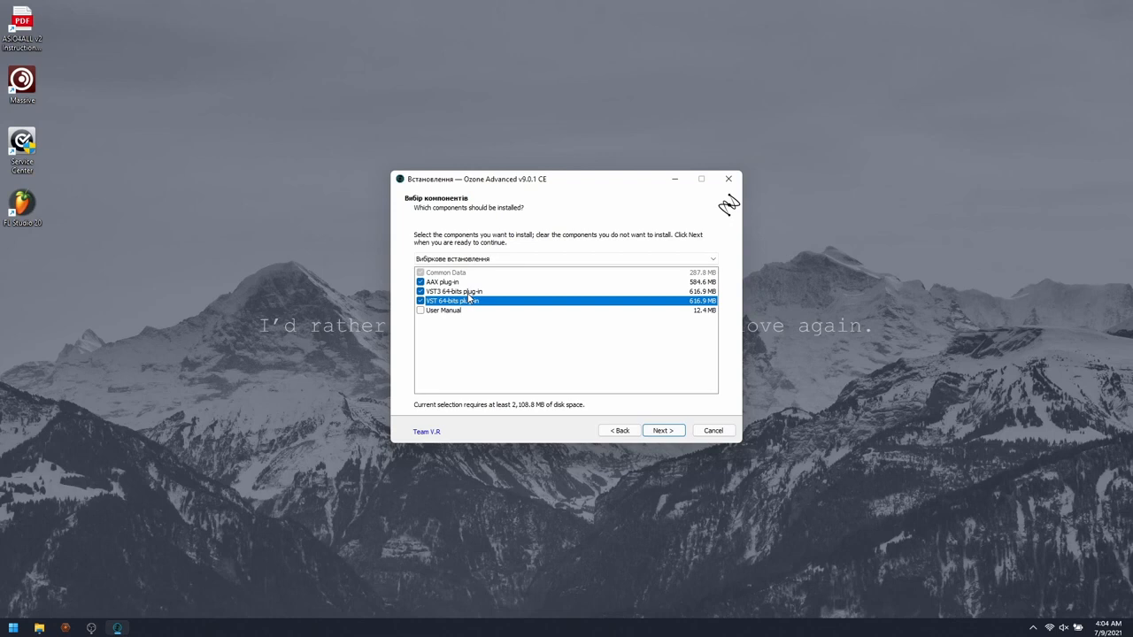
{"action": "mouse_move", "coordinate": [604, 407]}
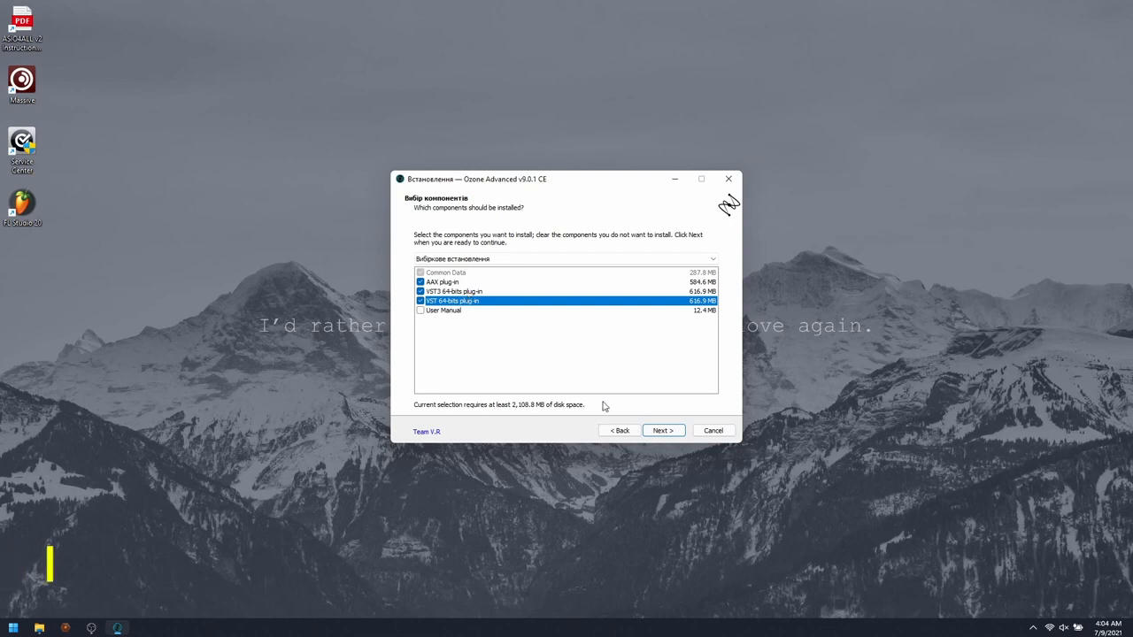
{"action": "left_click", "coordinate": [662, 430]}
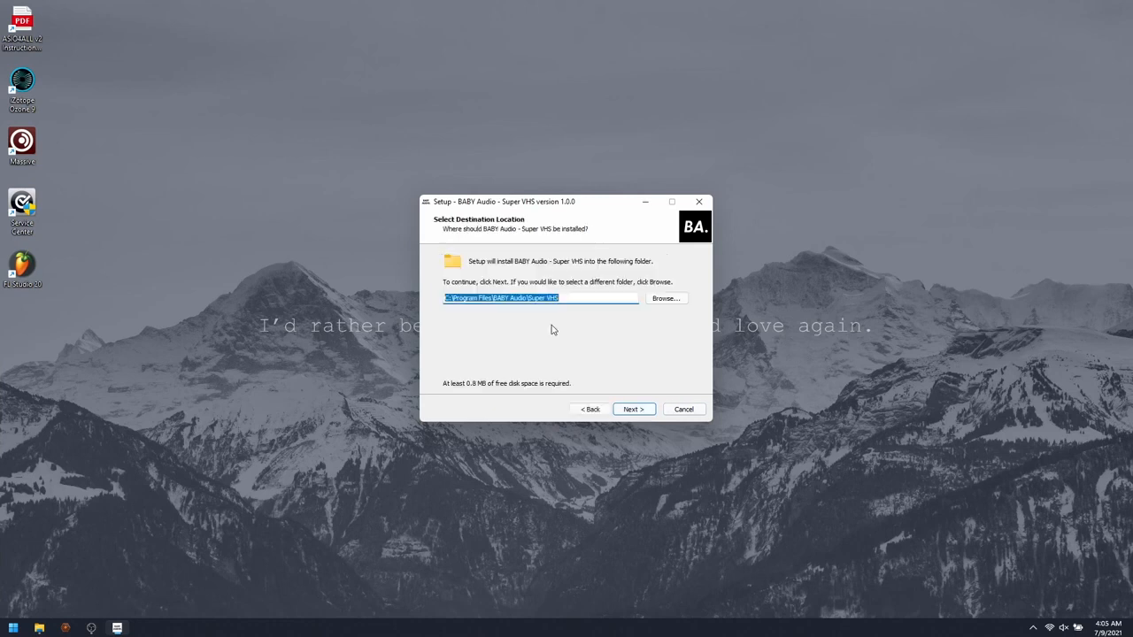
{"action": "mouse_move", "coordinate": [566, 337]}
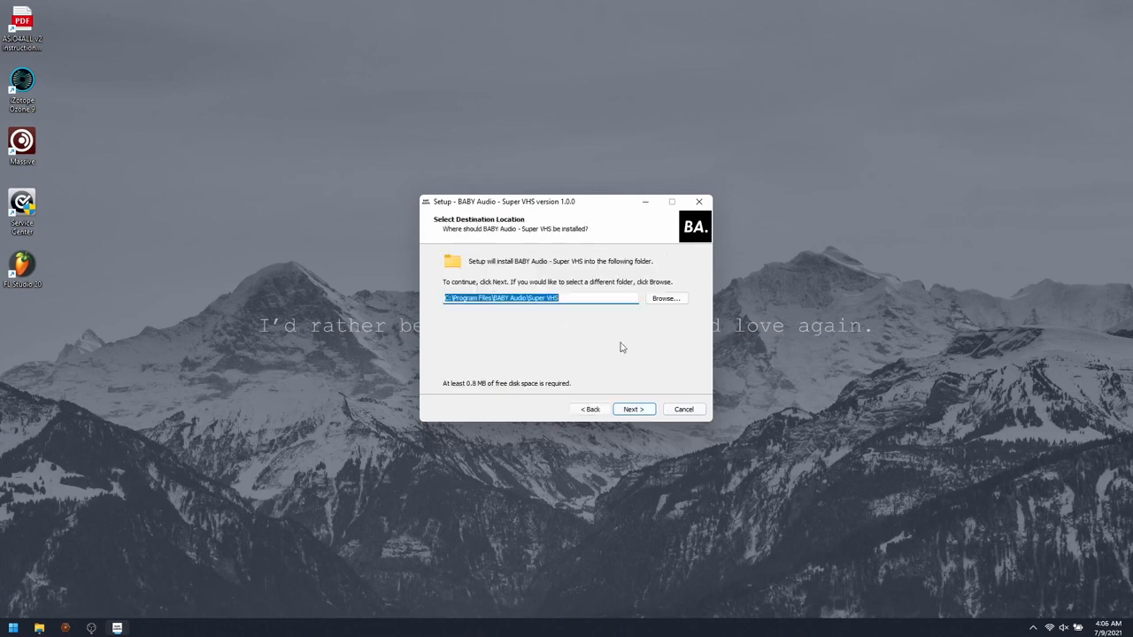
Install Super VHS with 32-bit VST2 in VstPlugins and 64-bit in Common Files\VST2
{"action": "left_click", "coordinate": [665, 298]}
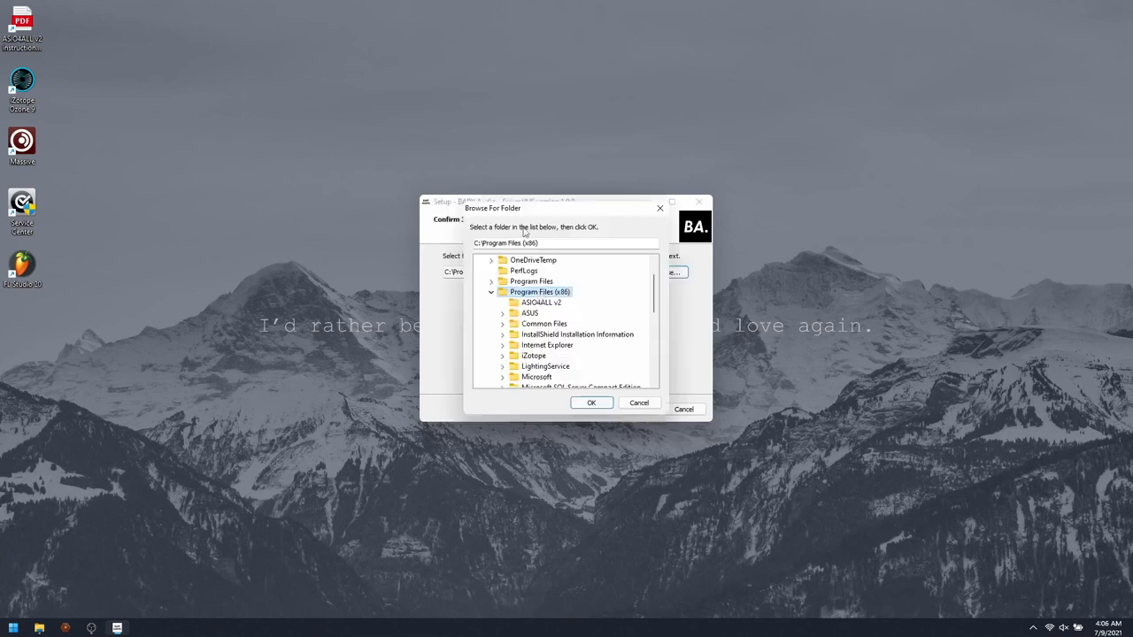
{"action": "mouse_move", "coordinate": [564, 380]}
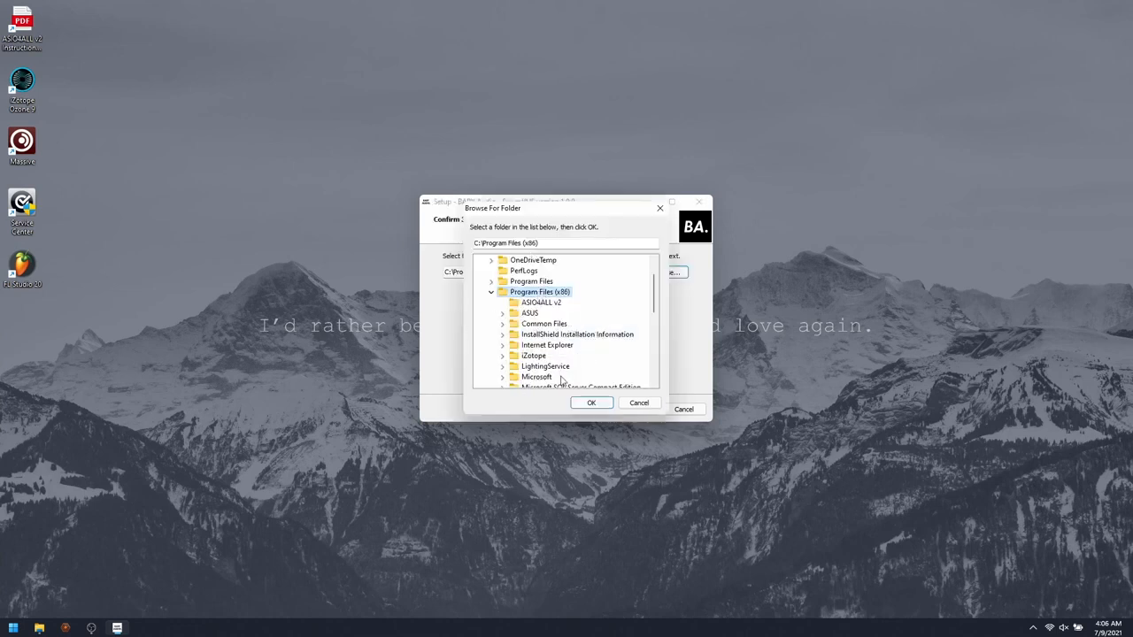
{"action": "left_click", "coordinate": [591, 403]}
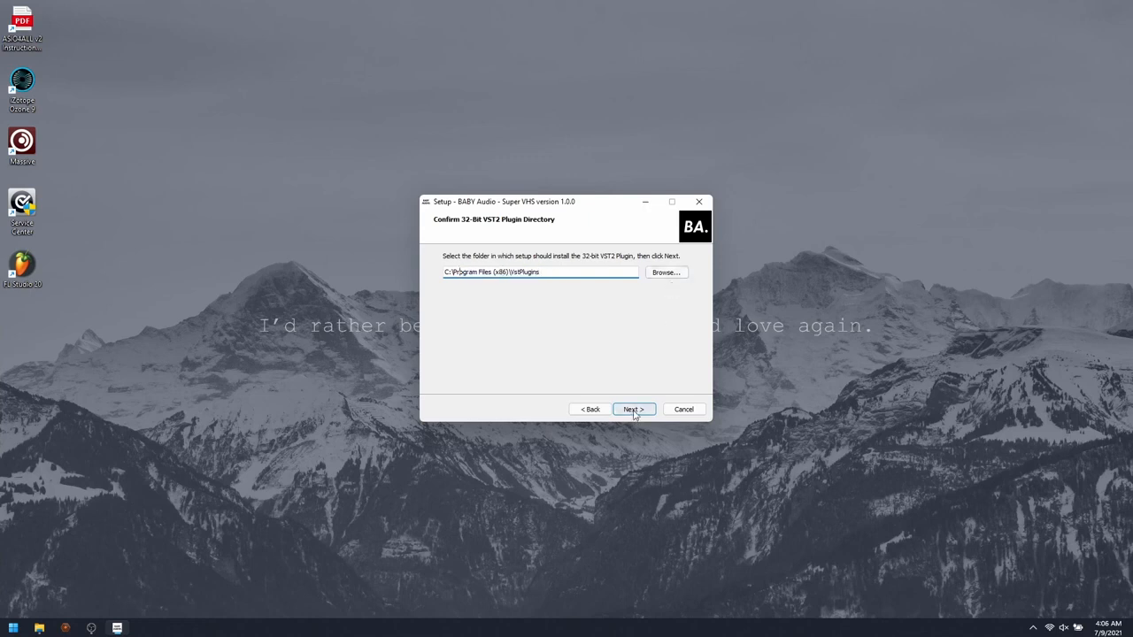
{"action": "left_click", "coordinate": [632, 408]}
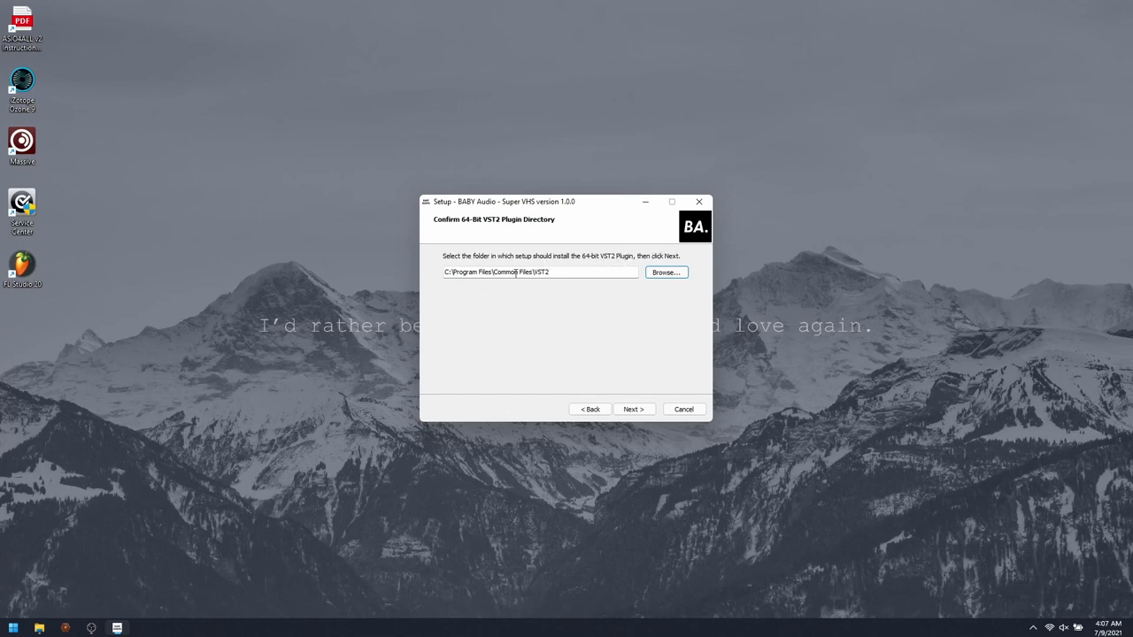
{"action": "left_click", "coordinate": [540, 271]}
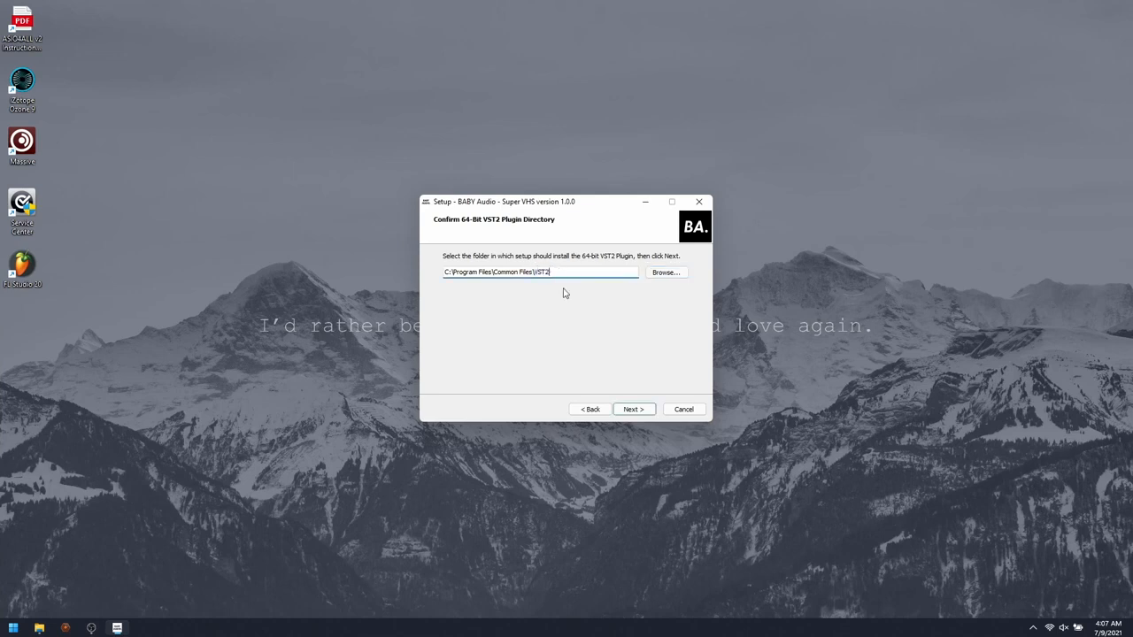
{"action": "left_click", "coordinate": [633, 409]}
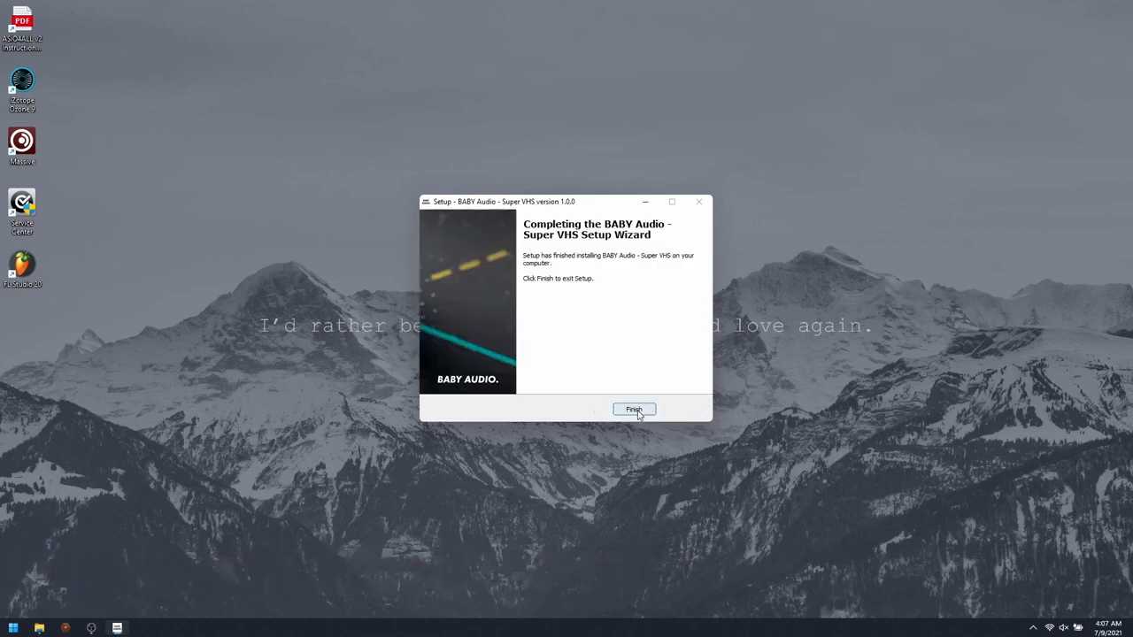
Install Valhalla Supermassive with all formats into Common Files\VST2 and Common Files\VST3
{"action": "left_click", "coordinate": [634, 409]}
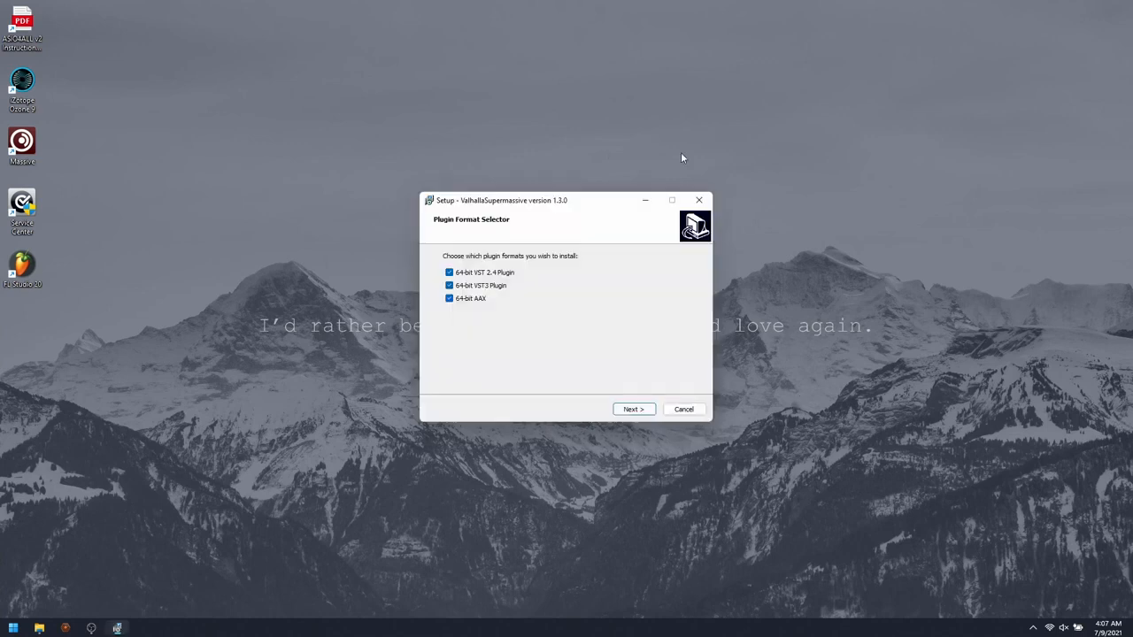
{"action": "mouse_move", "coordinate": [498, 208]}
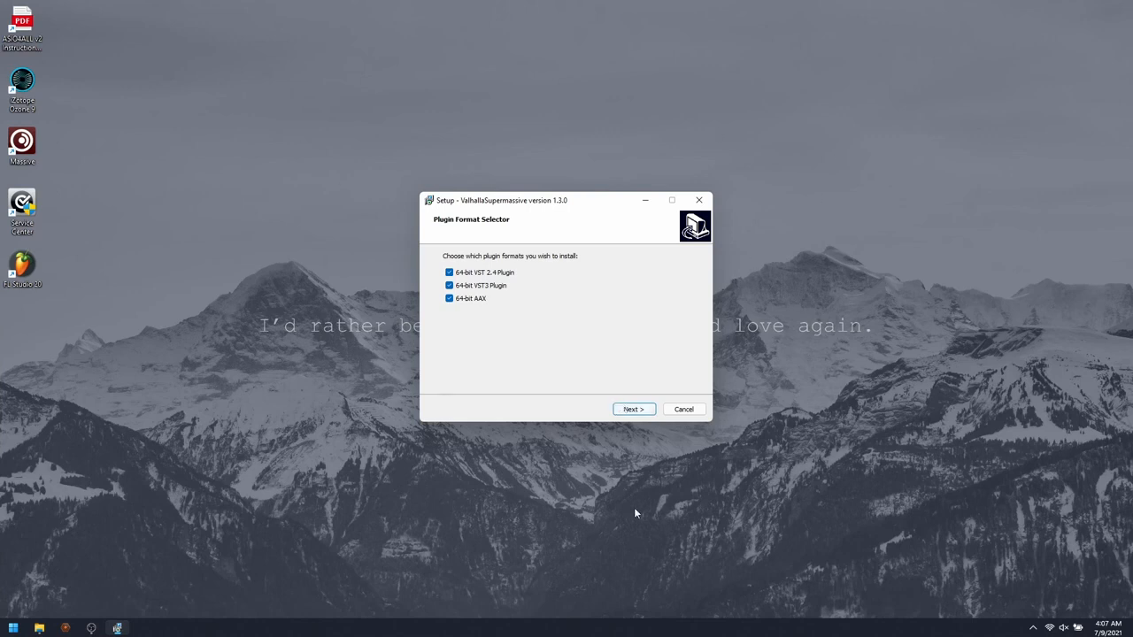
{"action": "mouse_move", "coordinate": [607, 381]}
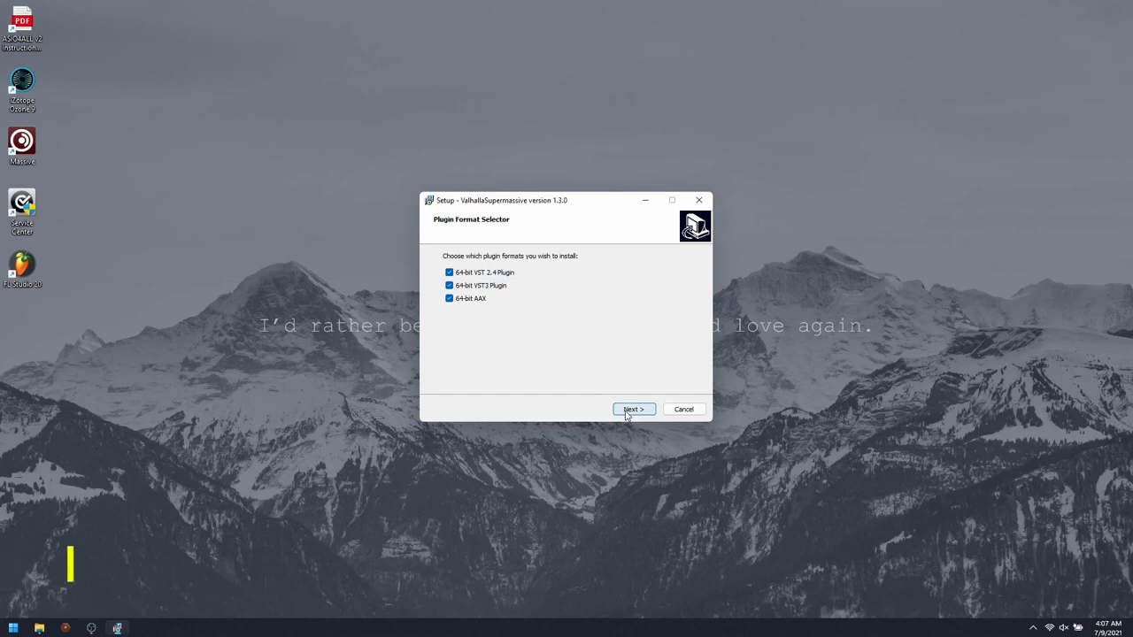
{"action": "left_click", "coordinate": [633, 409]}
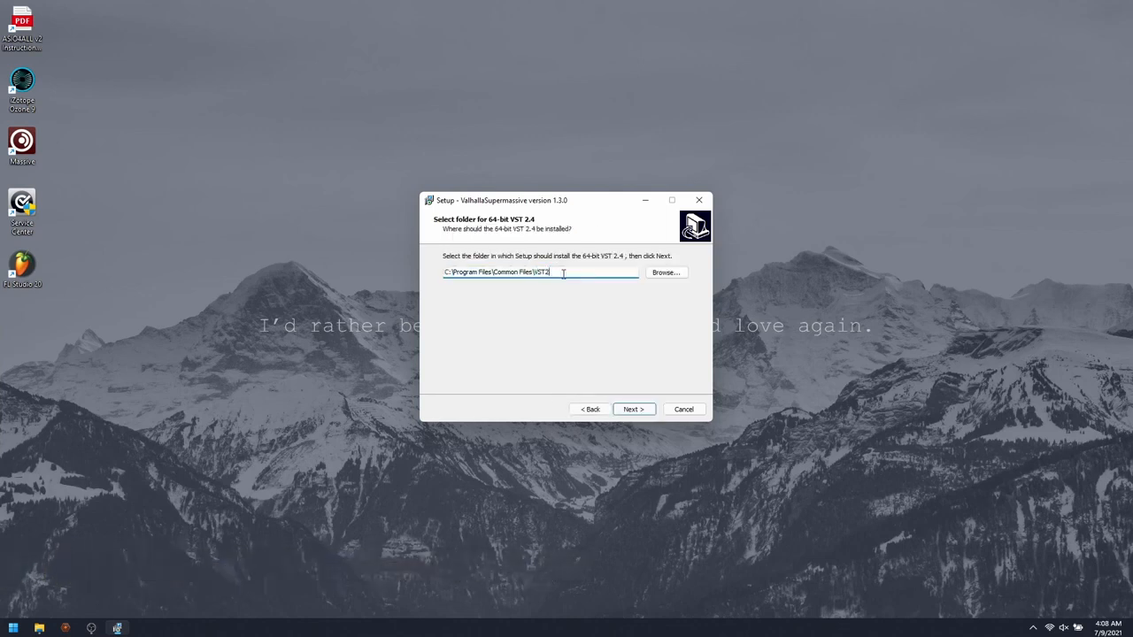
{"action": "left_click", "coordinate": [633, 409]}
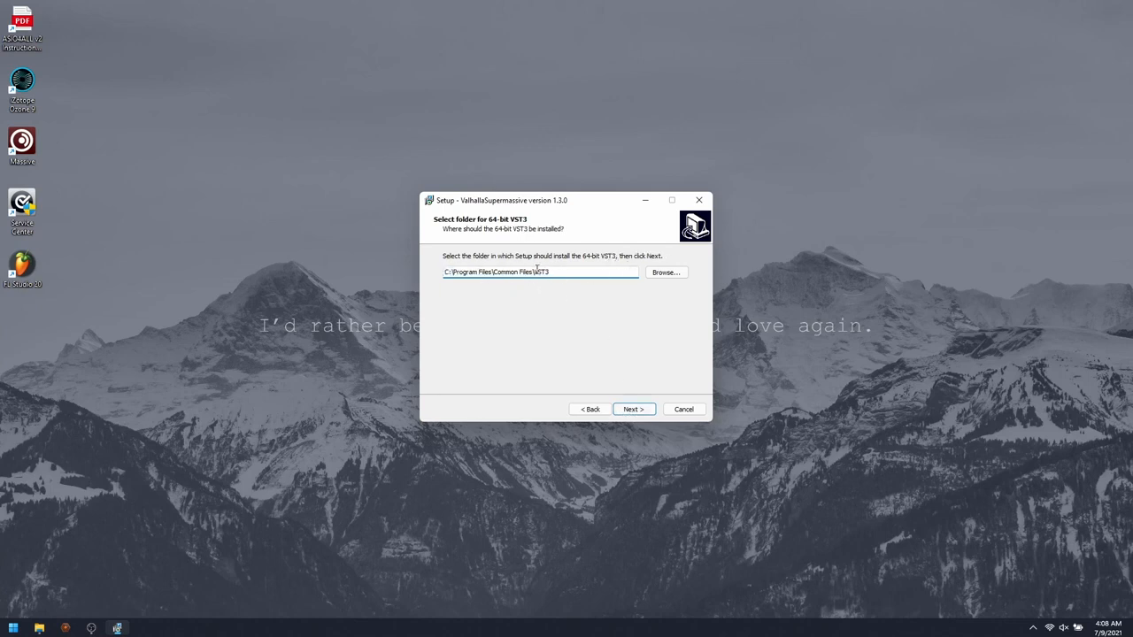
{"action": "left_click", "coordinate": [633, 408]}
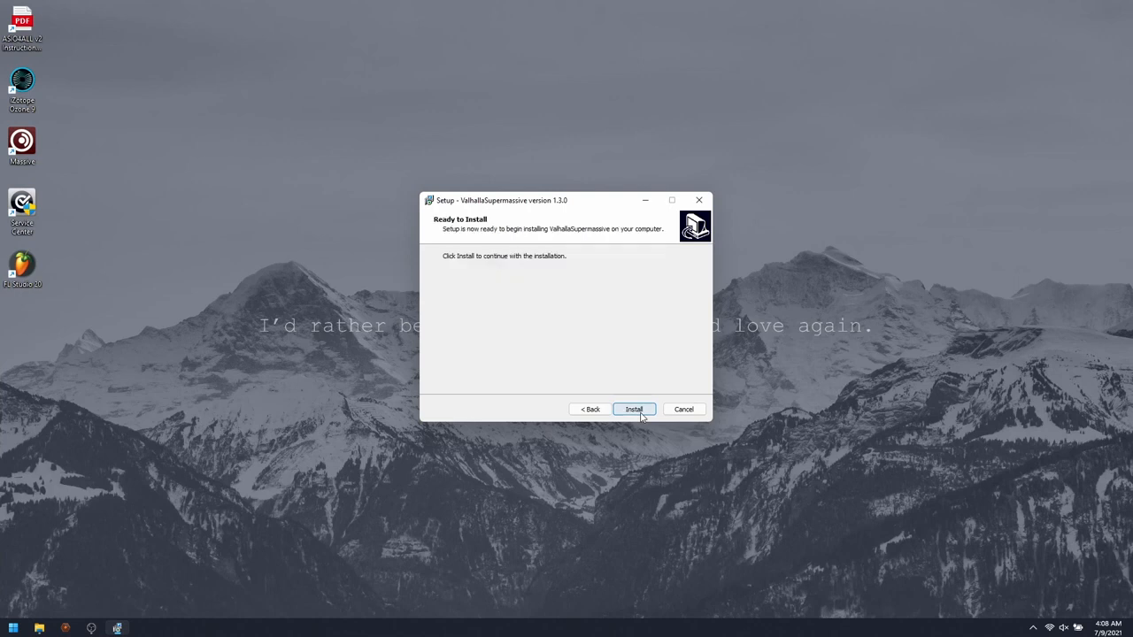
{"action": "left_click", "coordinate": [634, 409]}
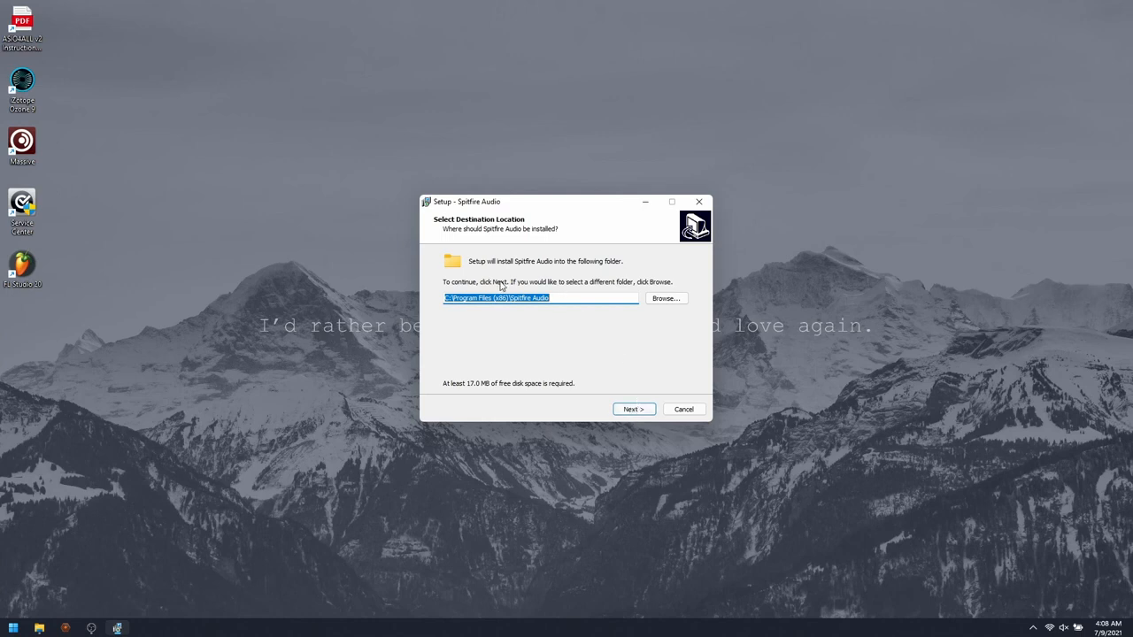
{"action": "left_click", "coordinate": [665, 298]}
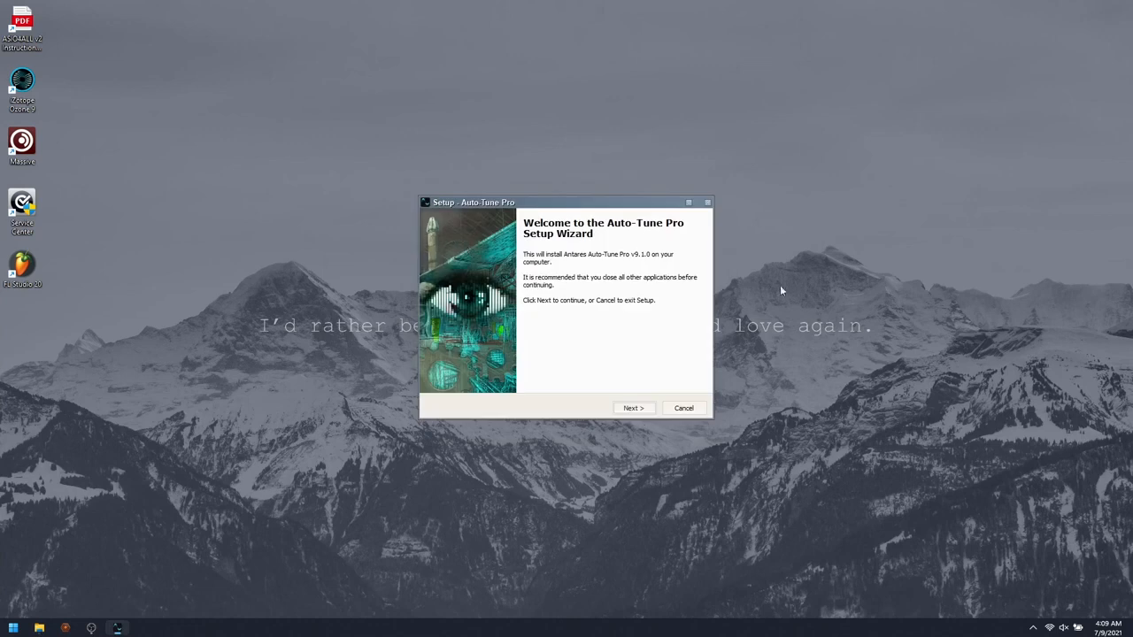
{"action": "mouse_move", "coordinate": [574, 211]}
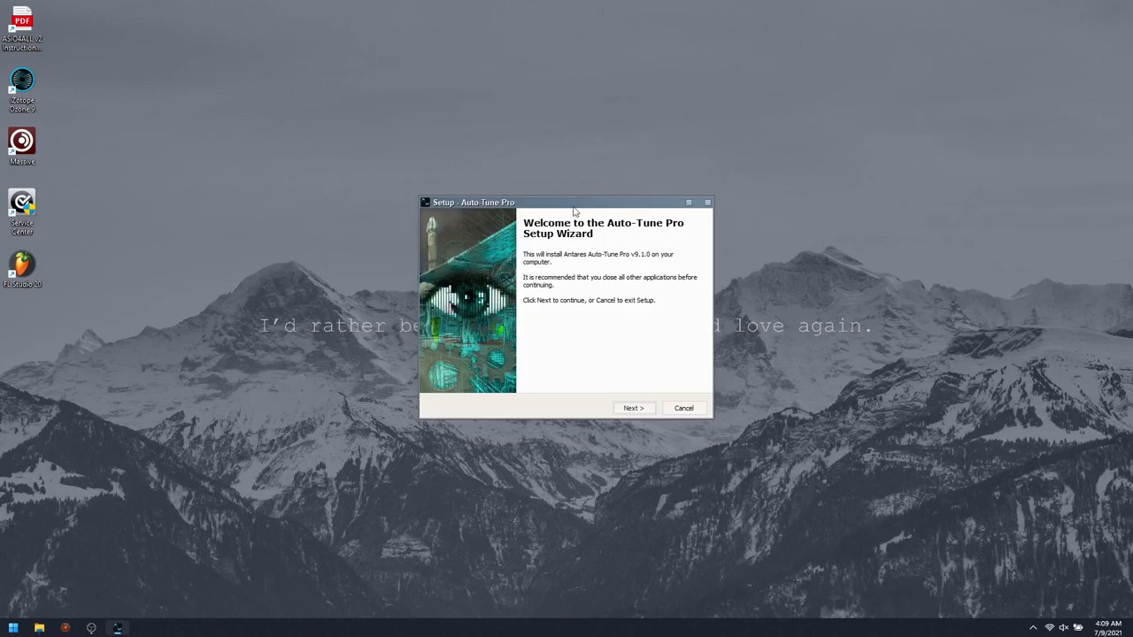
Install Auto-Tune Pro with only the VST3 (64bit) component
{"action": "left_click", "coordinate": [632, 408]}
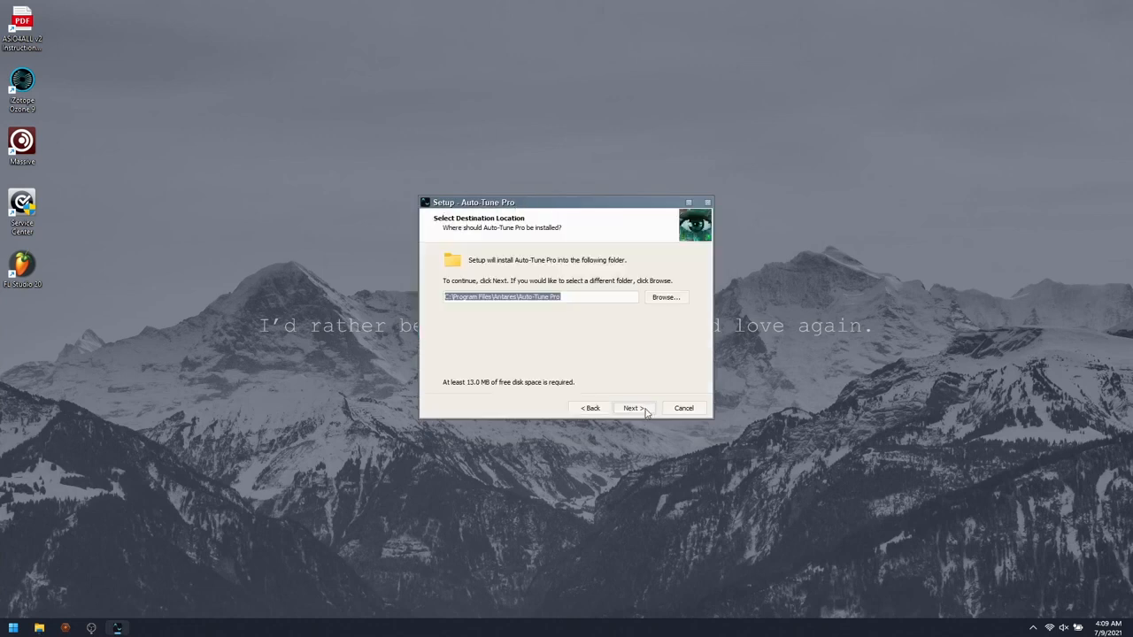
{"action": "left_click", "coordinate": [632, 408]}
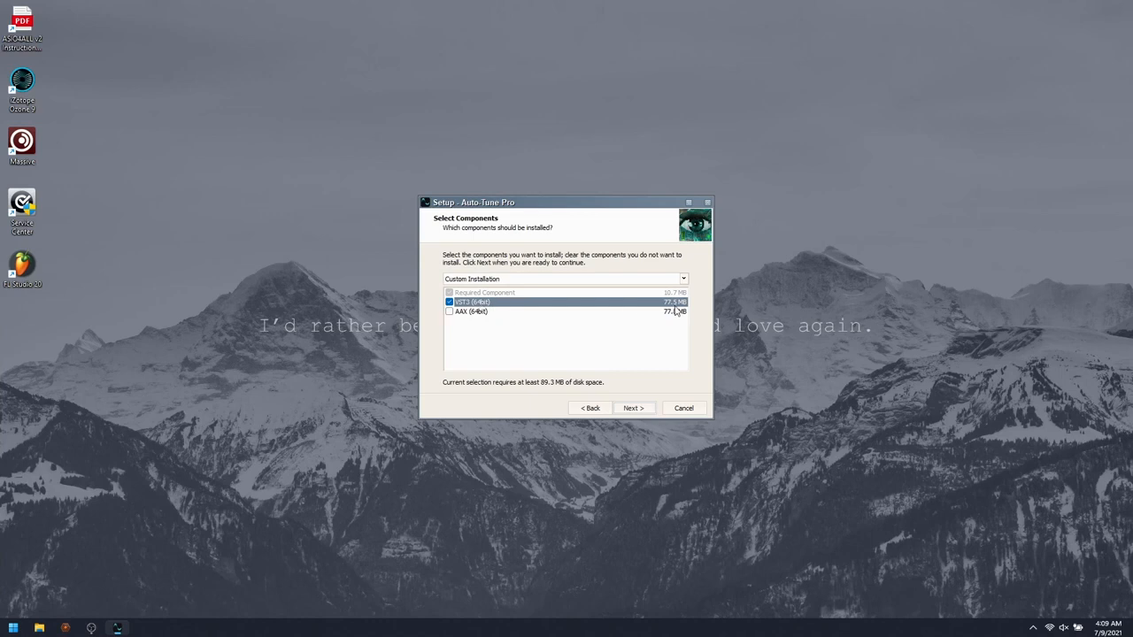
{"action": "left_click", "coordinate": [633, 408]}
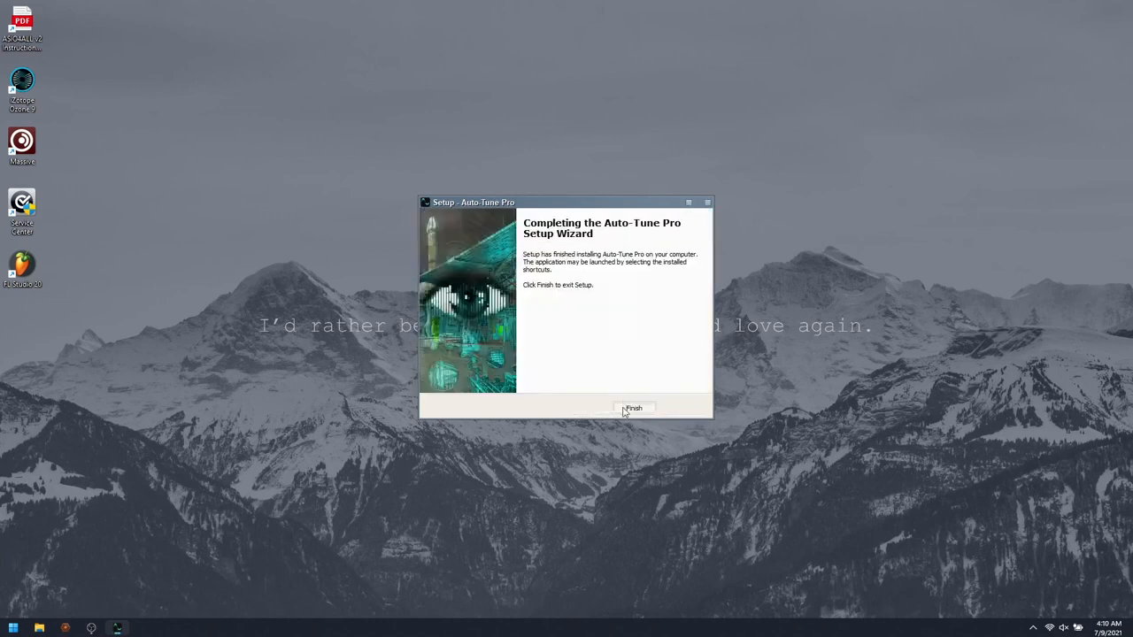
{"action": "left_click", "coordinate": [633, 408]}
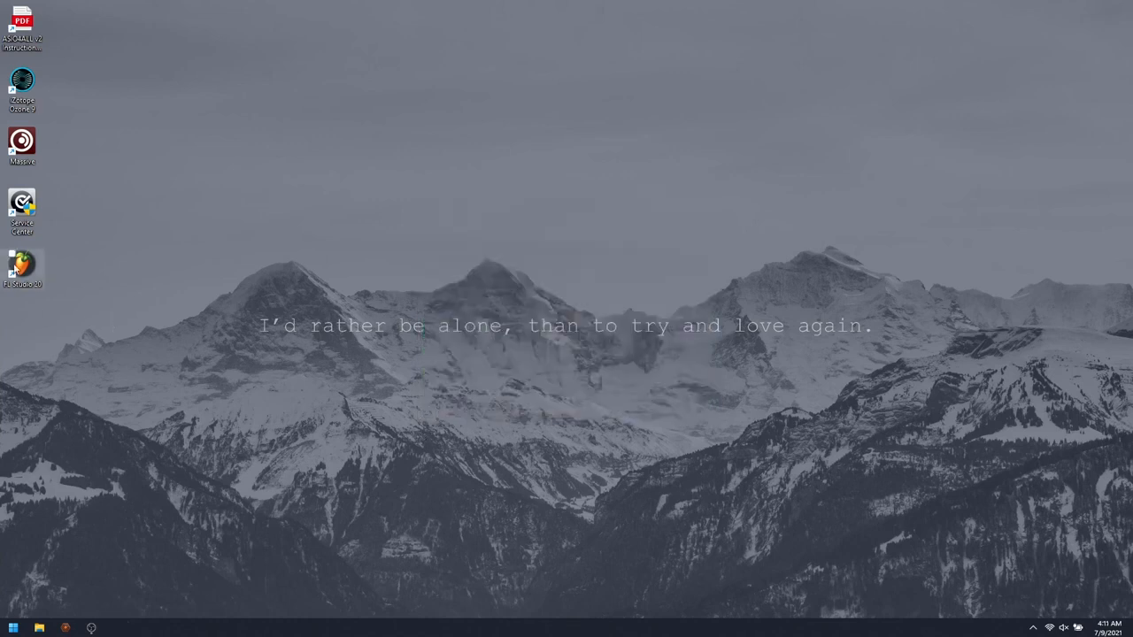
Launch FL Studio 20 from the desktop shortcut and show the Options menu
{"action": "double_click", "coordinate": [22, 267]}
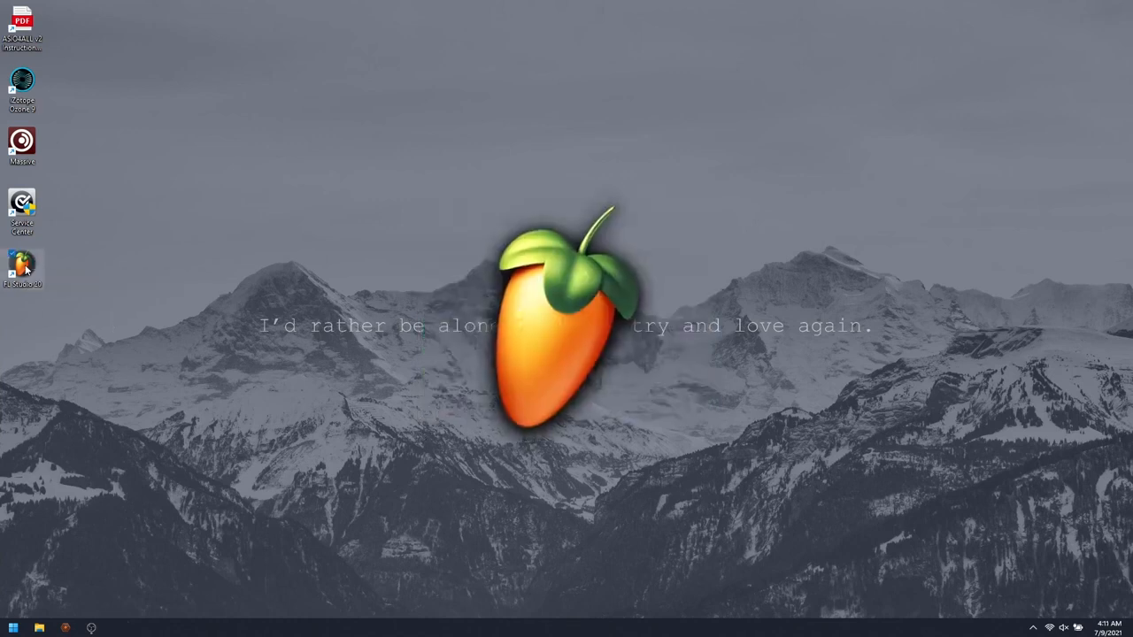
{"action": "double_click", "coordinate": [22, 265]}
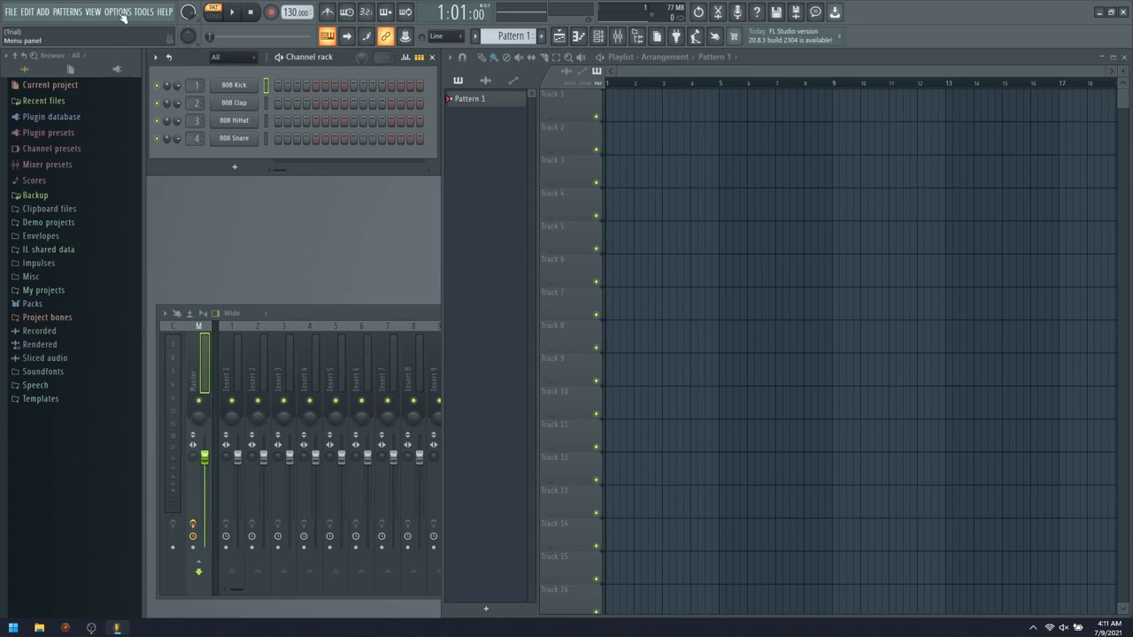
{"action": "left_click", "coordinate": [118, 11]}
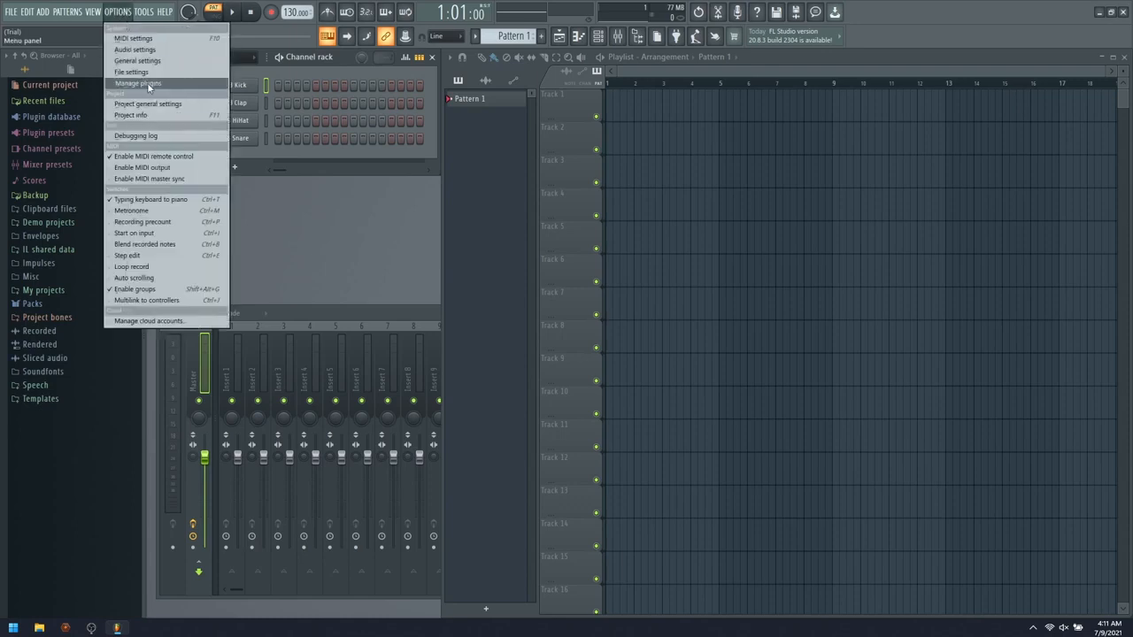
Check the VstPlugins, VST2 and VST3 search paths in Manage plugins, then scan for plugins
{"action": "left_click", "coordinate": [139, 82]}
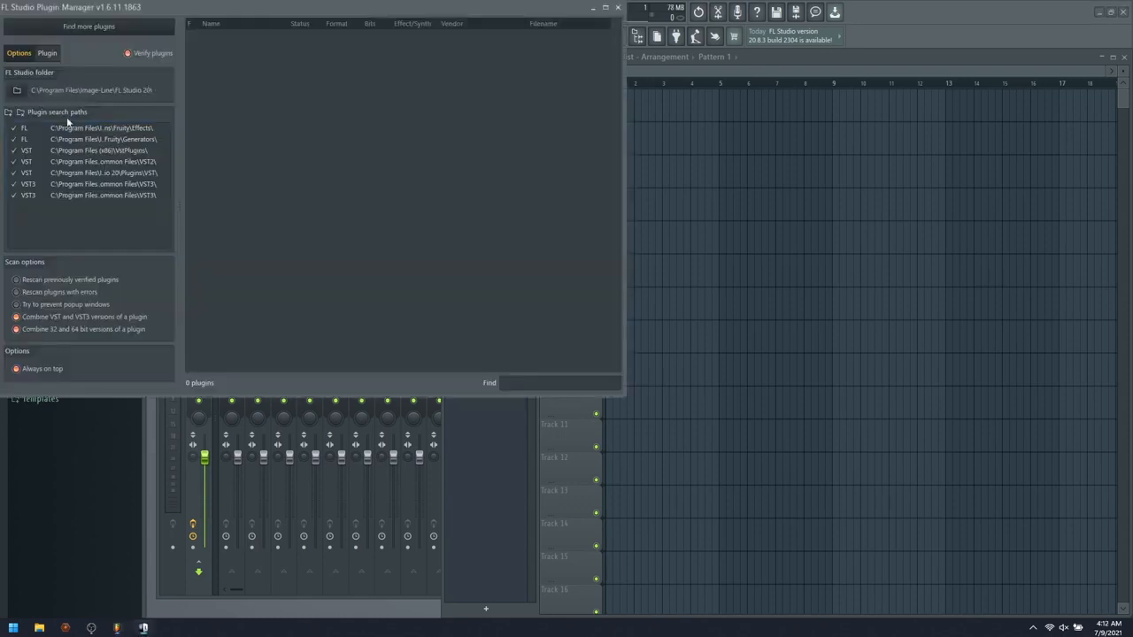
{"action": "left_click", "coordinate": [97, 149]}
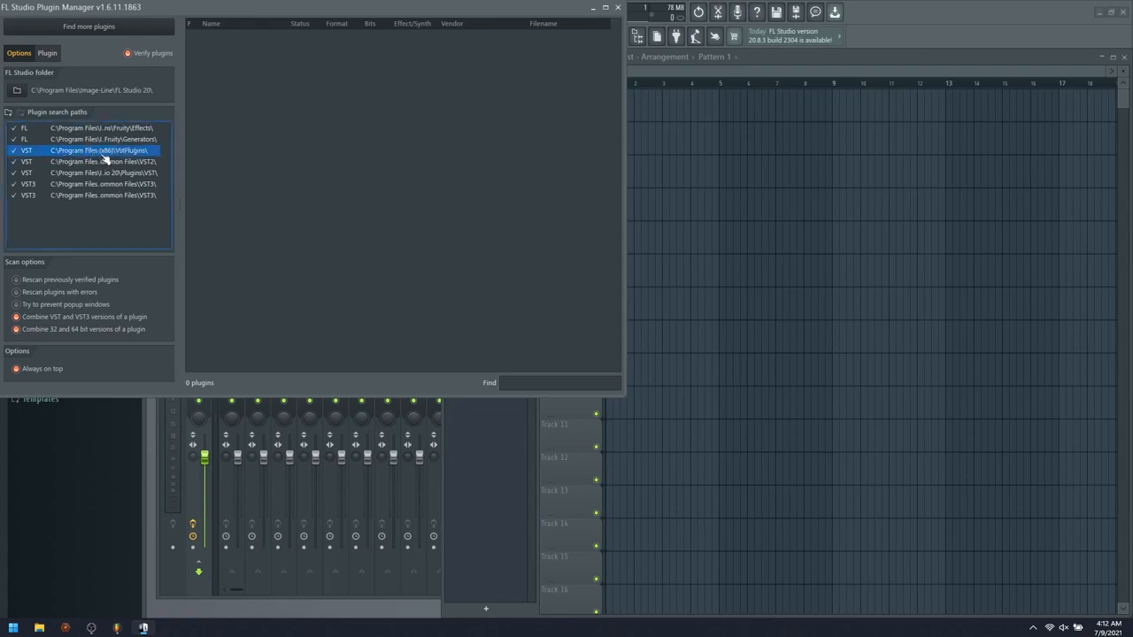
{"action": "left_click", "coordinate": [101, 162]}
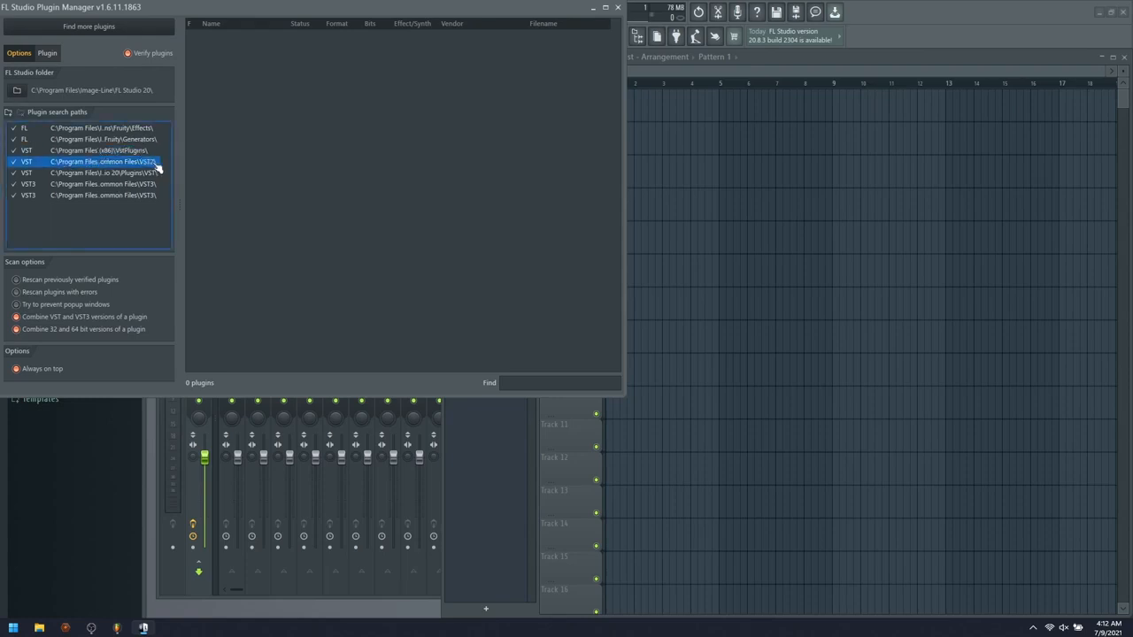
{"action": "left_click", "coordinate": [102, 184]}
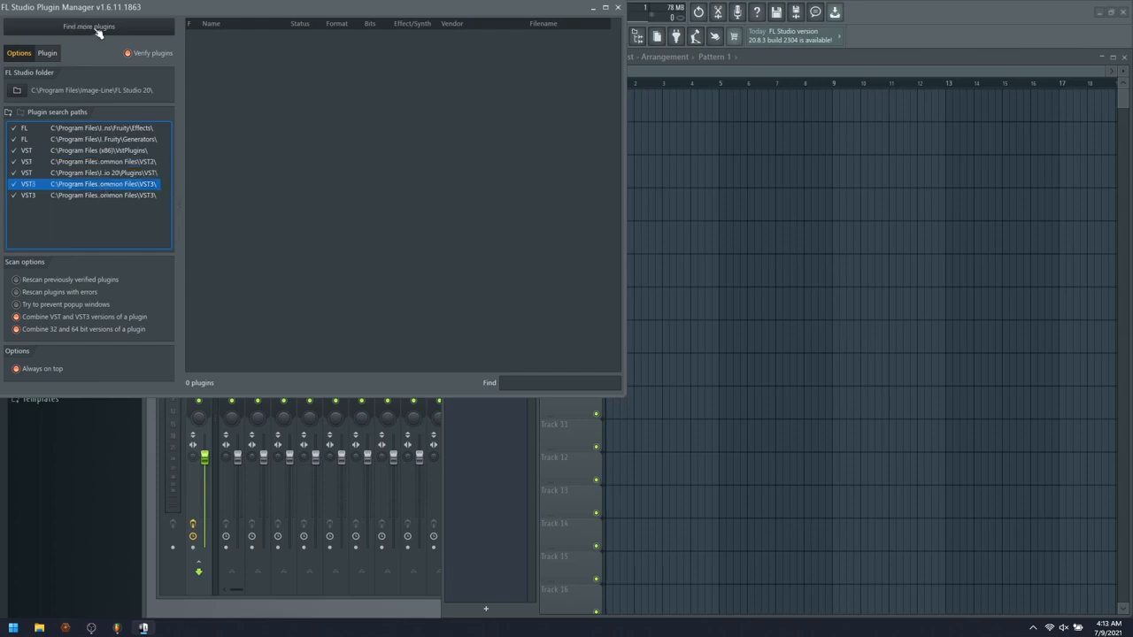
{"action": "left_click", "coordinate": [88, 25]}
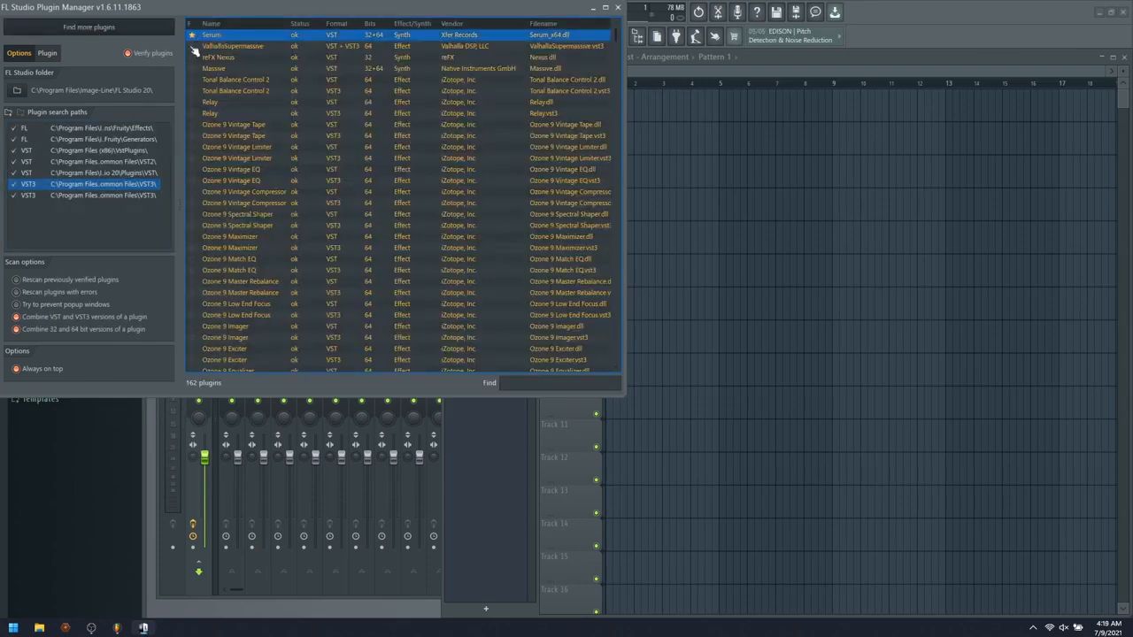
Star ValhallaSupermassive and reFX Nexus as favourites in the Plugin Manager
{"action": "left_click", "coordinate": [248, 57]}
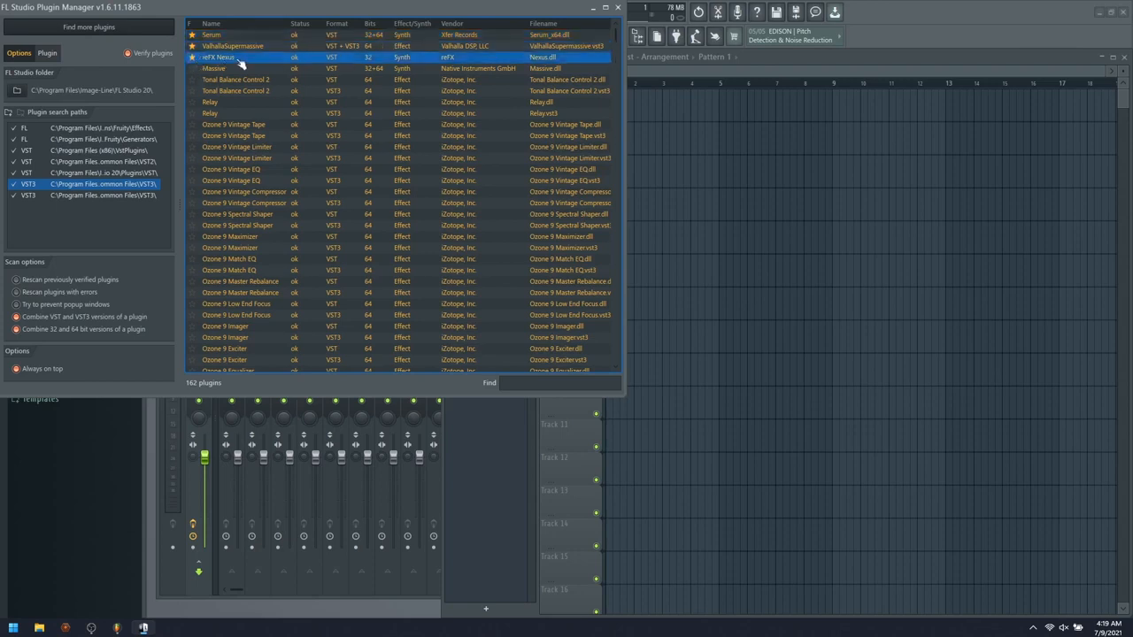
{"action": "left_click", "coordinate": [213, 68]}
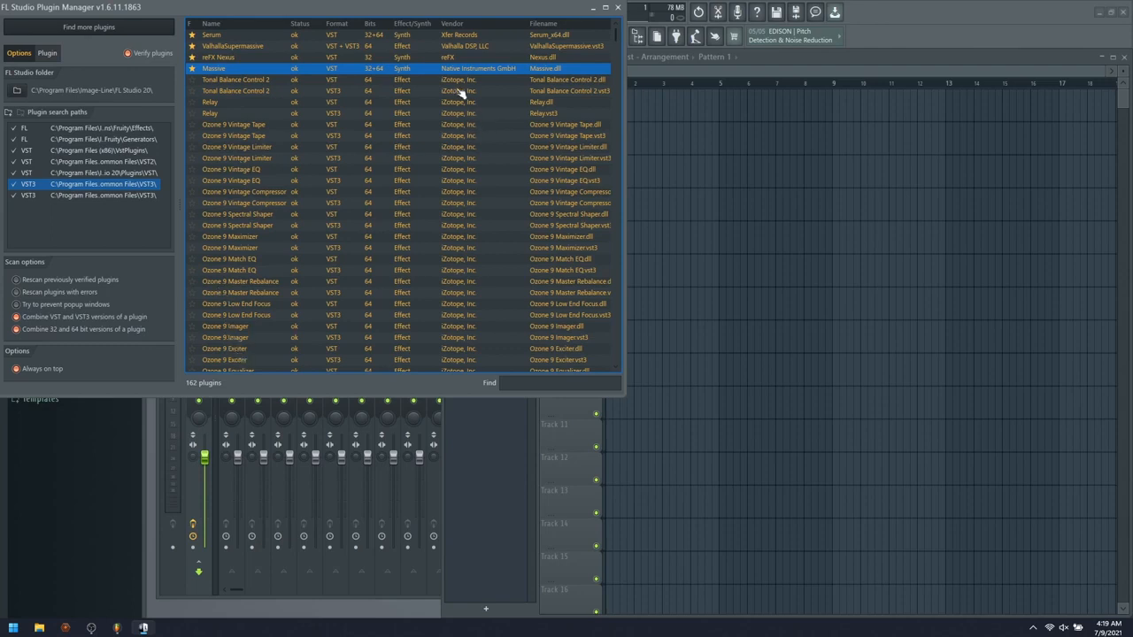
{"action": "mouse_move", "coordinate": [243, 195]}
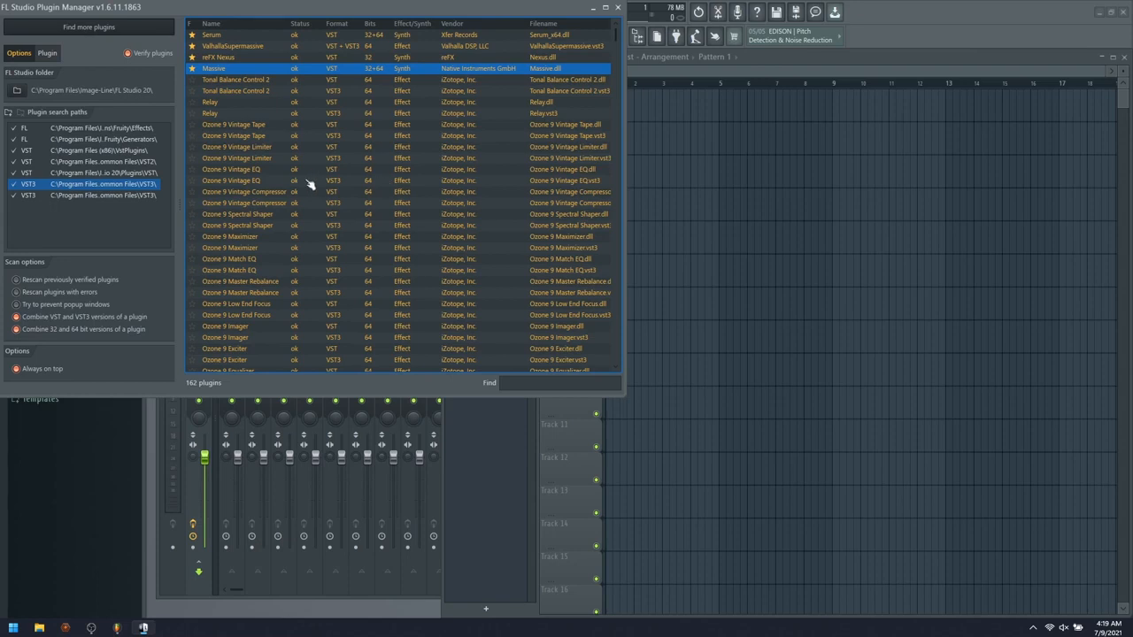
{"action": "mouse_move", "coordinate": [310, 184]}
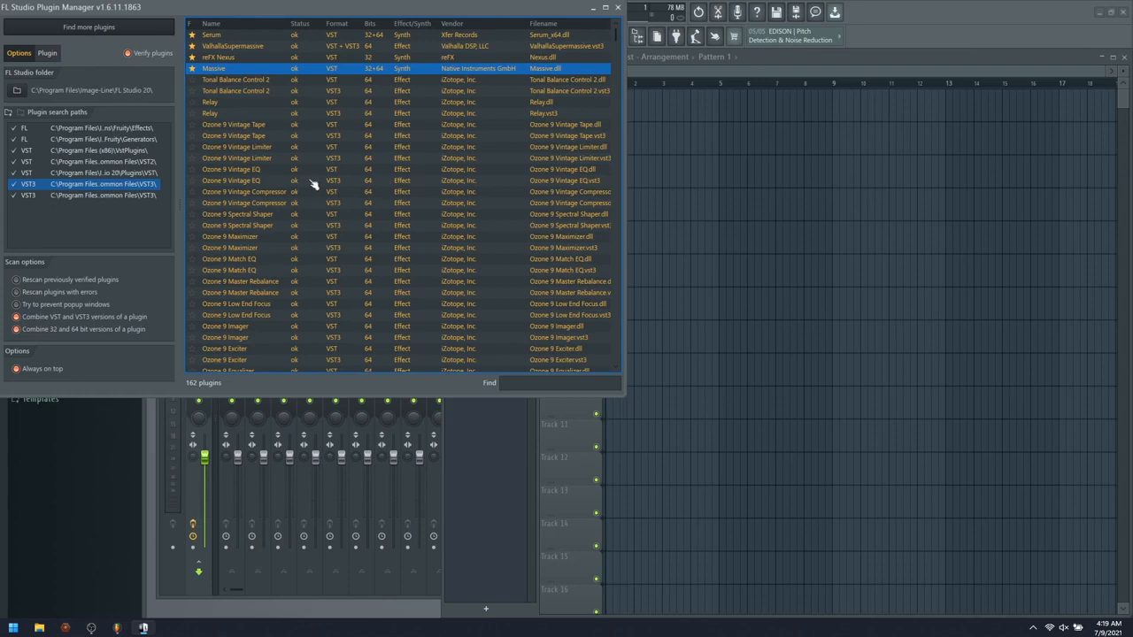
{"action": "mouse_move", "coordinate": [302, 95]}
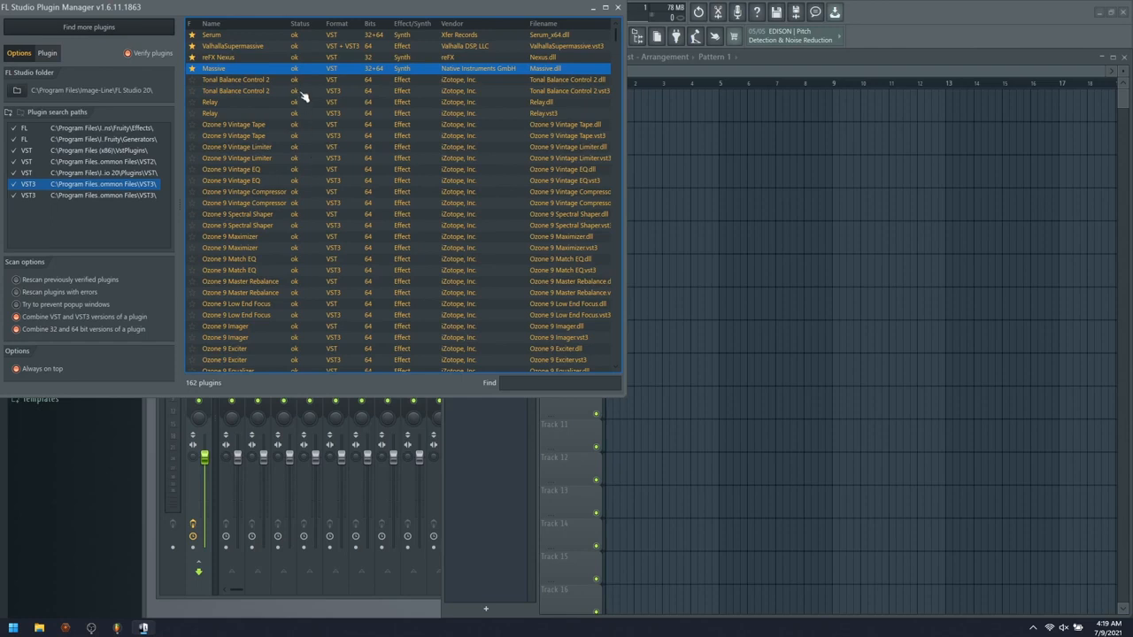
{"action": "mouse_move", "coordinate": [314, 246]}
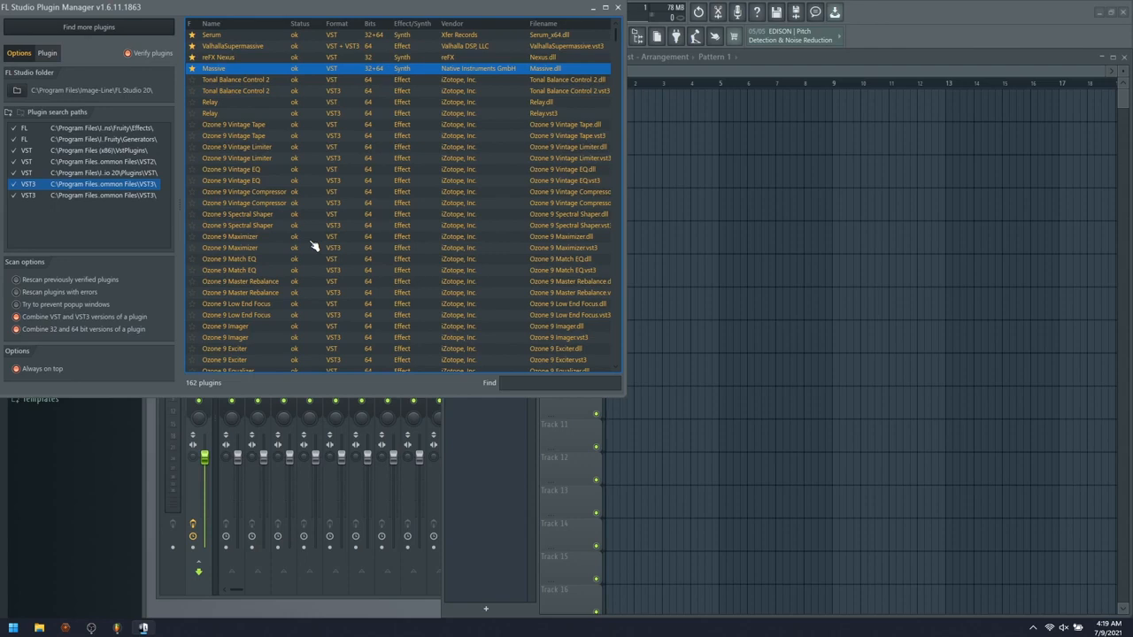
{"action": "mouse_move", "coordinate": [511, 158]}
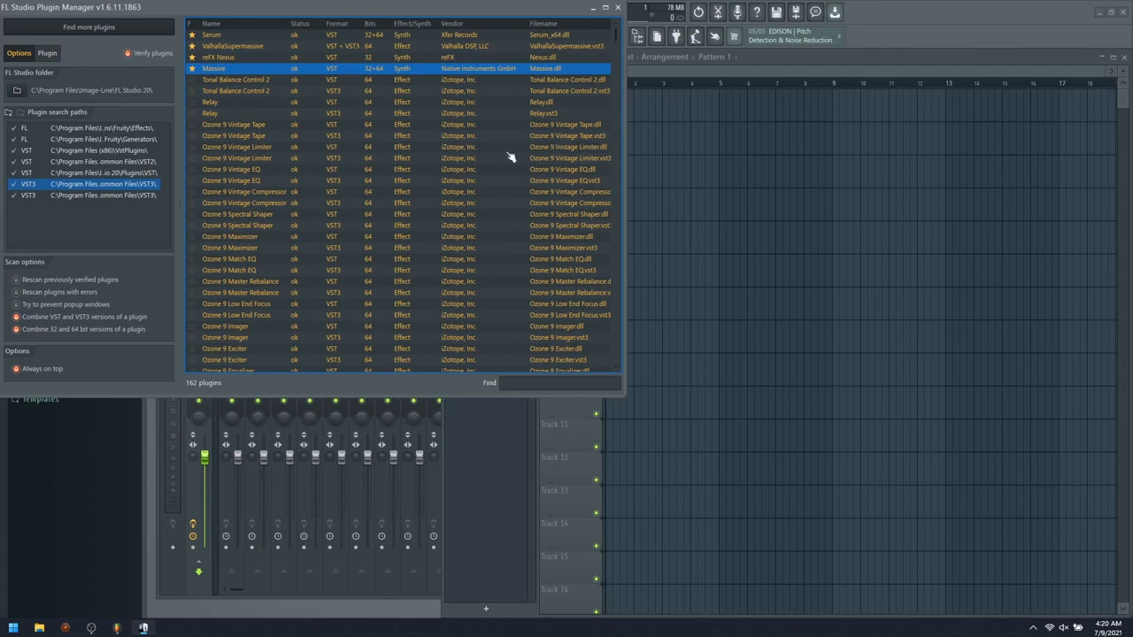
{"action": "mouse_move", "coordinate": [312, 235]}
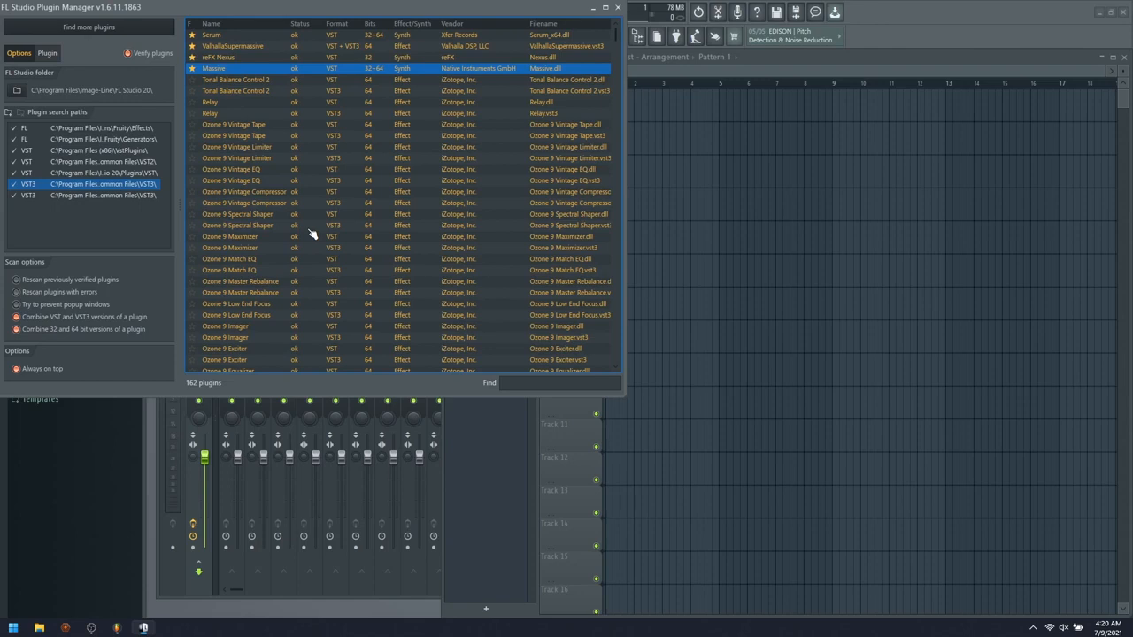
{"action": "mouse_move", "coordinate": [518, 257]}
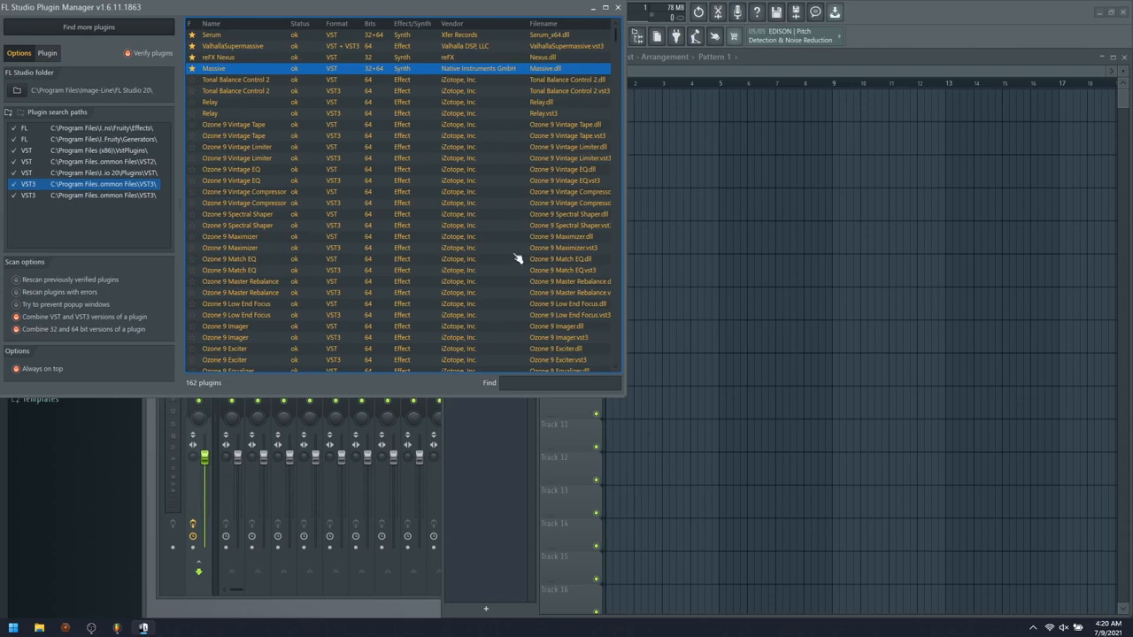
{"action": "mouse_move", "coordinate": [317, 237]}
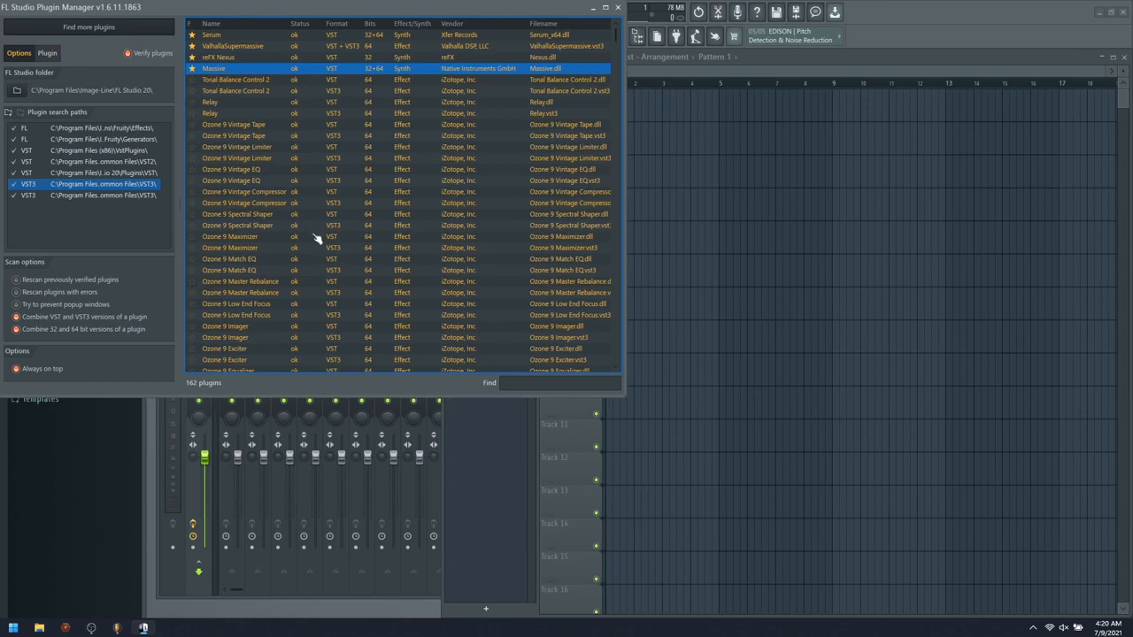
{"action": "mouse_move", "coordinate": [312, 232]}
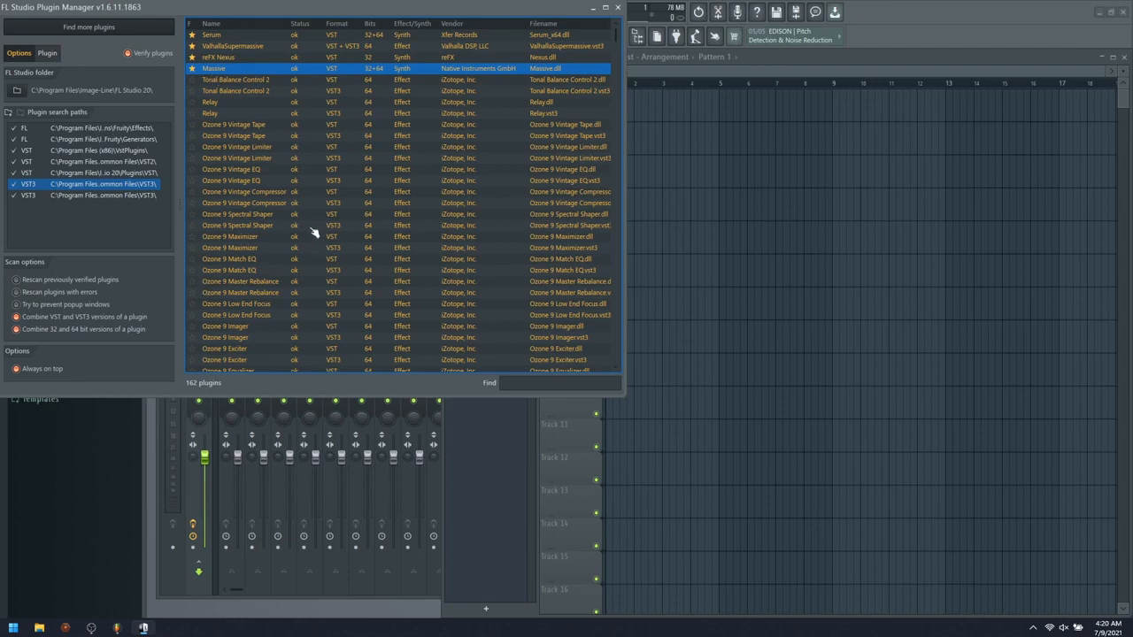
Browse Plugin database > Installed > Effects and load Super VHS and ValhallaSupermassive onto Master
{"action": "left_click", "coordinate": [617, 8]}
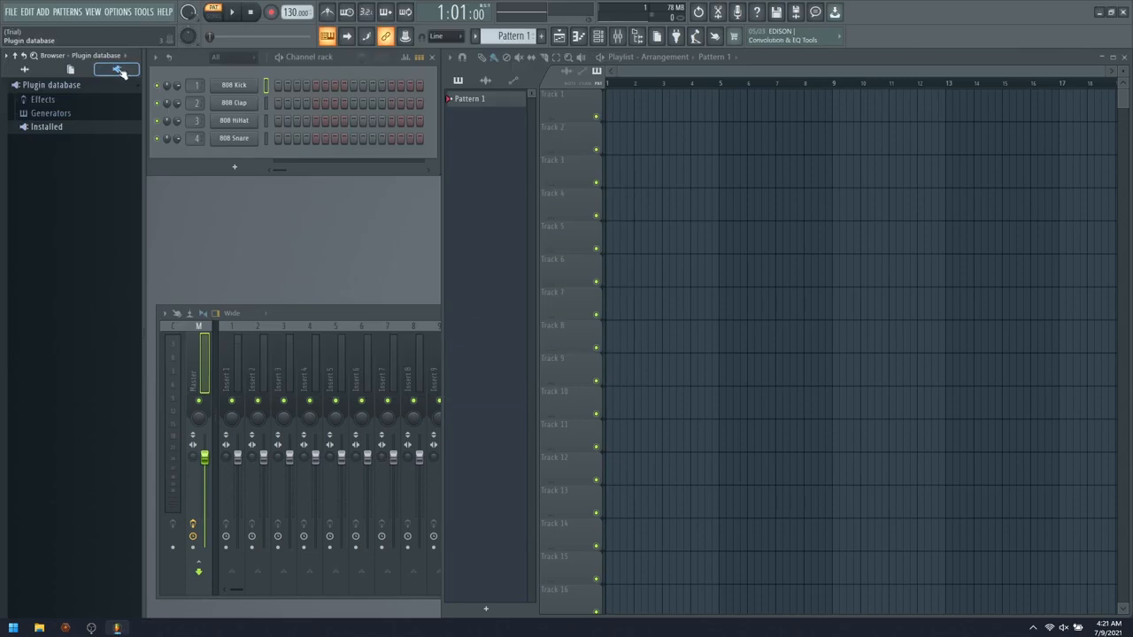
{"action": "left_click", "coordinate": [46, 127]}
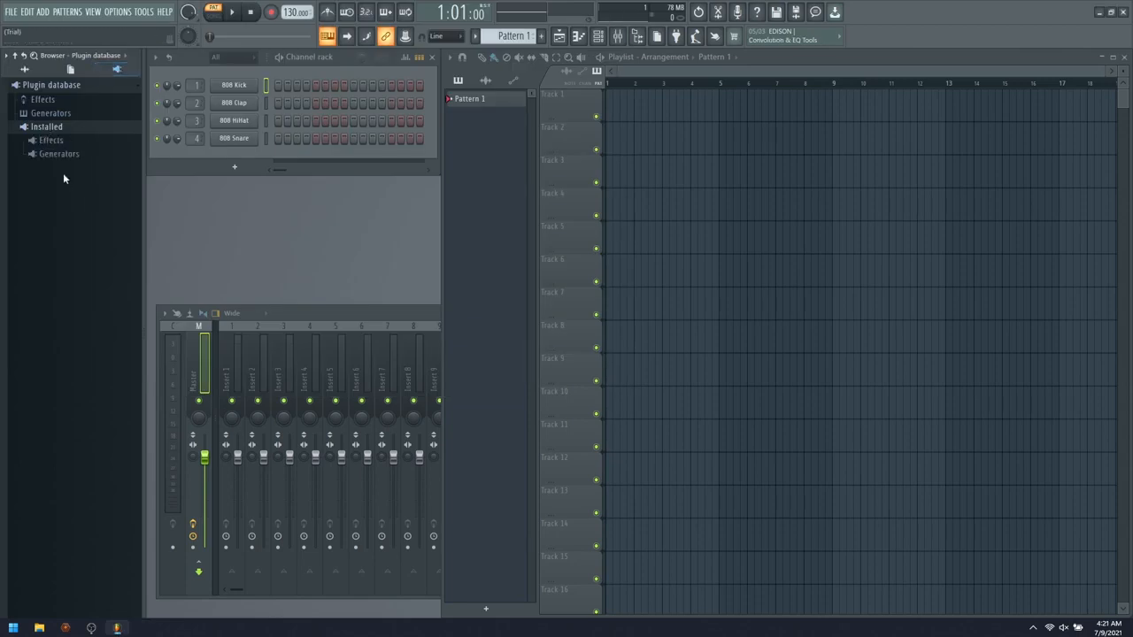
{"action": "left_click", "coordinate": [50, 140]}
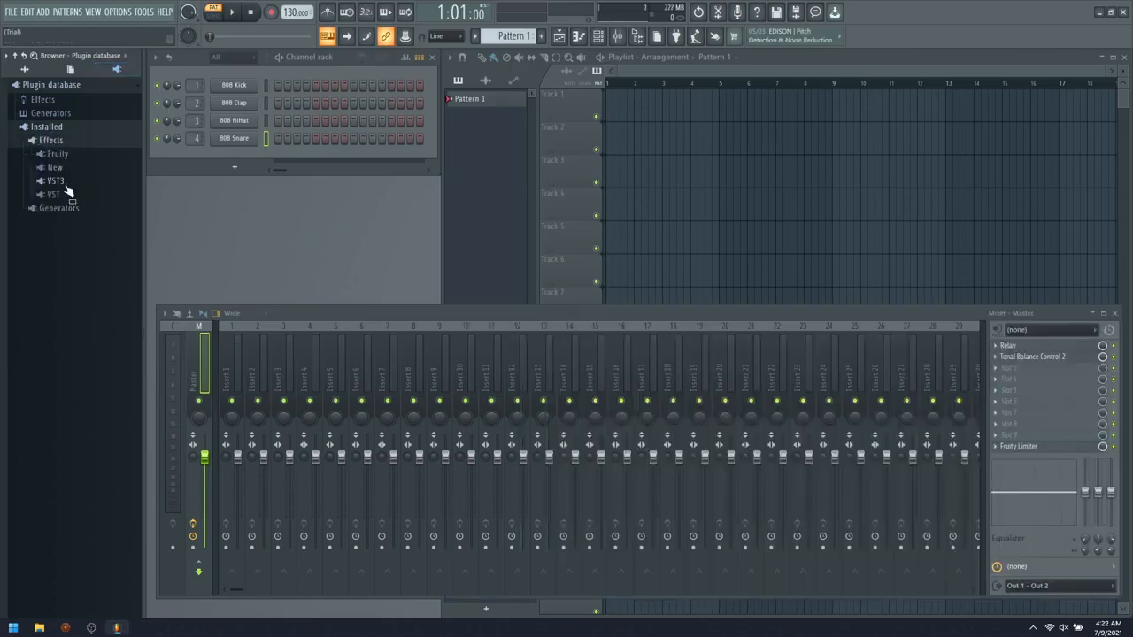
{"action": "left_click", "coordinate": [55, 181]}
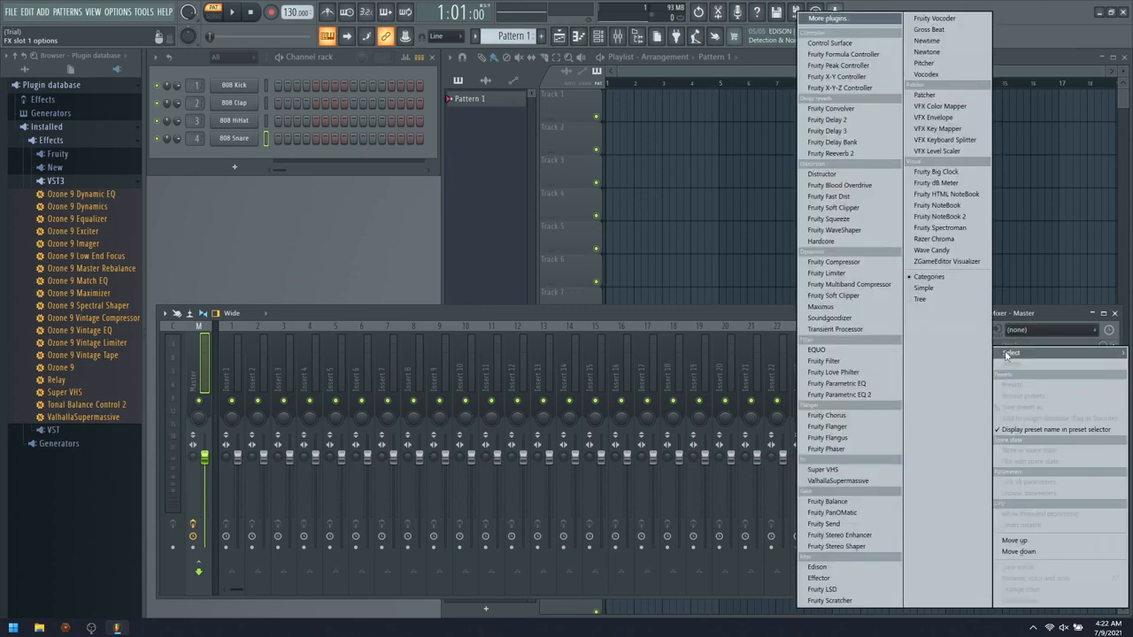
{"action": "left_click", "coordinate": [823, 470]}
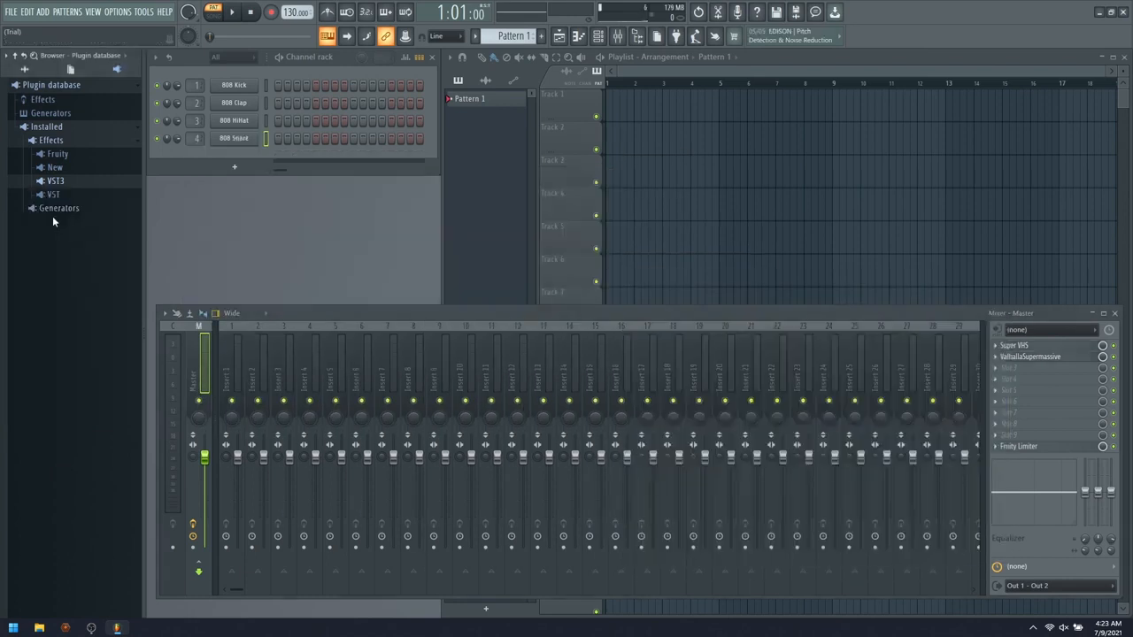
Load Massive and Serum from Installed > Generators, dismissing Serum's serial prompt
{"action": "left_click", "coordinate": [58, 207]}
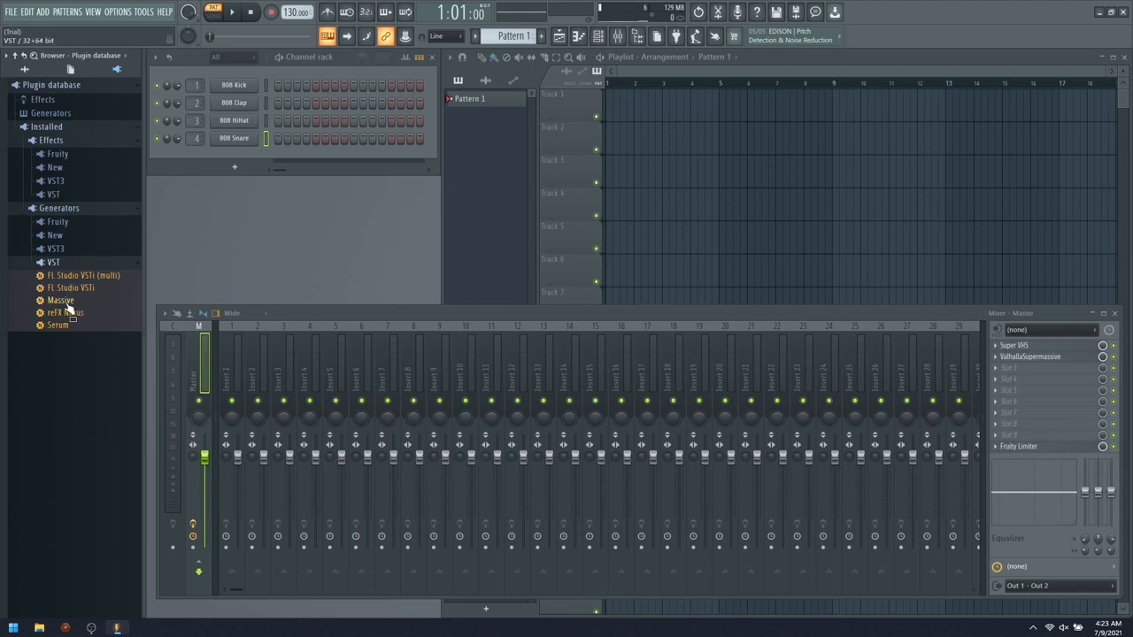
{"action": "double_click", "coordinate": [65, 300]}
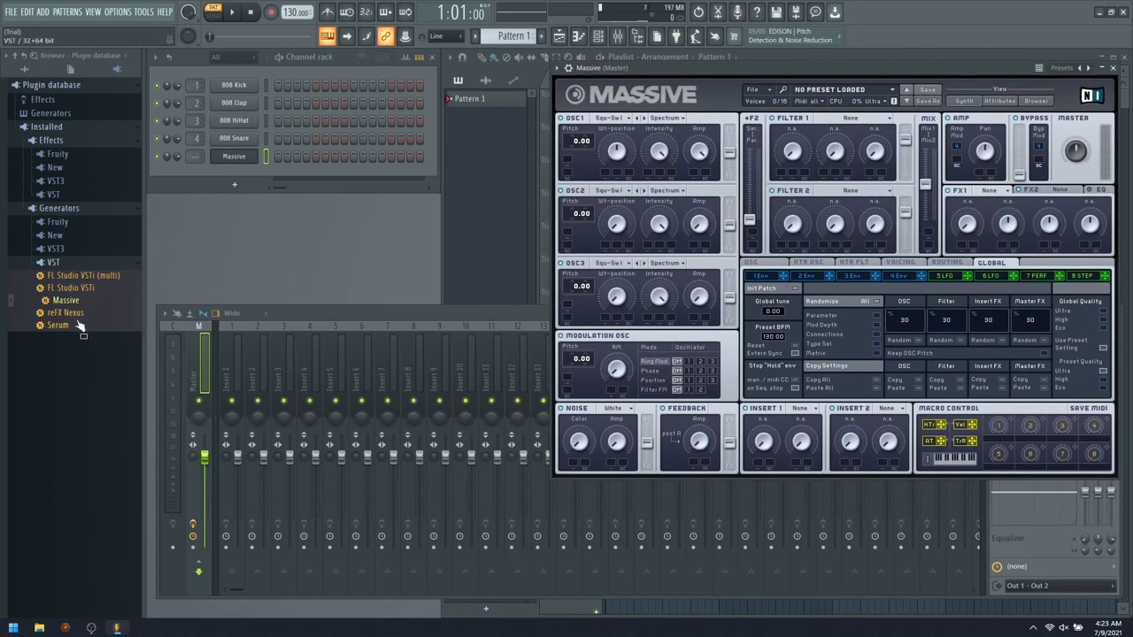
{"action": "double_click", "coordinate": [66, 312]}
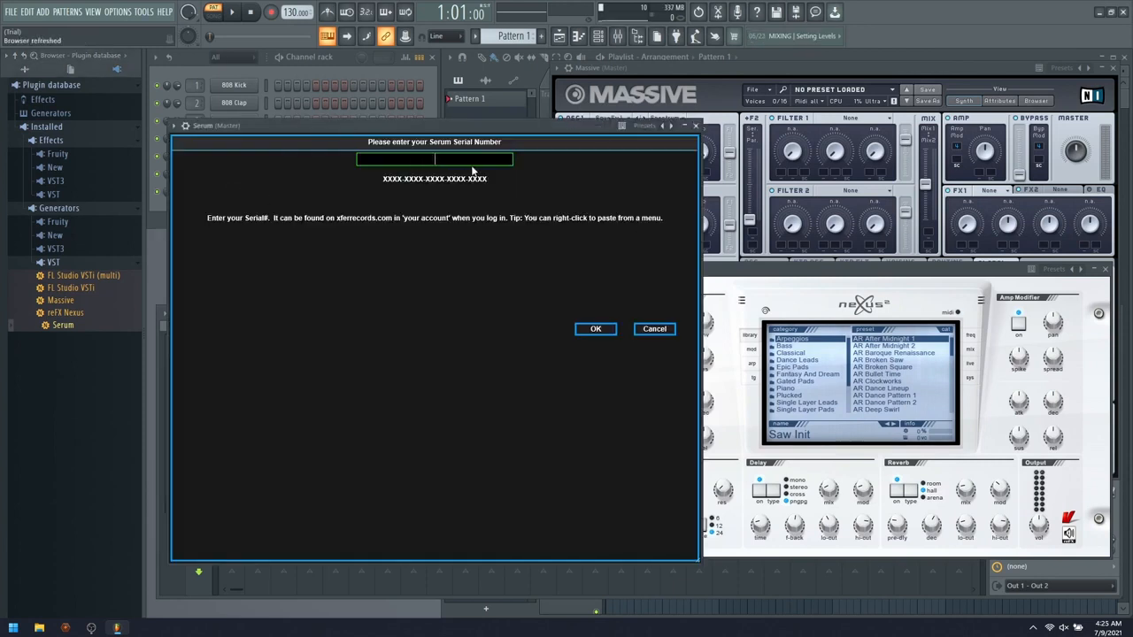
{"action": "mouse_move", "coordinate": [541, 369]}
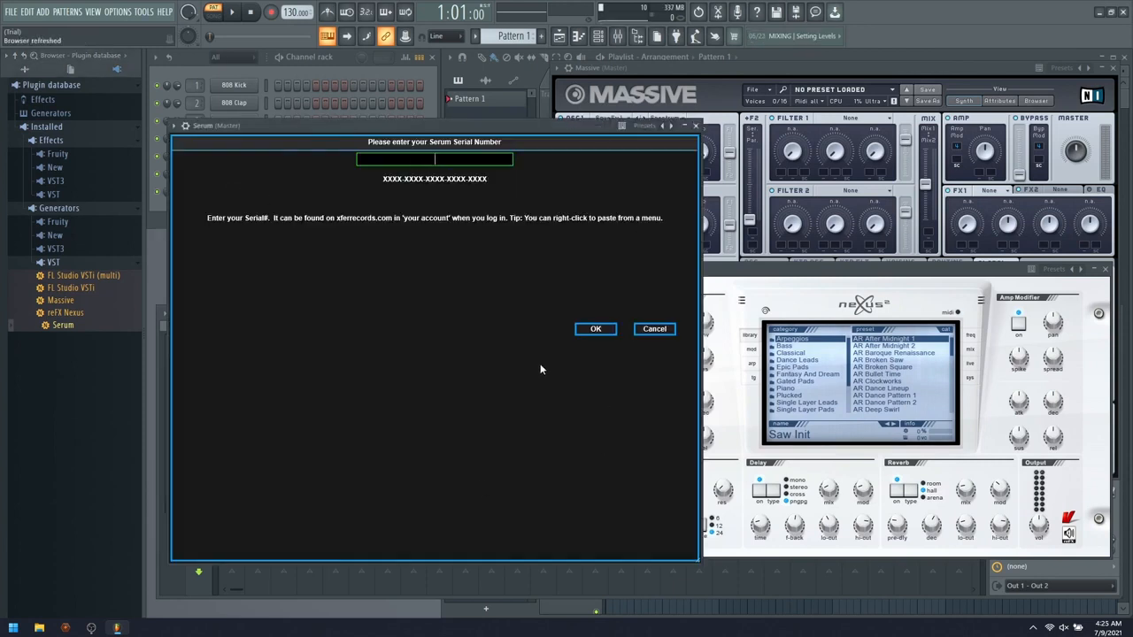
{"action": "left_click", "coordinate": [654, 328]}
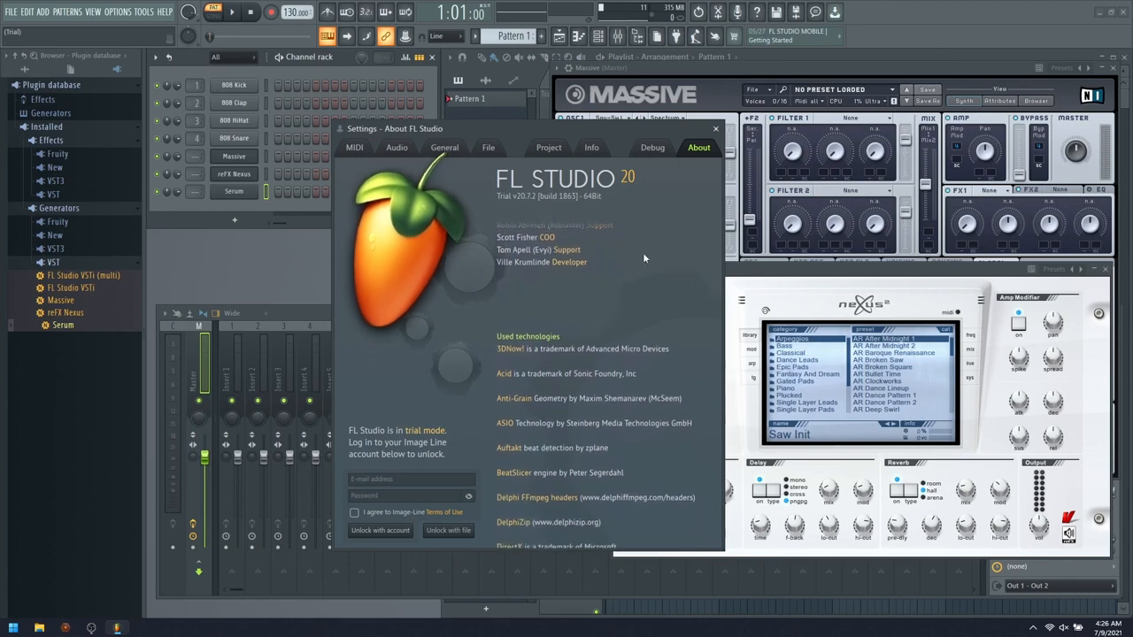
Close FL Studio 20 to return to the desktop
{"action": "scroll", "scroll_direction": "down", "scroll_amount": 3}
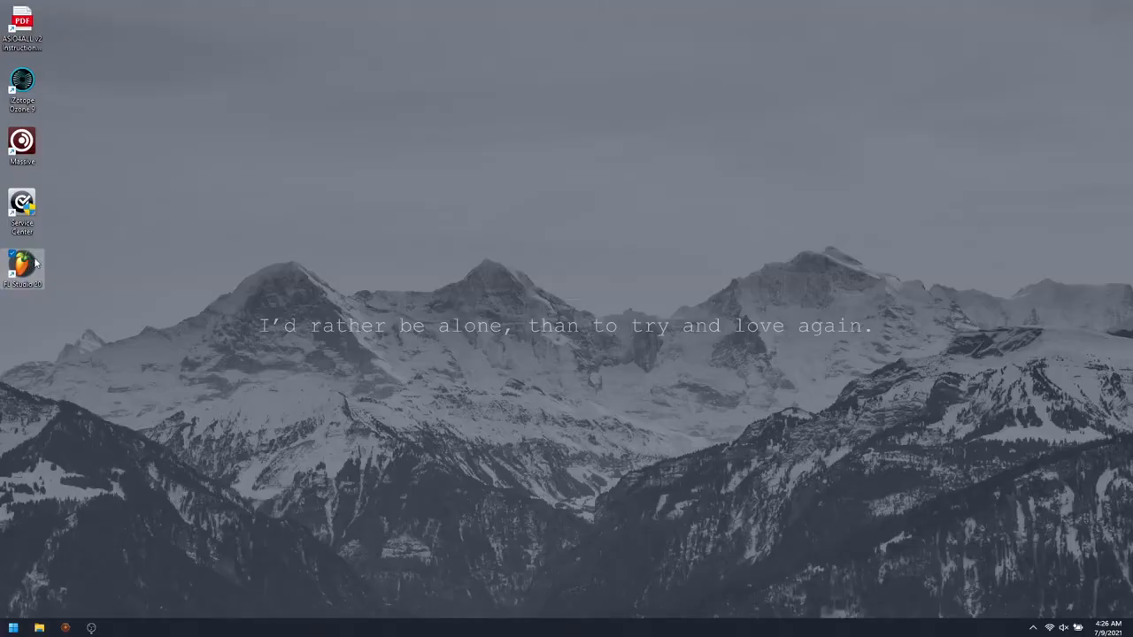
Run flskinner.exe from Downloads > flskinner_x64_release
{"action": "double_click", "coordinate": [22, 266]}
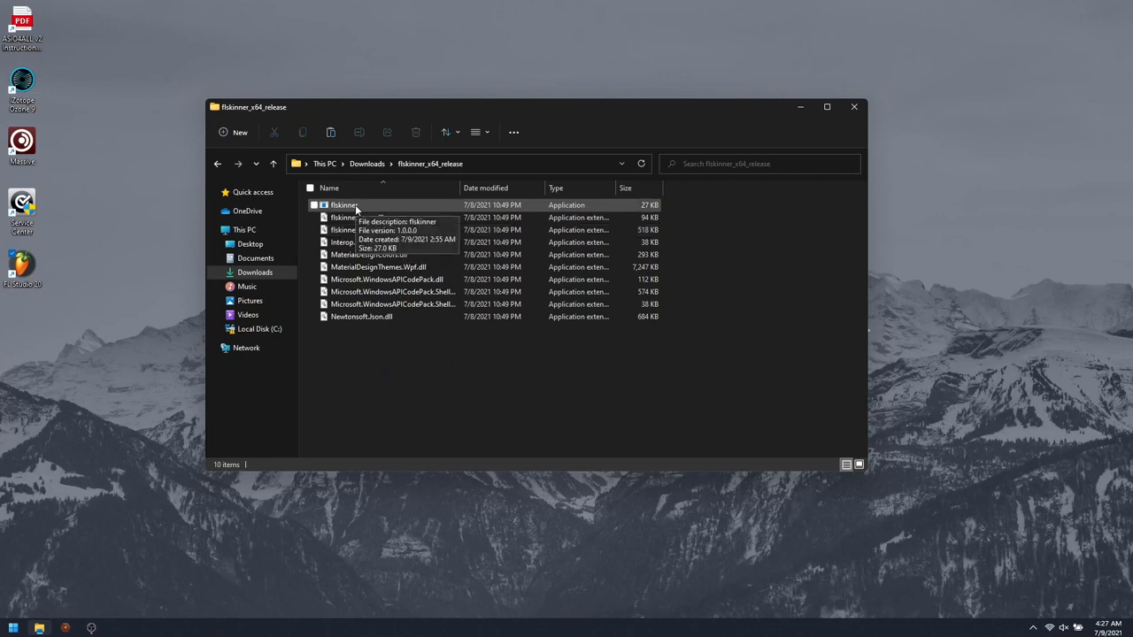
{"action": "mouse_move", "coordinate": [384, 204]}
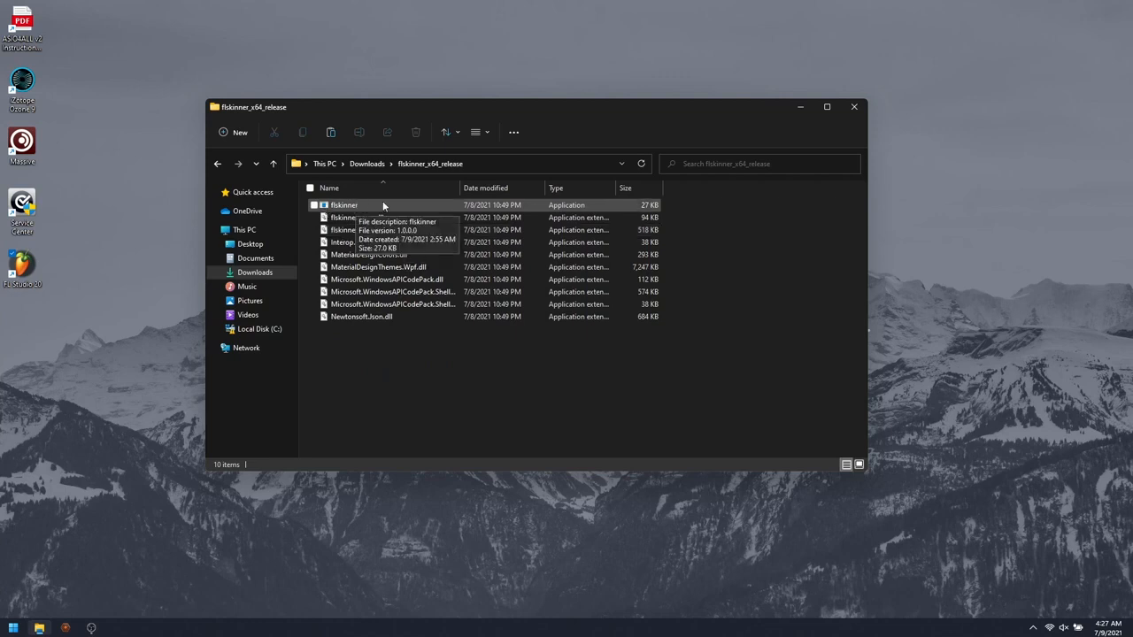
{"action": "mouse_move", "coordinate": [371, 209]}
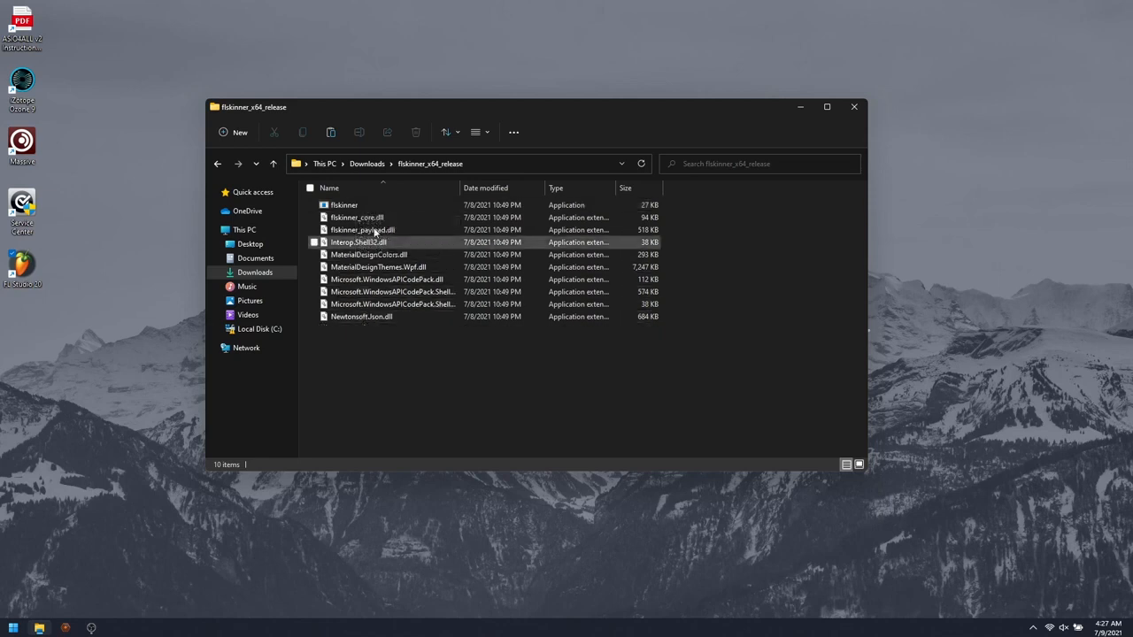
{"action": "mouse_move", "coordinate": [345, 205]}
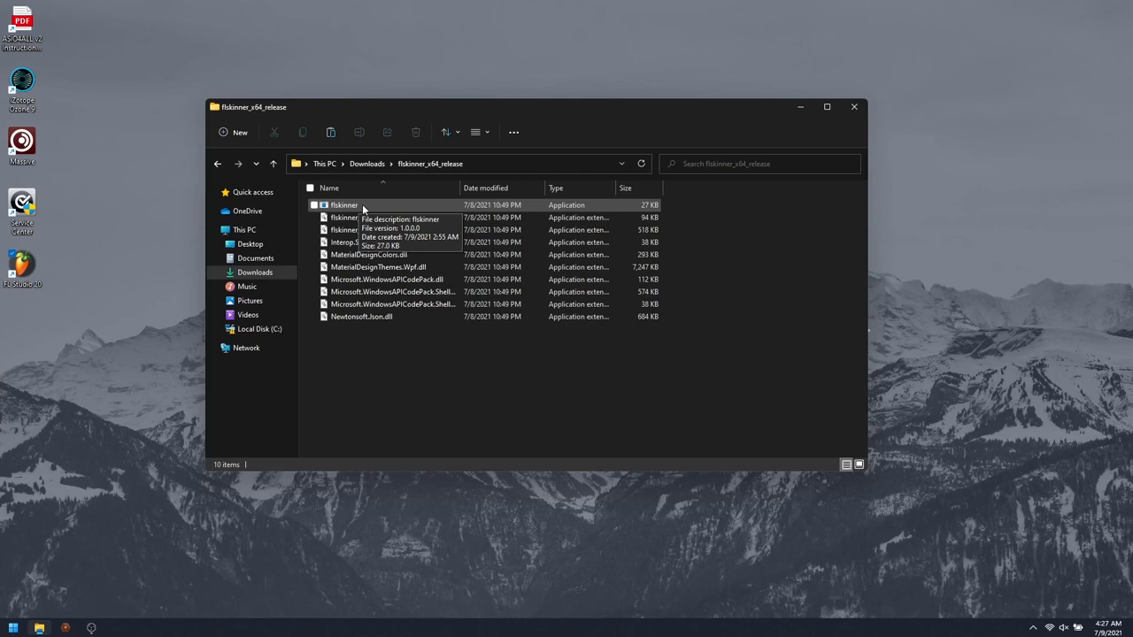
{"action": "left_click", "coordinate": [345, 205]}
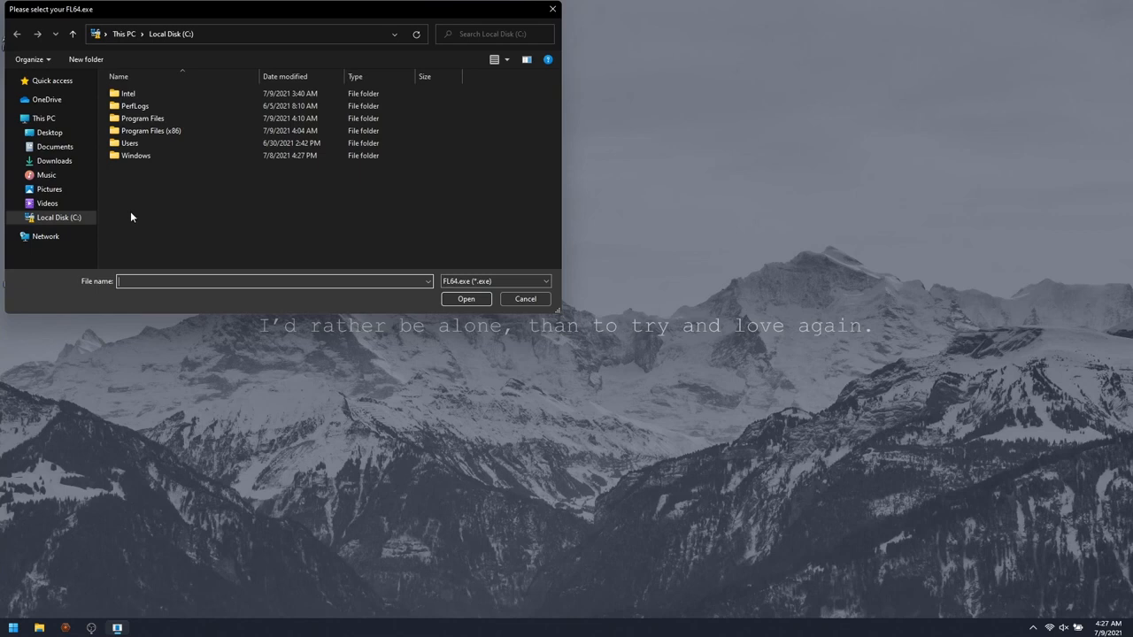
{"action": "mouse_move", "coordinate": [131, 143]}
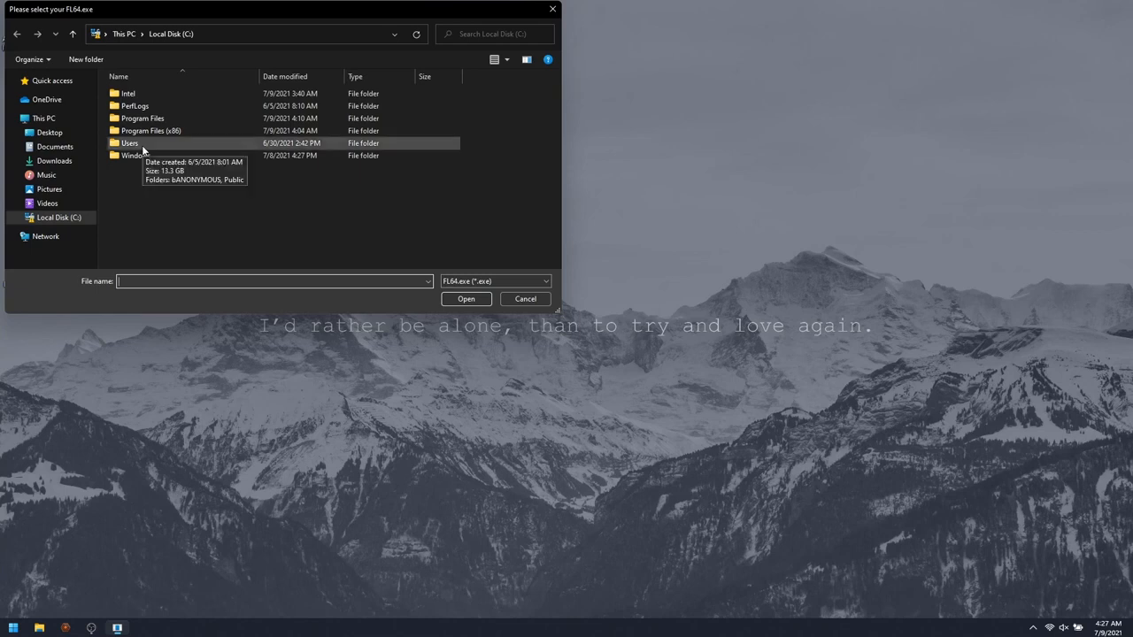
{"action": "mouse_move", "coordinate": [210, 80]}
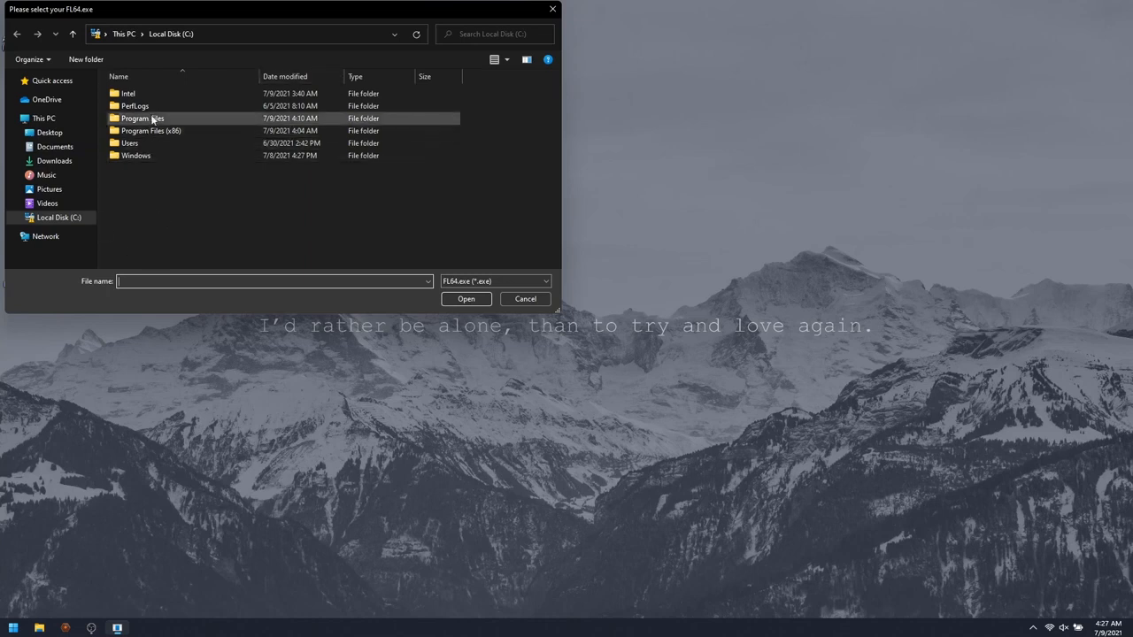
Point flskinner at FL64.exe in Program Files and open the skins folder
{"action": "double_click", "coordinate": [143, 117]}
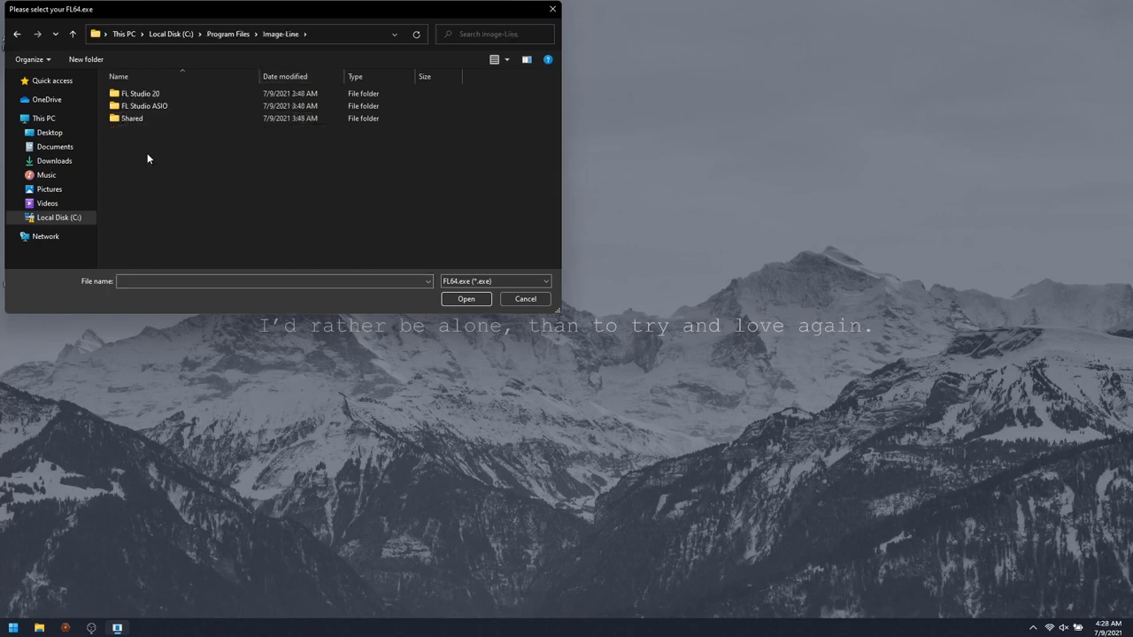
{"action": "double_click", "coordinate": [141, 93]}
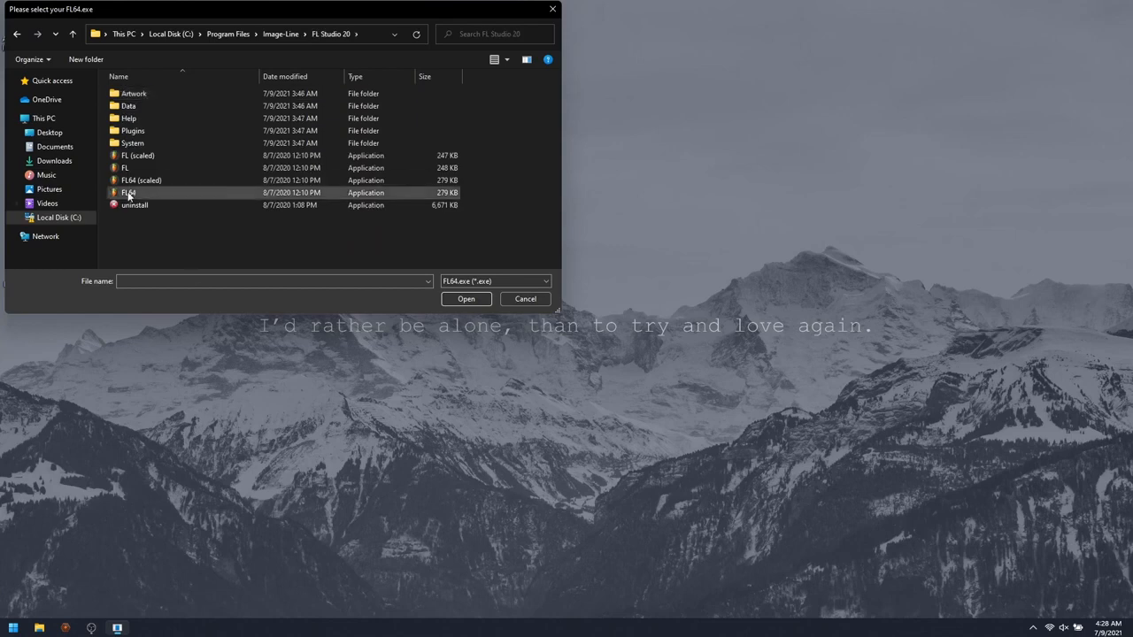
{"action": "left_click", "coordinate": [129, 192]}
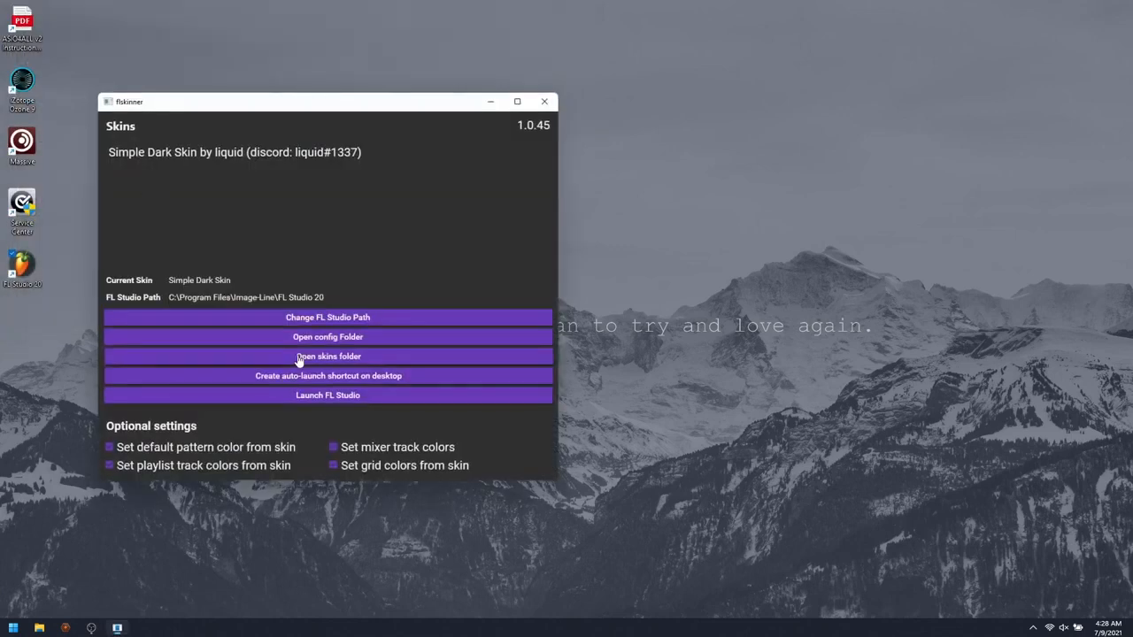
{"action": "left_click", "coordinate": [327, 356]}
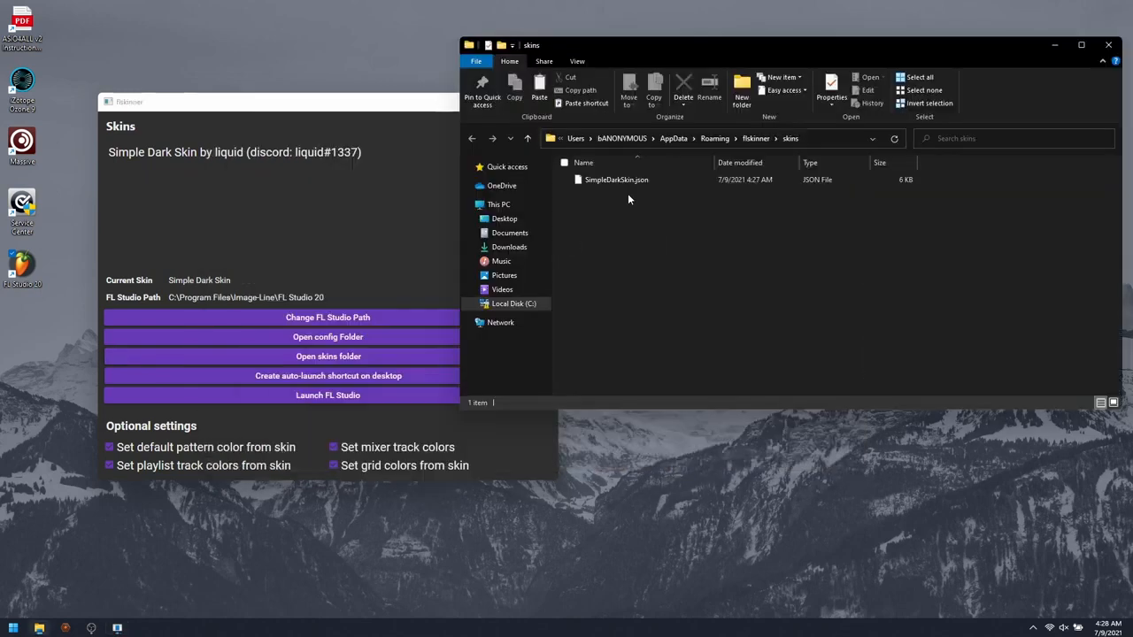
{"action": "mouse_move", "coordinate": [613, 290]}
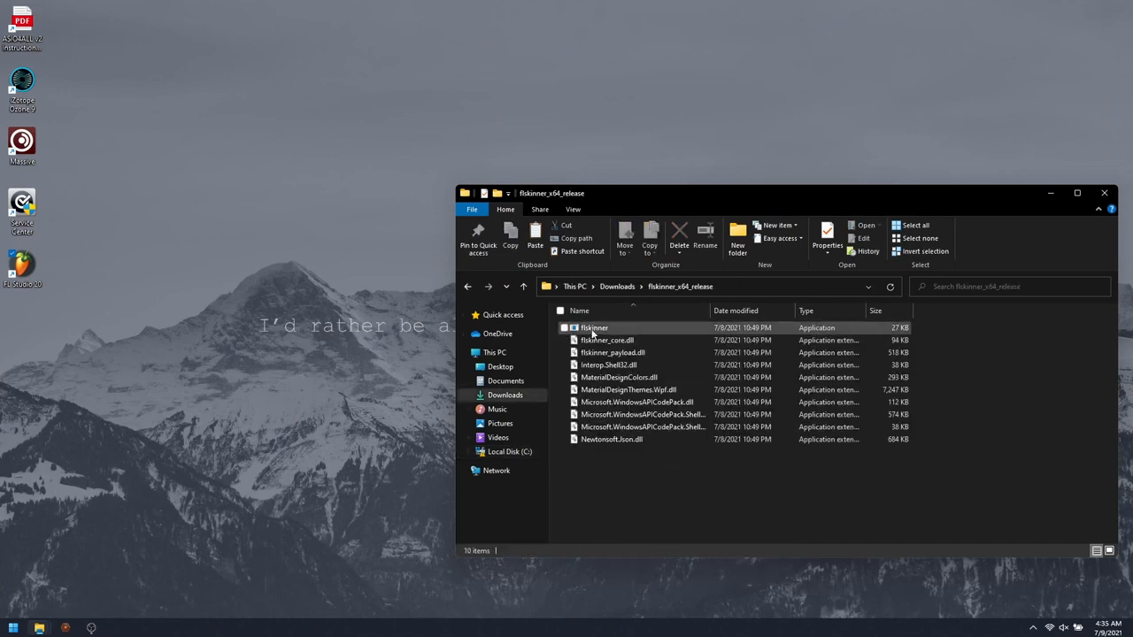
Apply the LMMS skin, create the desktop auto-launch shortcut, and close flskinner
{"action": "double_click", "coordinate": [593, 328]}
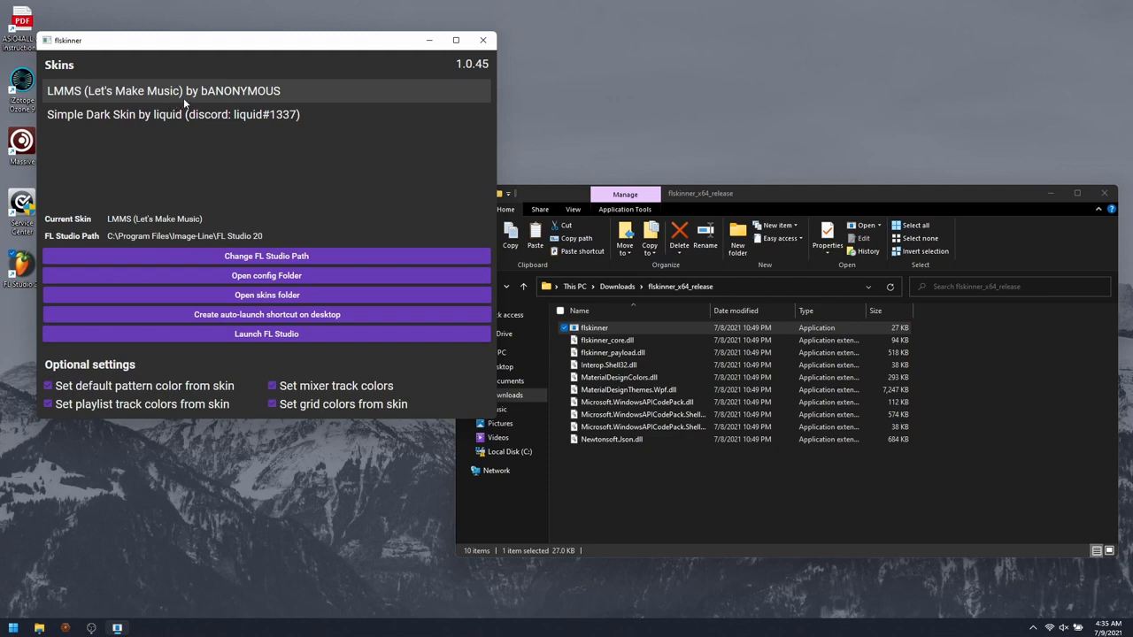
{"action": "mouse_move", "coordinate": [186, 97]}
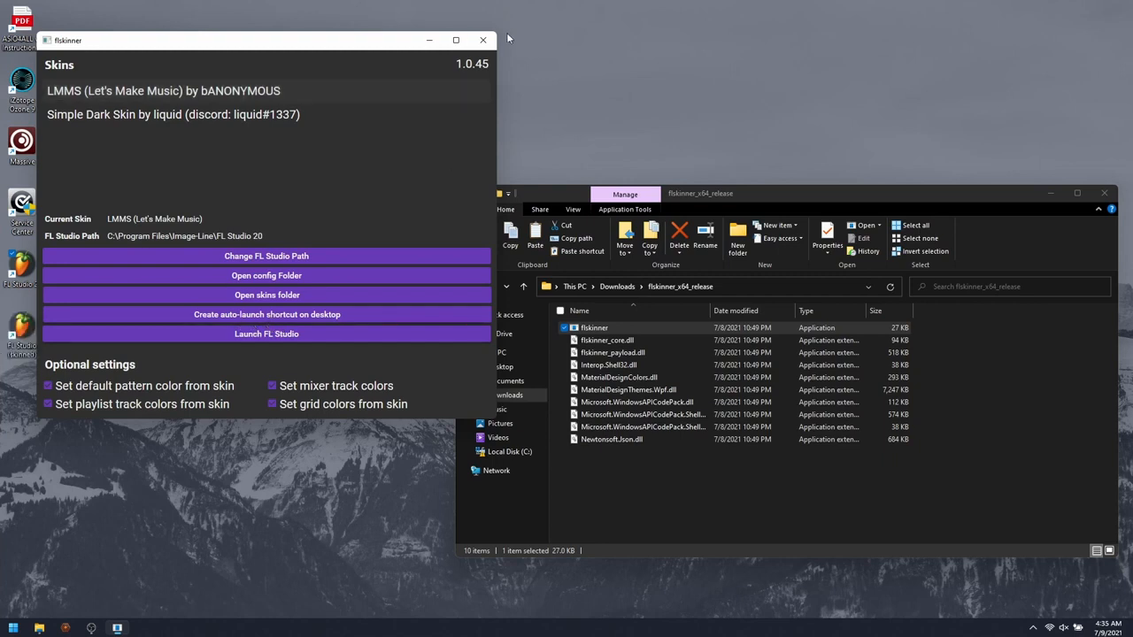
{"action": "left_click", "coordinate": [482, 40]}
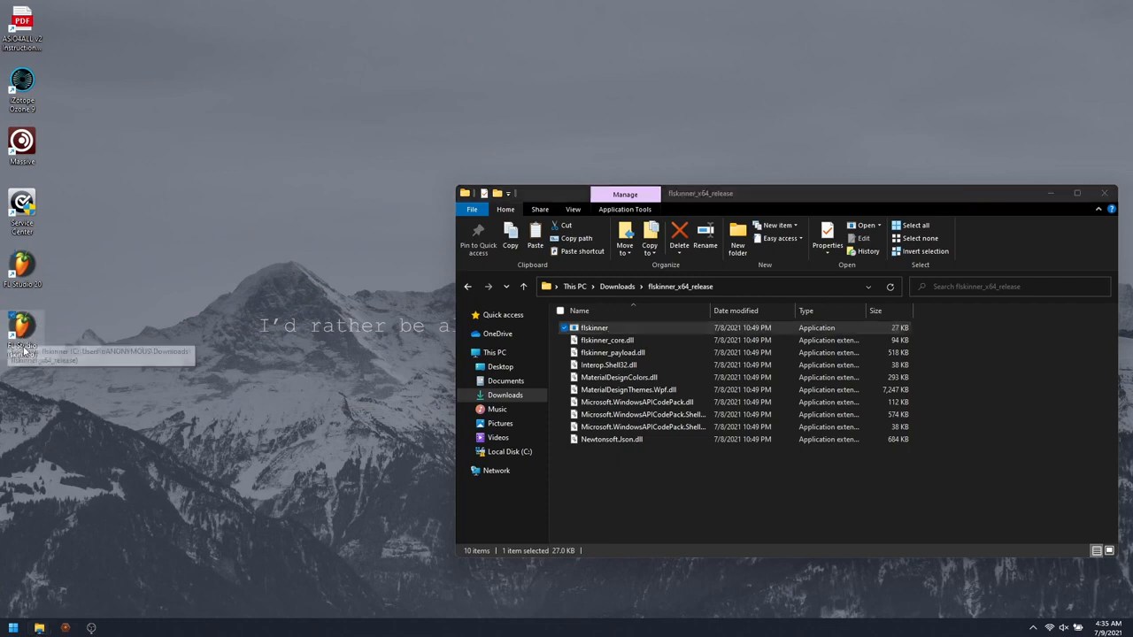
{"action": "mouse_move", "coordinate": [113, 303]}
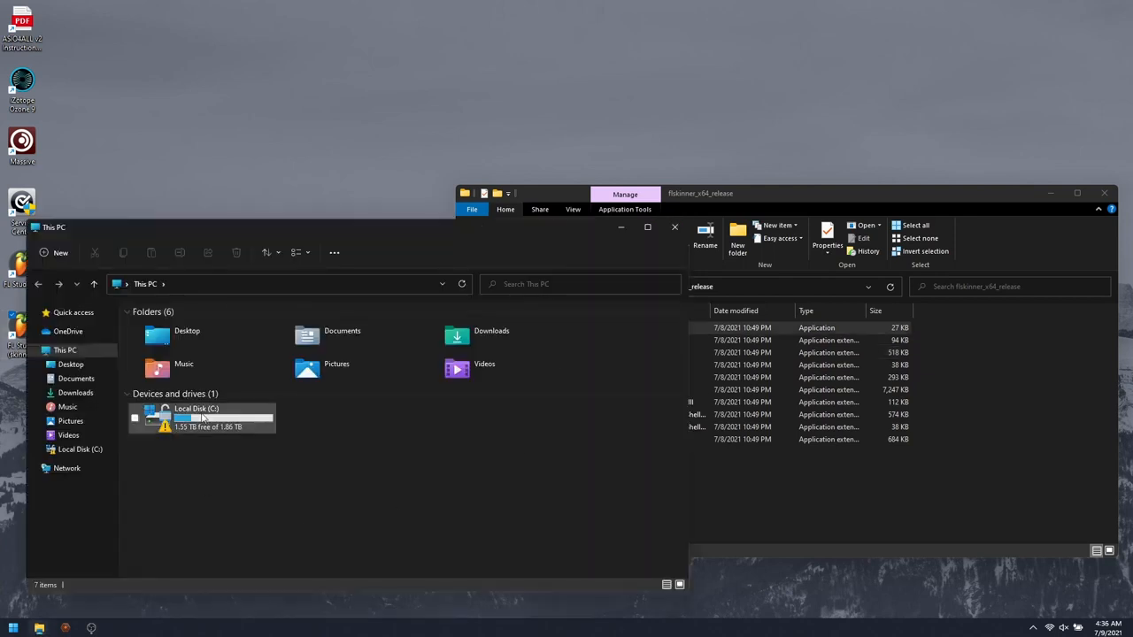
Go to C: > FL Studio 20 Artwork > Skins > Default and delete the BigFruit and Title images
{"action": "double_click", "coordinate": [195, 417]}
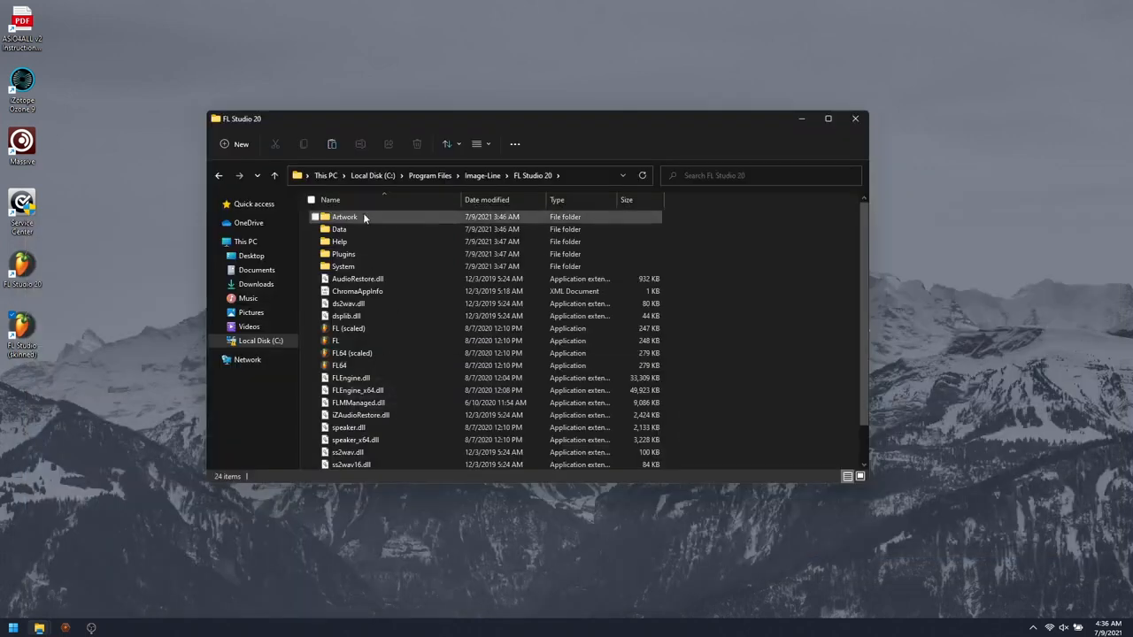
{"action": "double_click", "coordinate": [345, 217]}
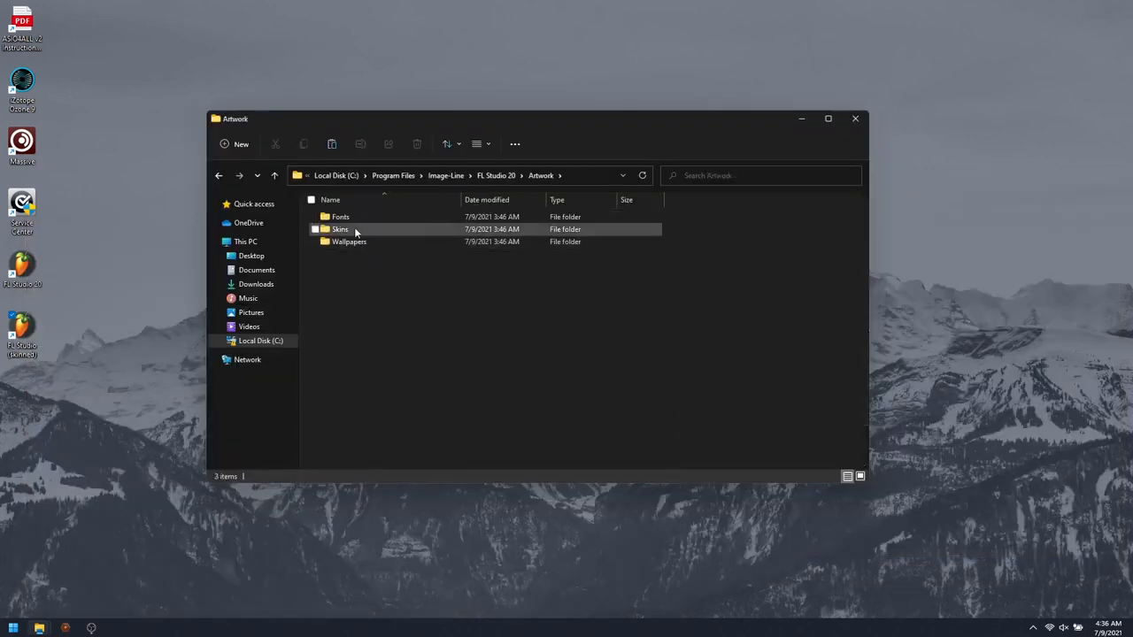
{"action": "double_click", "coordinate": [339, 229]}
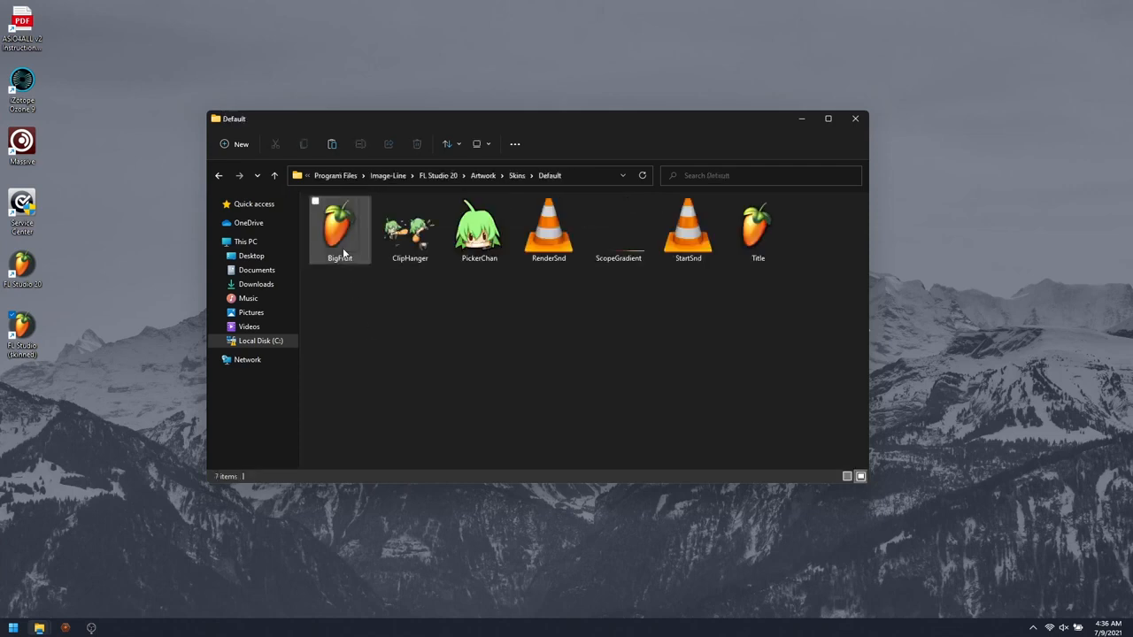
{"action": "left_click", "coordinate": [339, 229]}
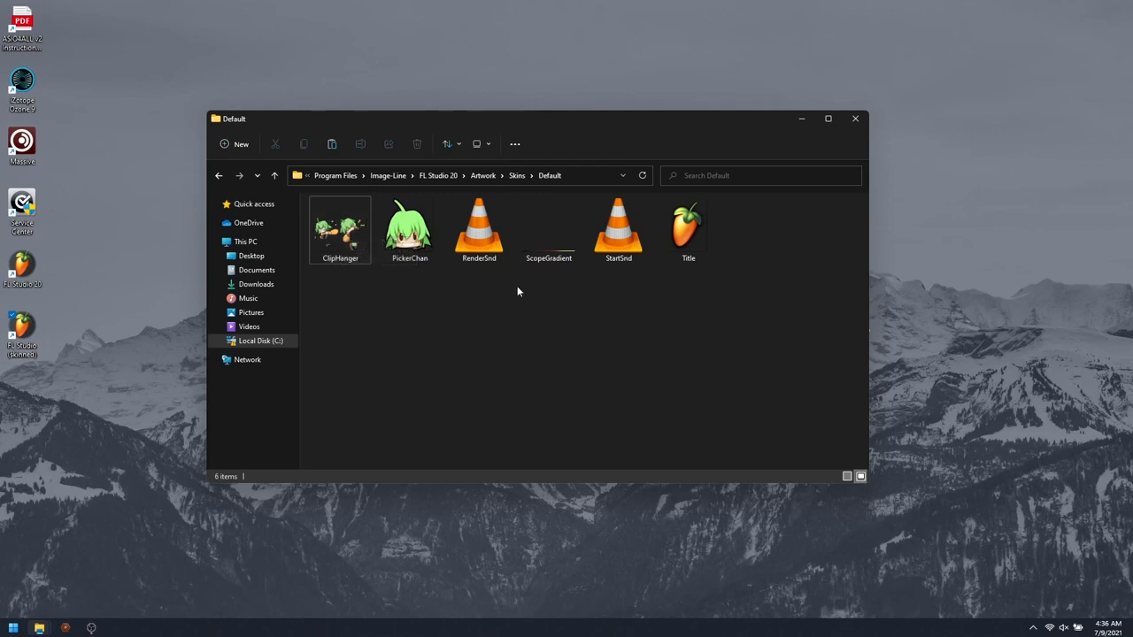
{"action": "left_click", "coordinate": [687, 229]}
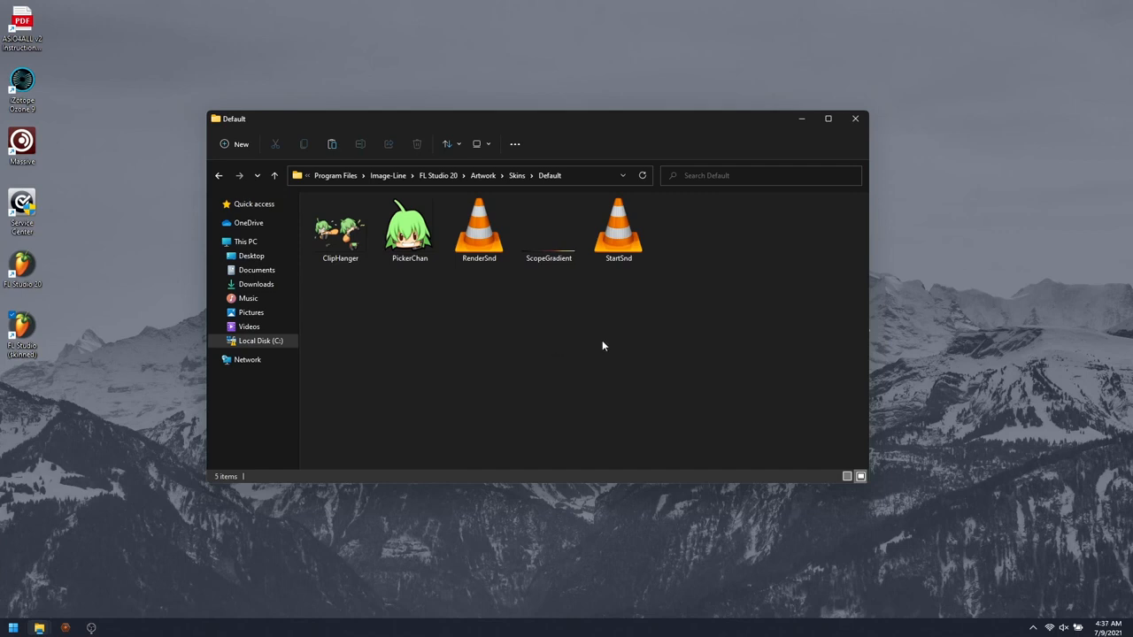
{"action": "mouse_move", "coordinate": [659, 372]}
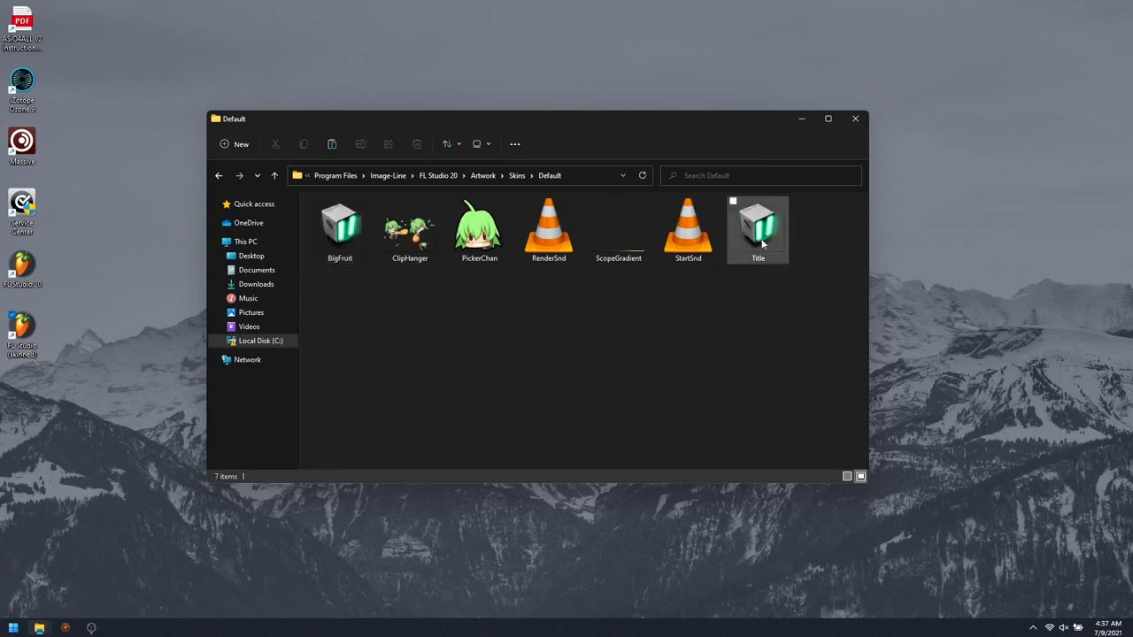
{"action": "mouse_move", "coordinate": [743, 342]}
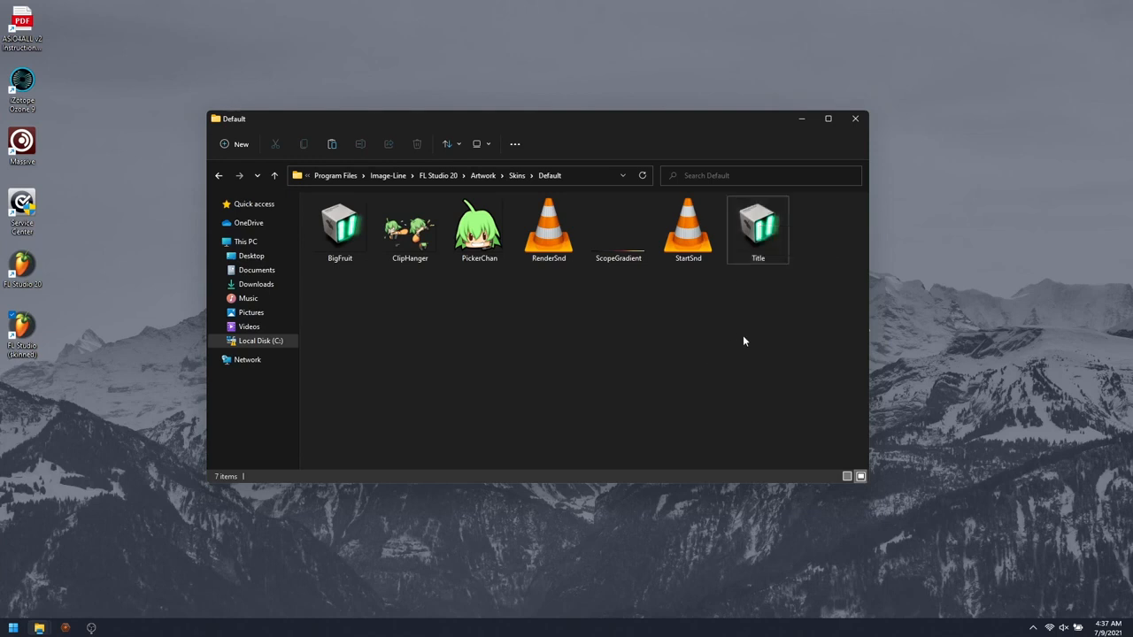
{"action": "mouse_move", "coordinate": [746, 288]}
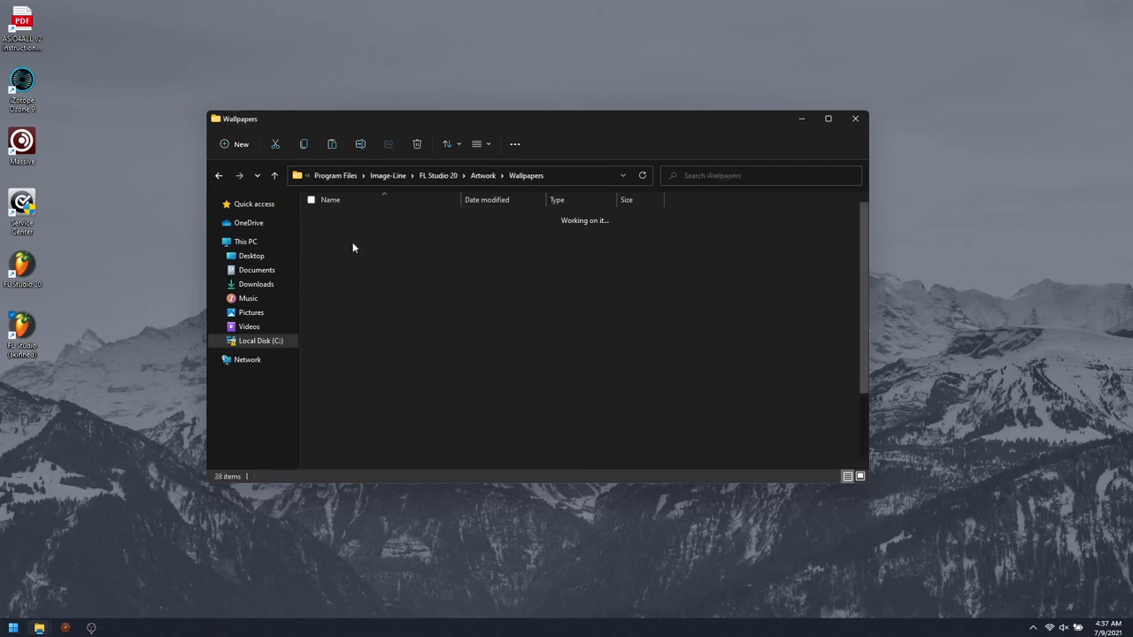
Preview FL Studio Wallpaper in Artwork > Wallpapers, then close Photos and File Explorer
{"action": "right_click", "coordinate": [682, 414]}
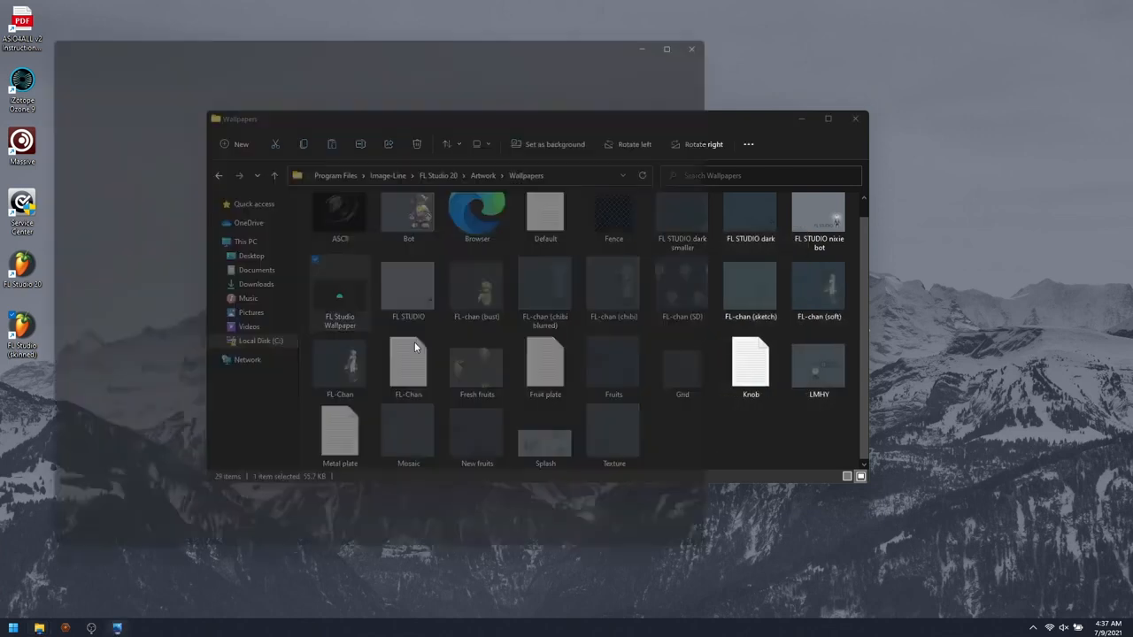
{"action": "double_click", "coordinate": [339, 292]}
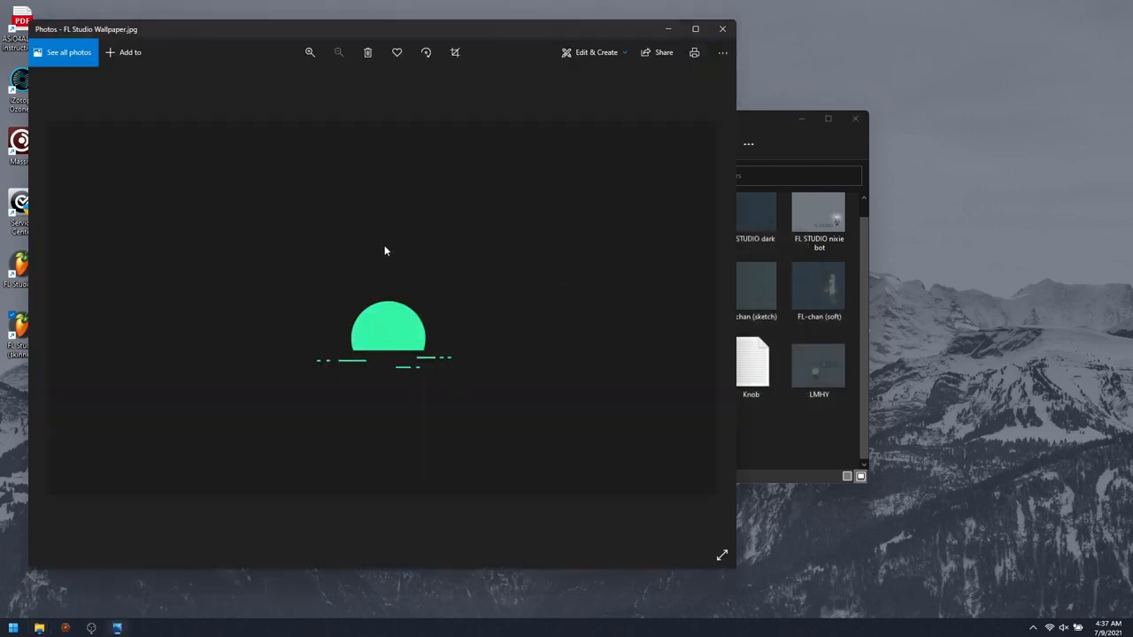
{"action": "mouse_move", "coordinate": [724, 30]}
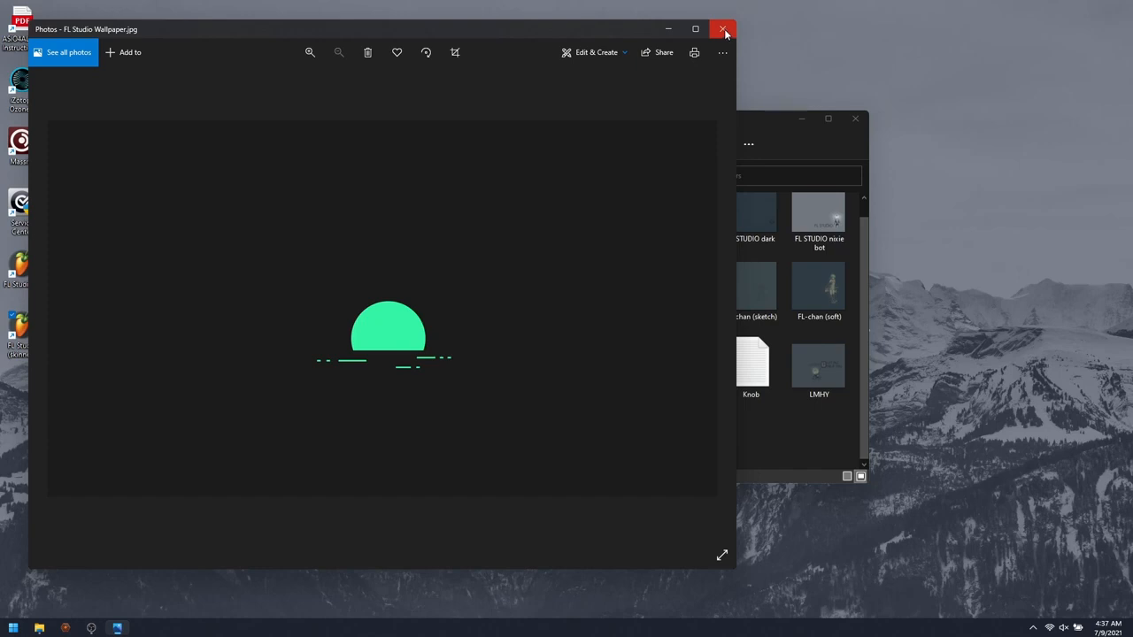
{"action": "left_click", "coordinate": [724, 29]}
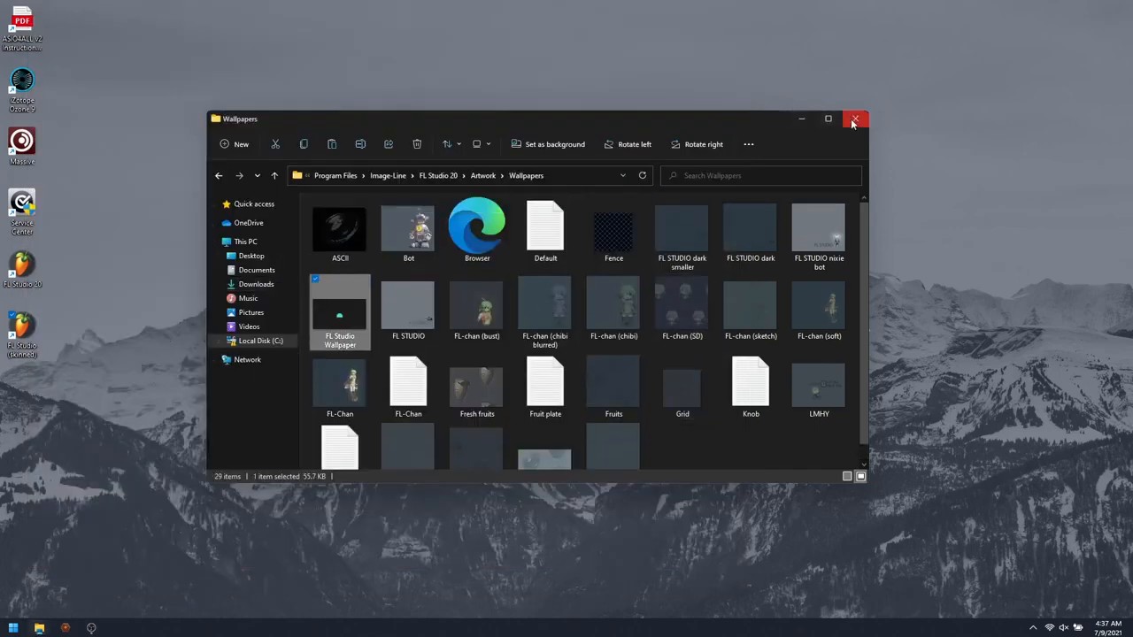
{"action": "left_click", "coordinate": [854, 119]}
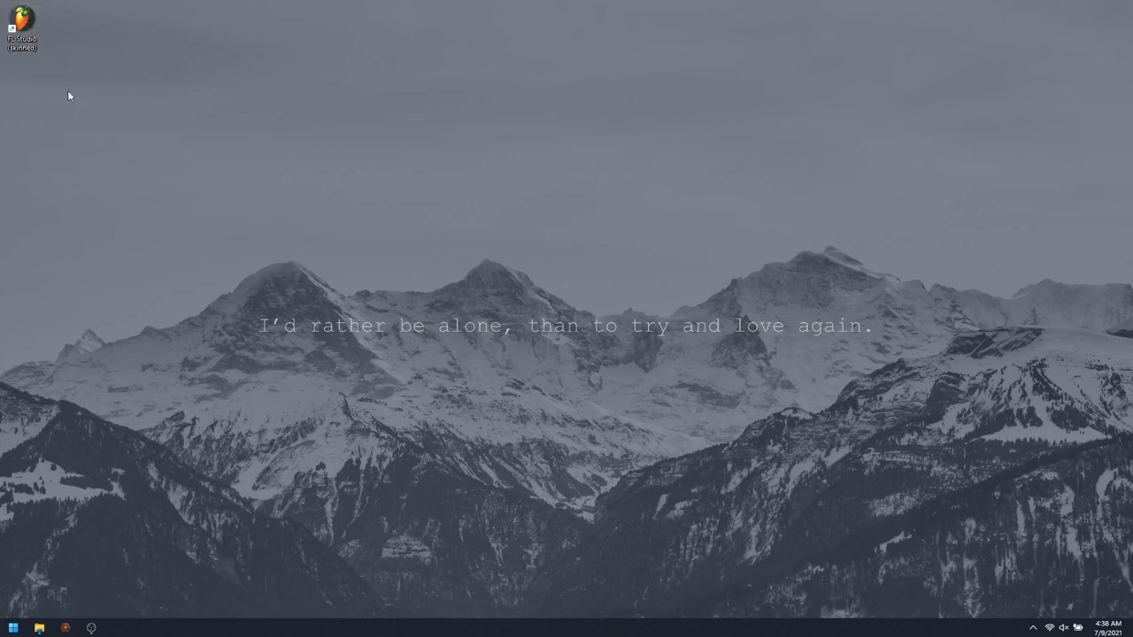
{"action": "mouse_move", "coordinate": [158, 139]}
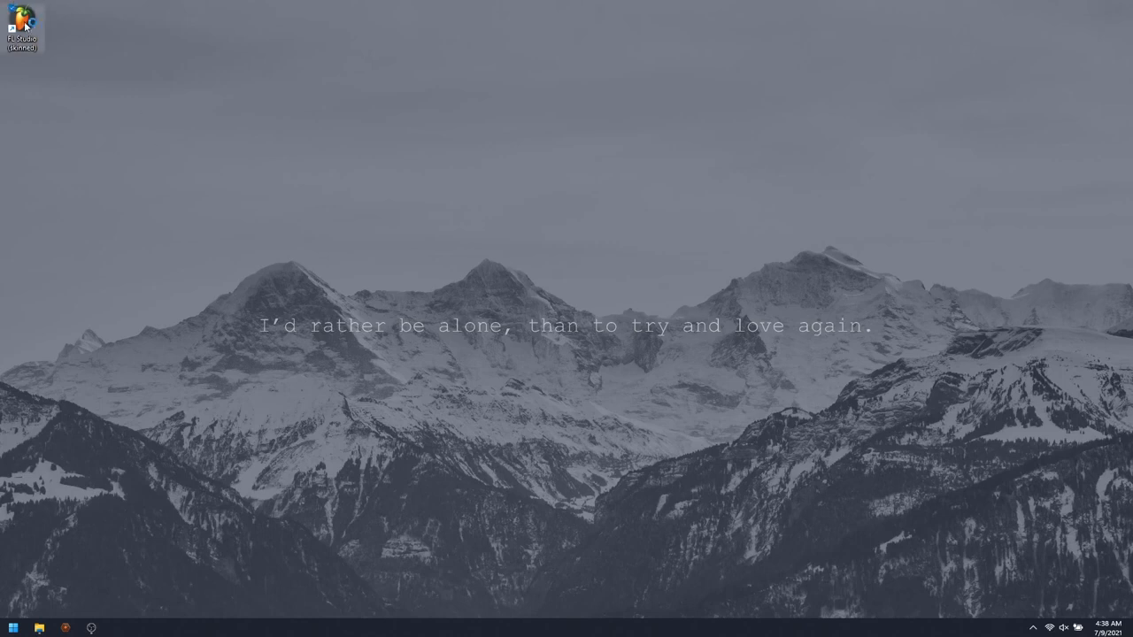
Launch FL Studio from the skinned desktop shortcut
{"action": "double_click", "coordinate": [22, 18]}
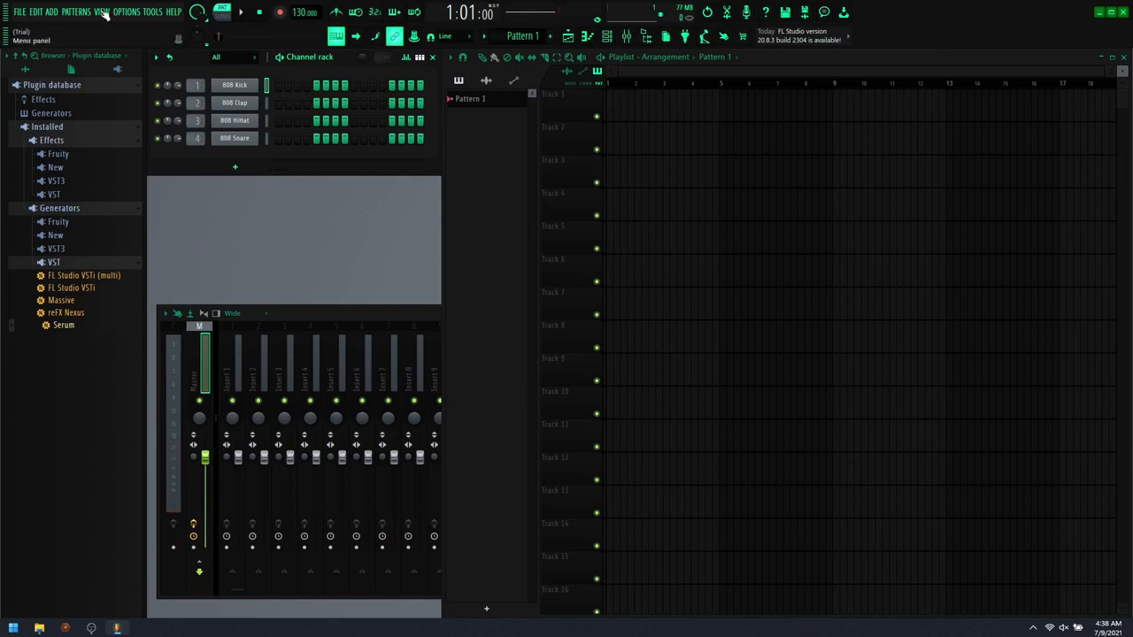
Set FL Studio Wallpaper as the image wallpaper via View > Background
{"action": "left_click", "coordinate": [101, 12]}
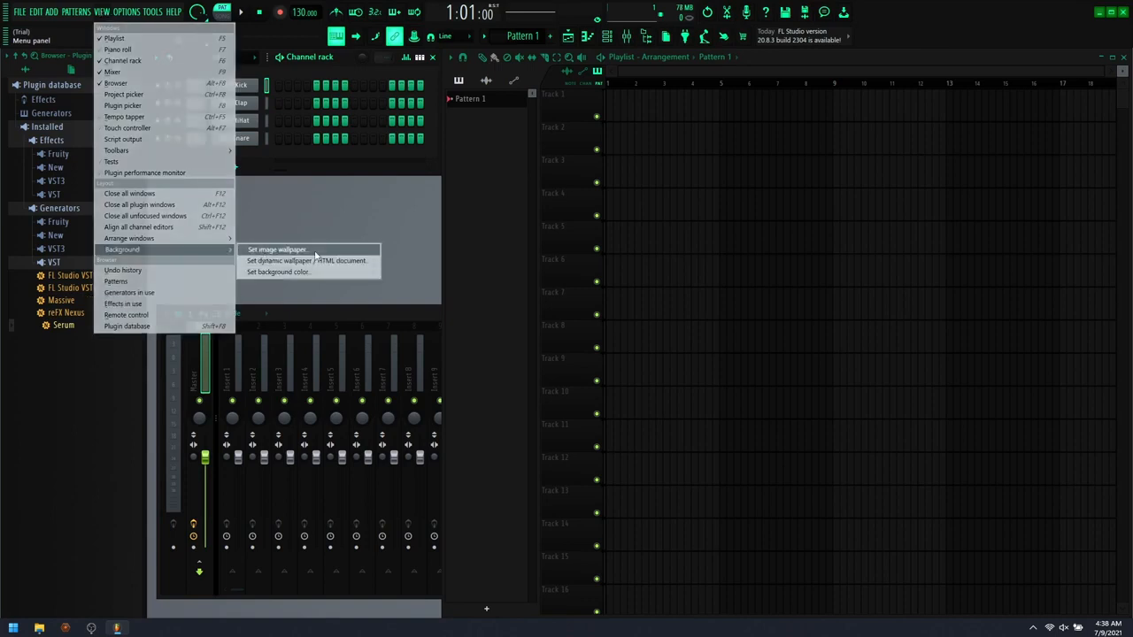
{"action": "left_click", "coordinate": [276, 250]}
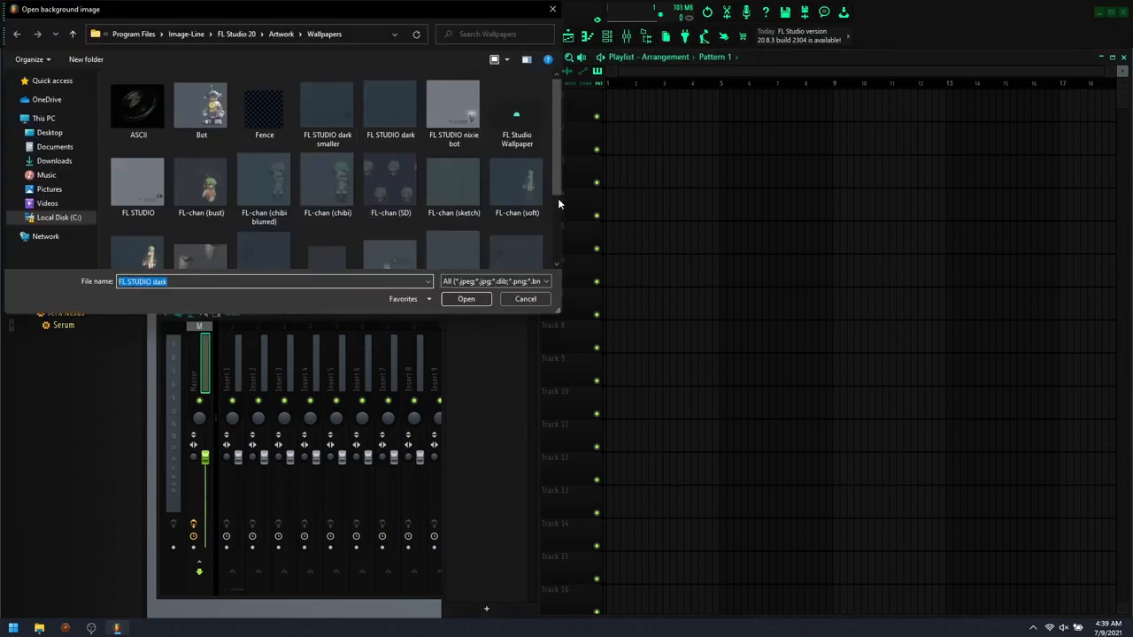
{"action": "left_click", "coordinate": [525, 299]}
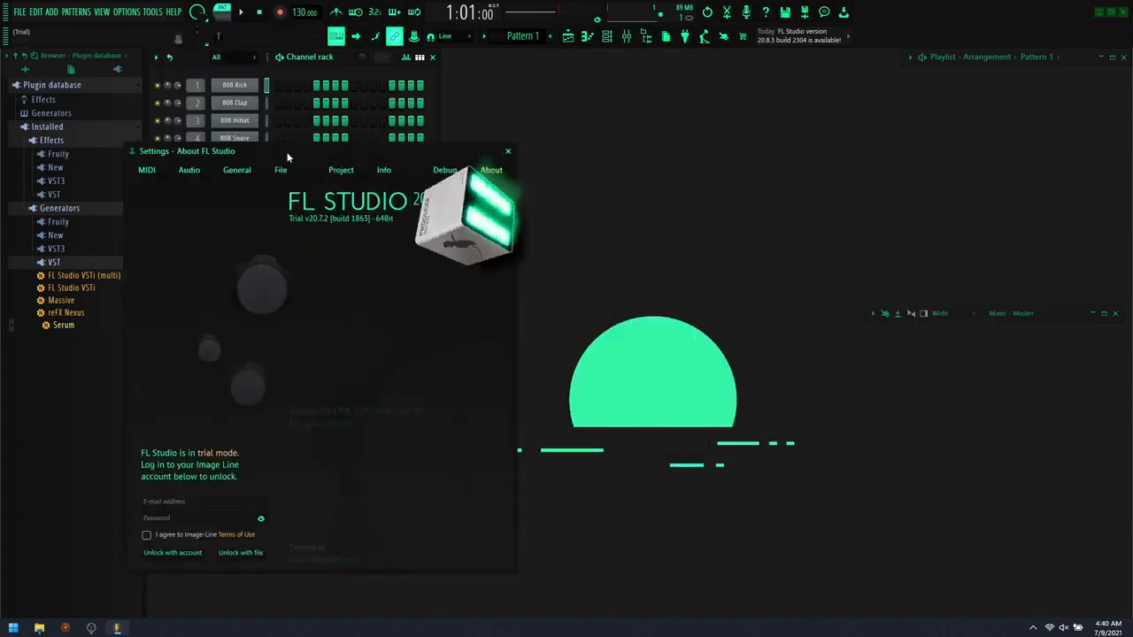
Drag the About window to centre to see the green cube logo, then close it
{"action": "left_click_drag", "start_coordinate": [265, 150], "coordinate": [478, 72]}
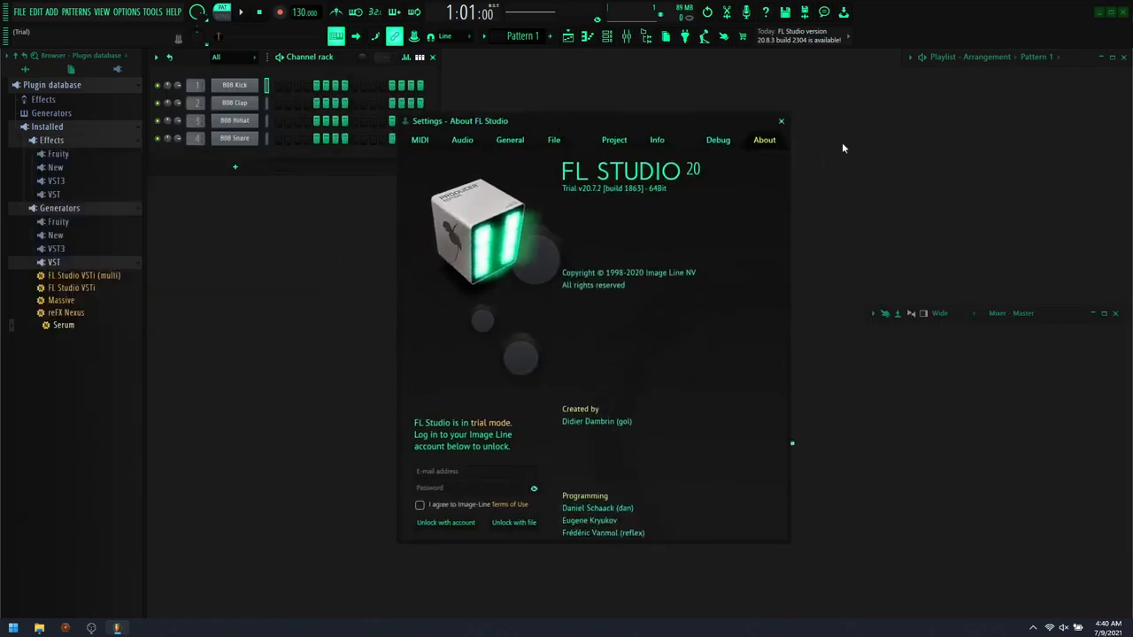
{"action": "left_click", "coordinate": [780, 120]}
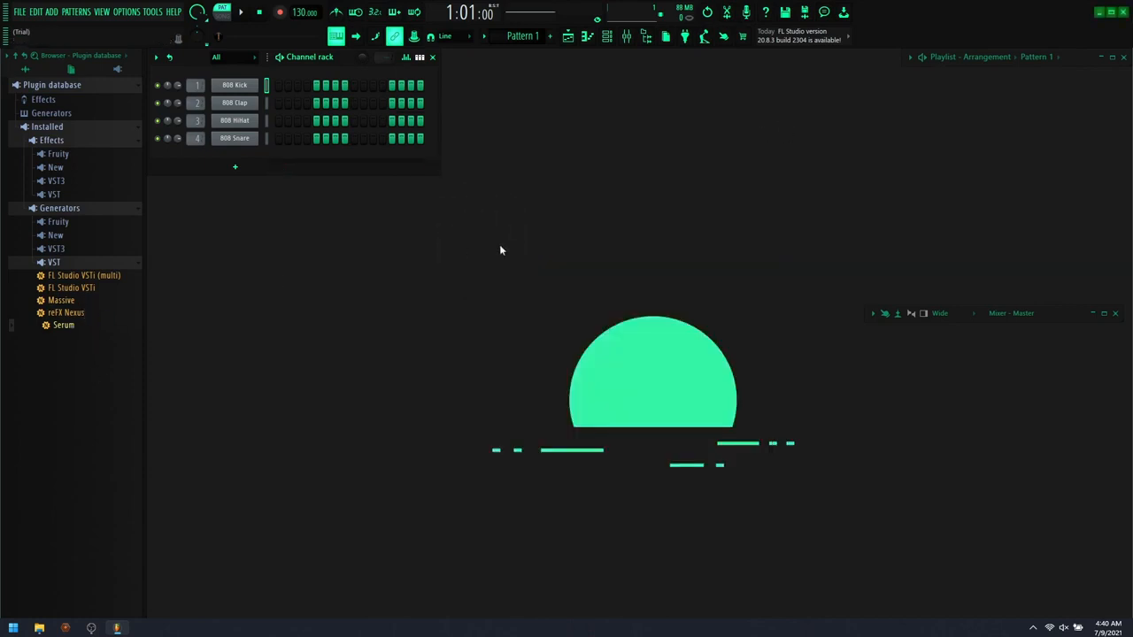
{"action": "mouse_move", "coordinate": [924, 204]}
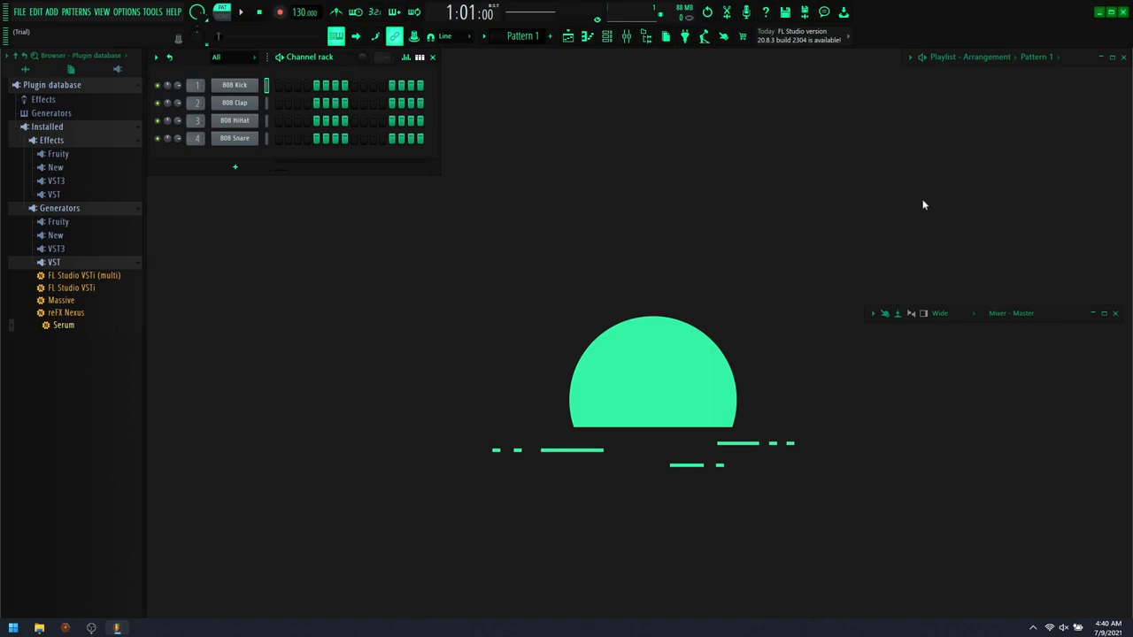